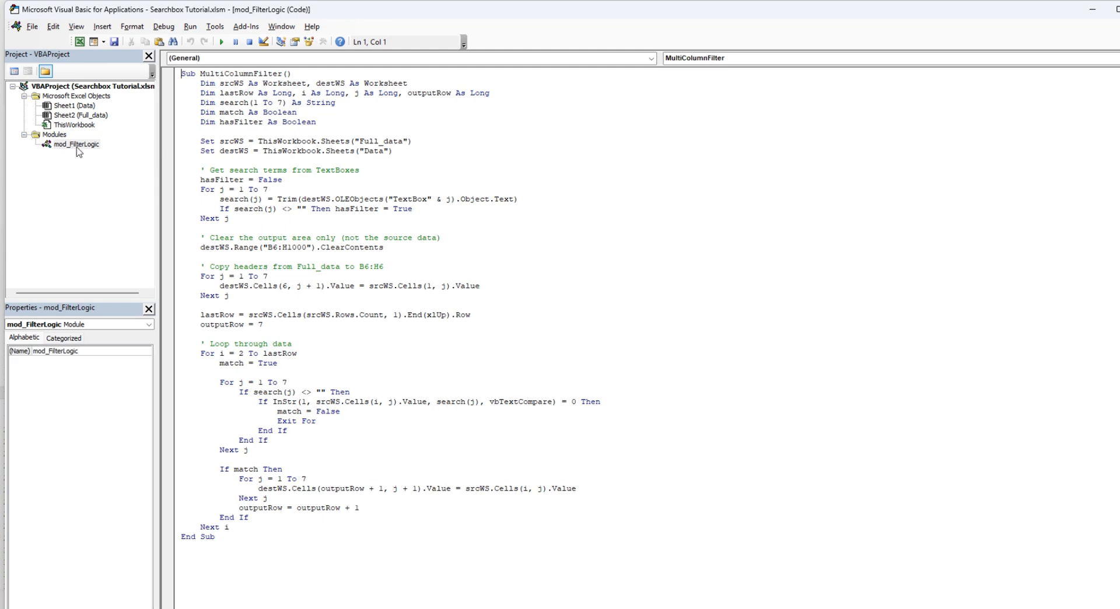
# Open the MultiColumnFilter code in mod_FilterLogic, then switch to the workbook.
pyautogui.click(72, 145)
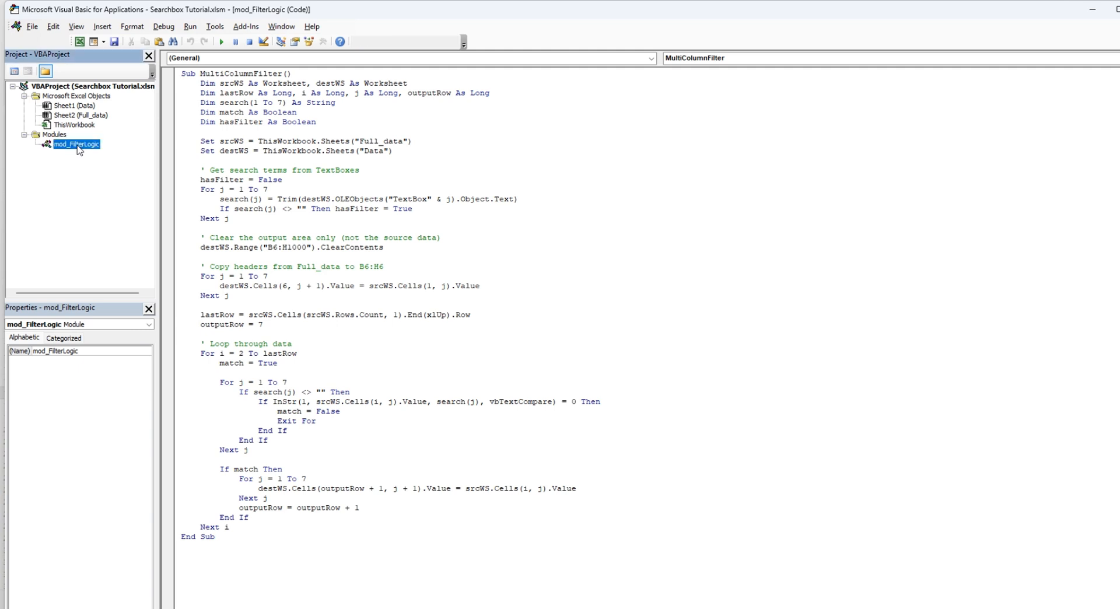
pyautogui.moveTo(112, 142)
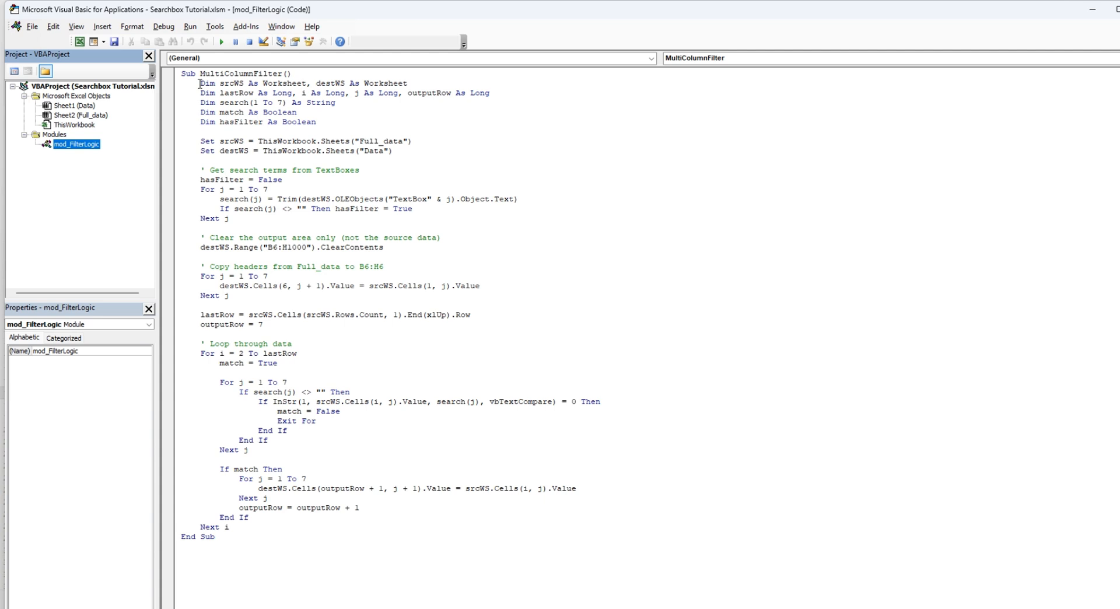
pyautogui.click(225, 93)
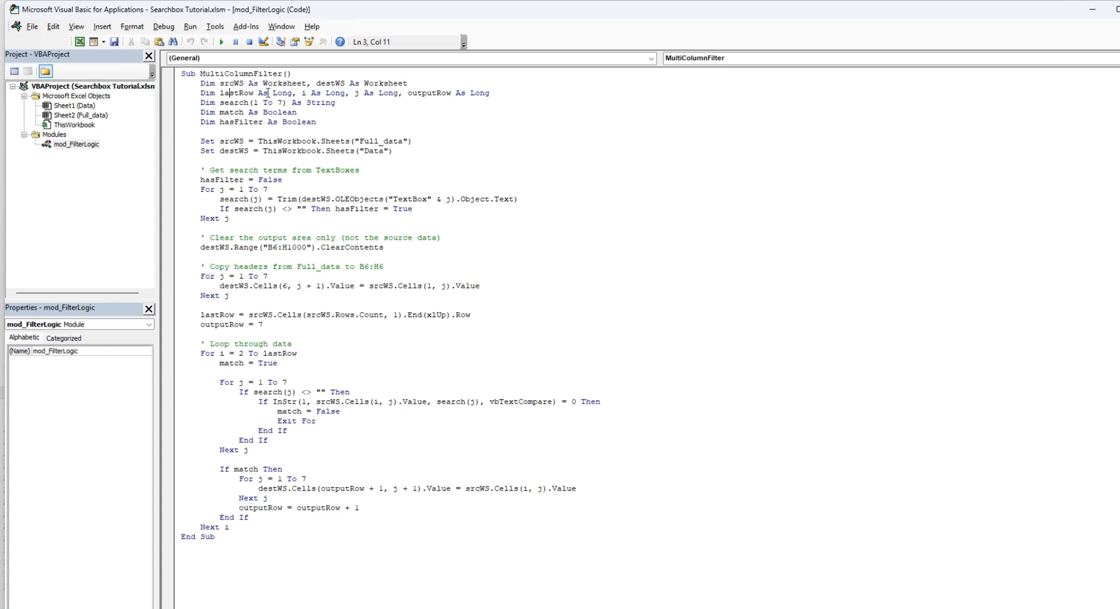
pyautogui.moveTo(429, 93)
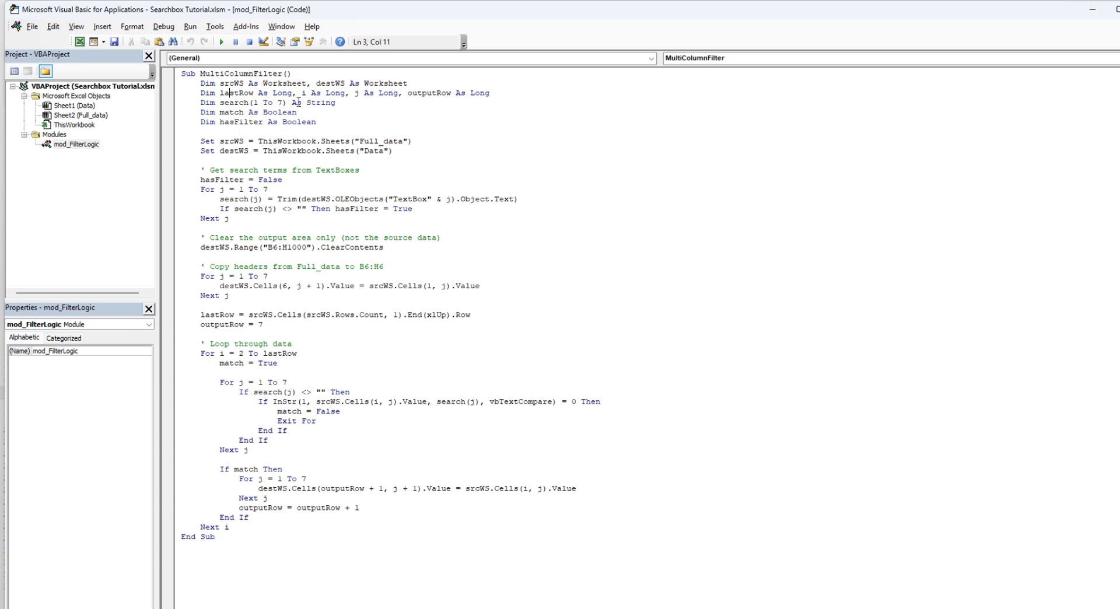
pyautogui.moveTo(231, 111)
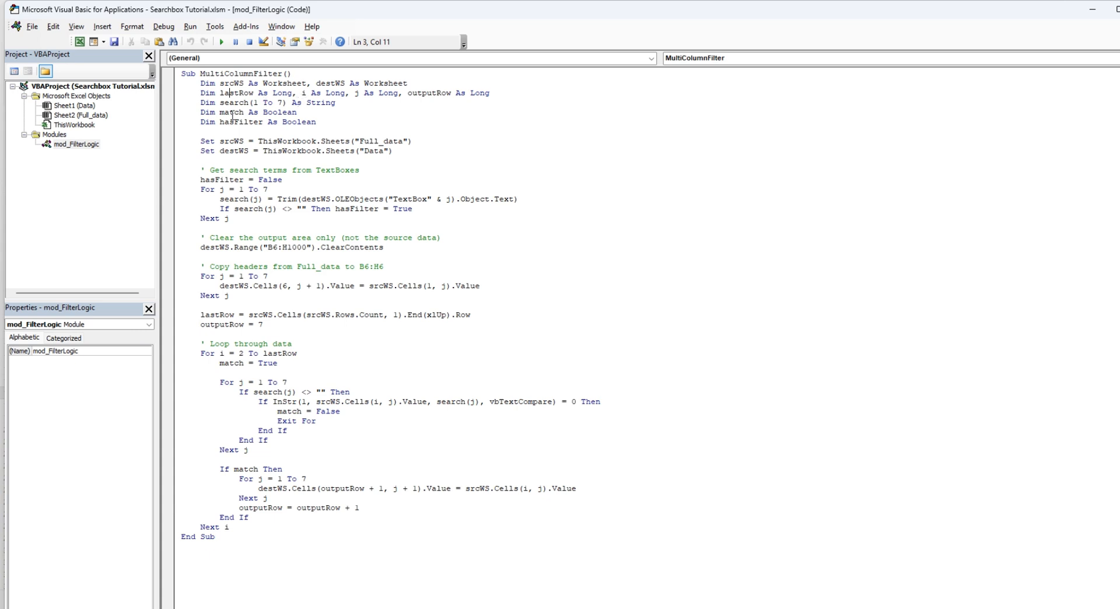
pyautogui.moveTo(228, 124)
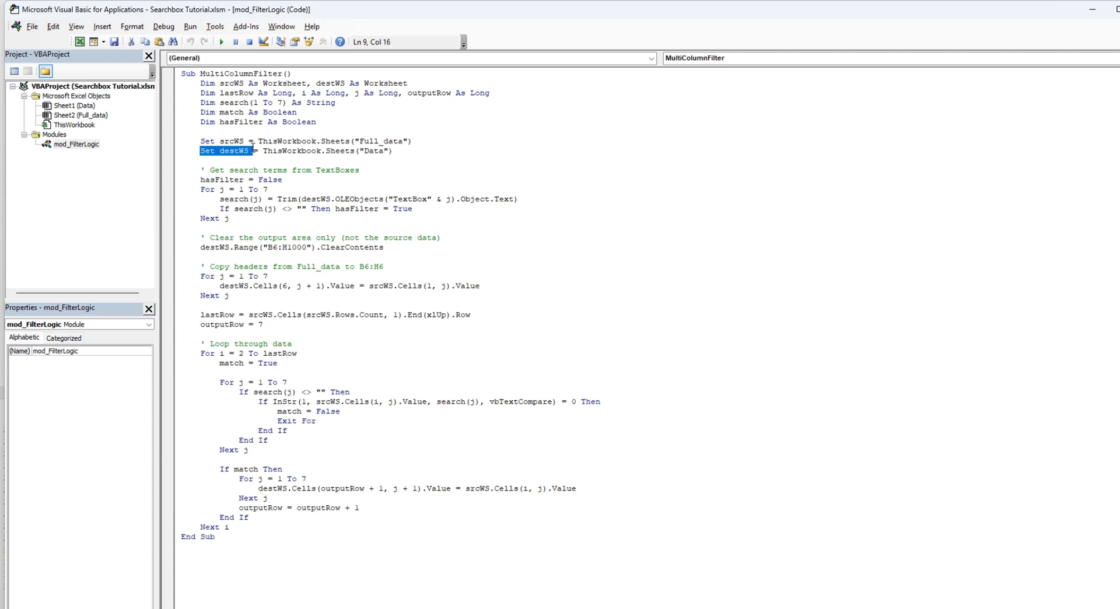
pyautogui.click(396, 151)
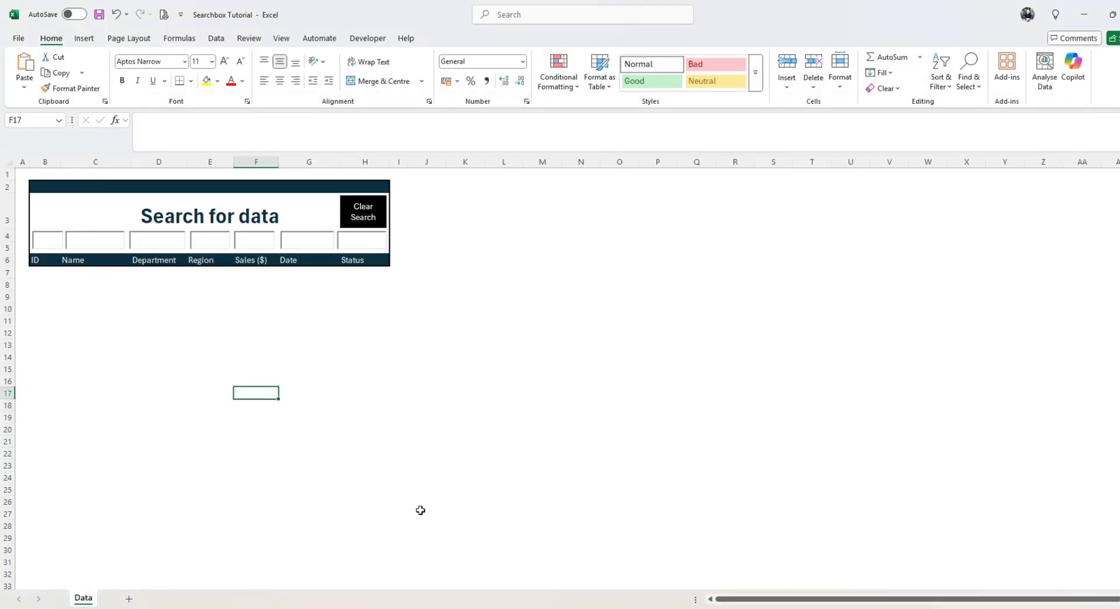
# Go to the Data sheet and mark the output area, then return to the TextBoxes comment.
pyautogui.rightClick(83, 598)
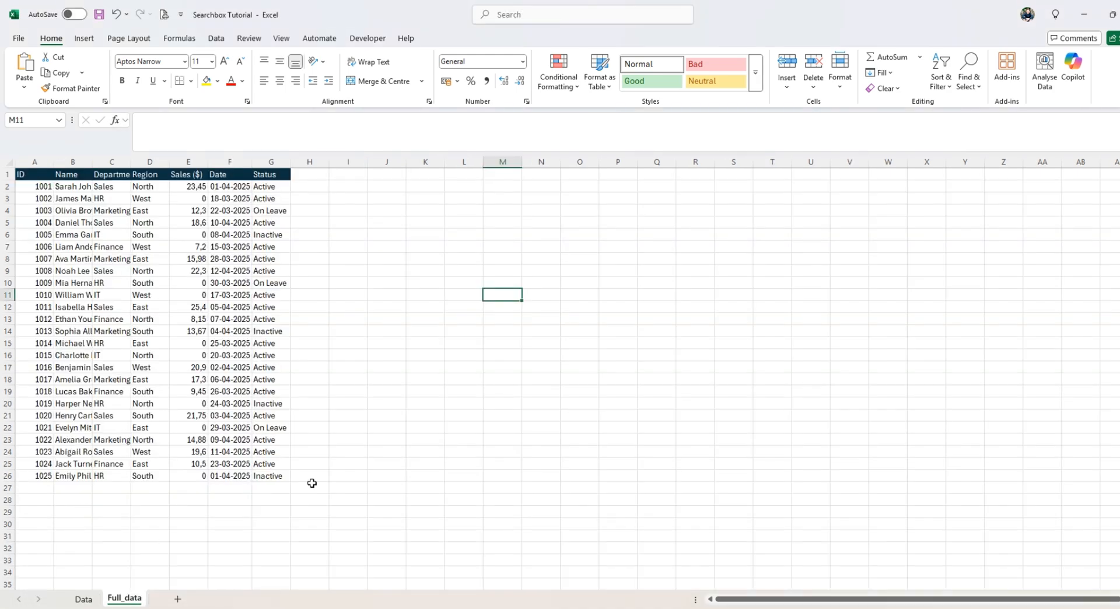
pyautogui.moveTo(87, 598)
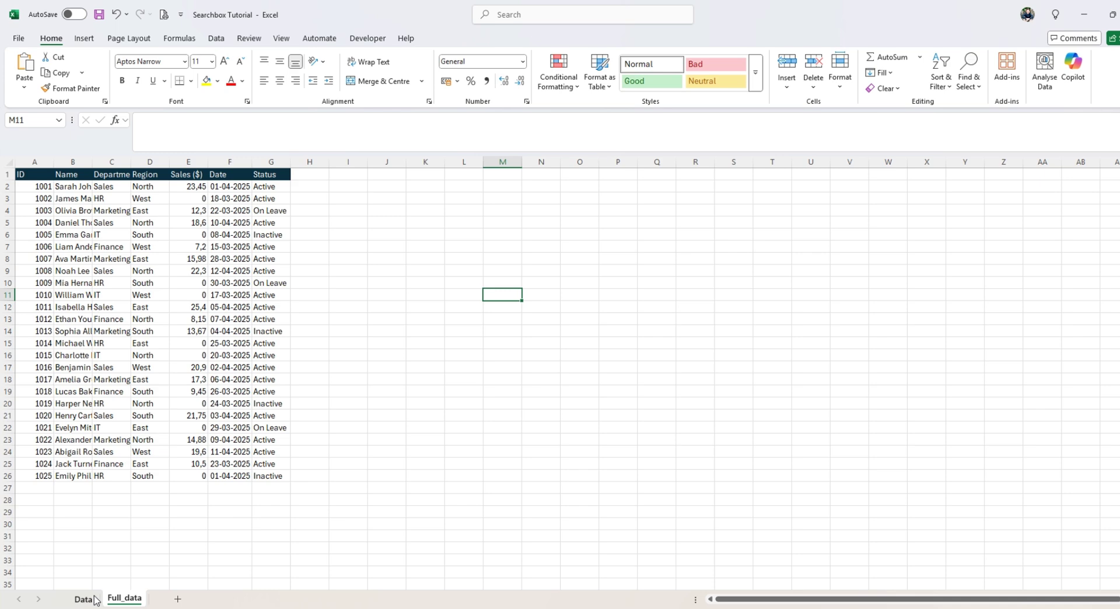
pyautogui.click(85, 599)
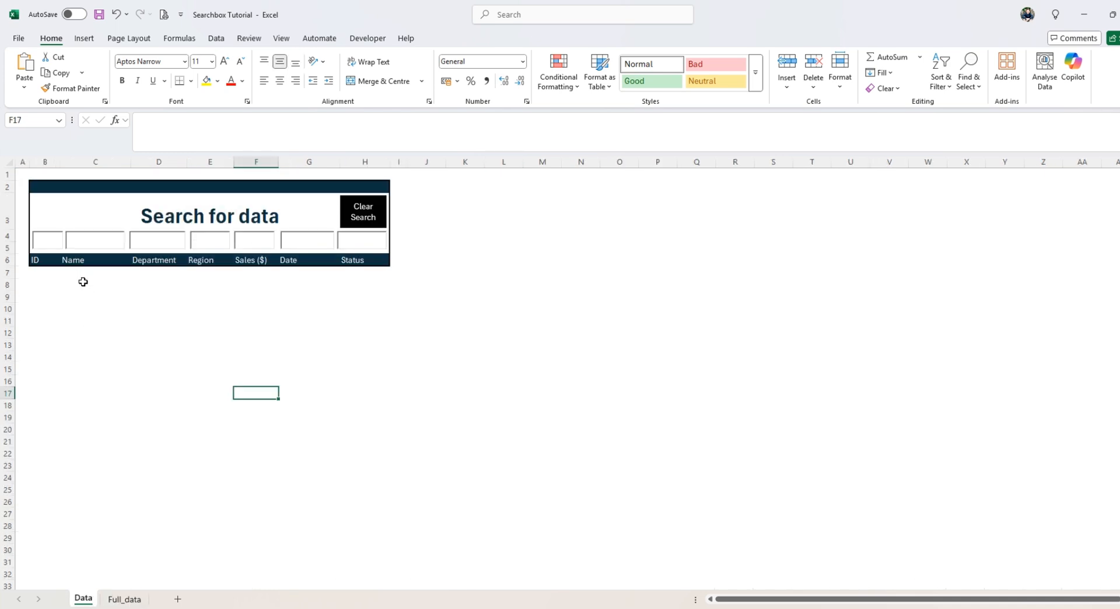
pyautogui.moveTo(44, 272); pyautogui.dragTo(210, 332)
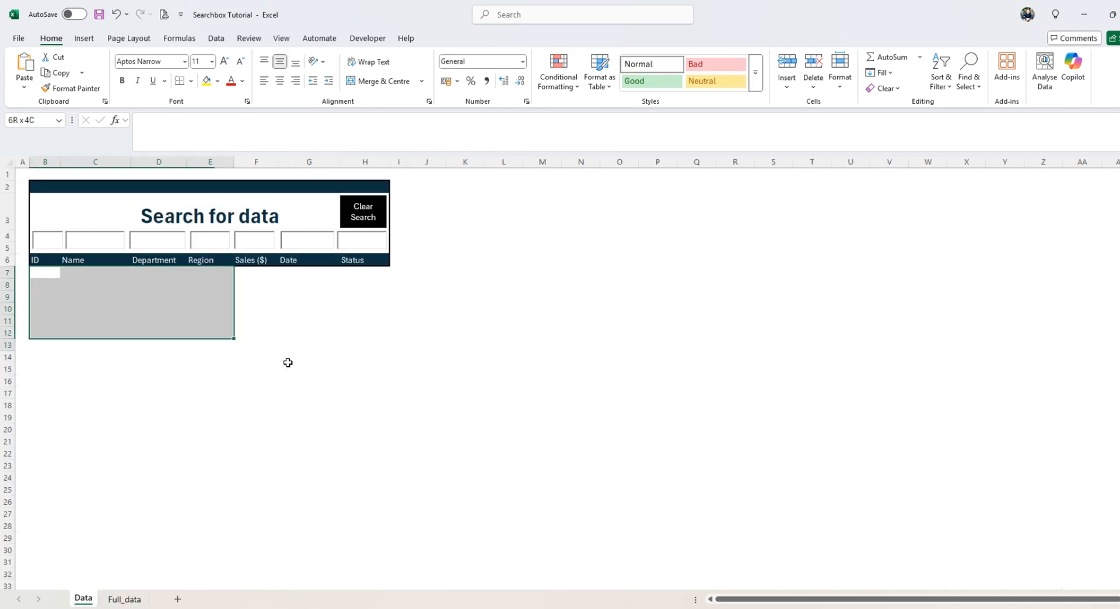
pyautogui.click(309, 447)
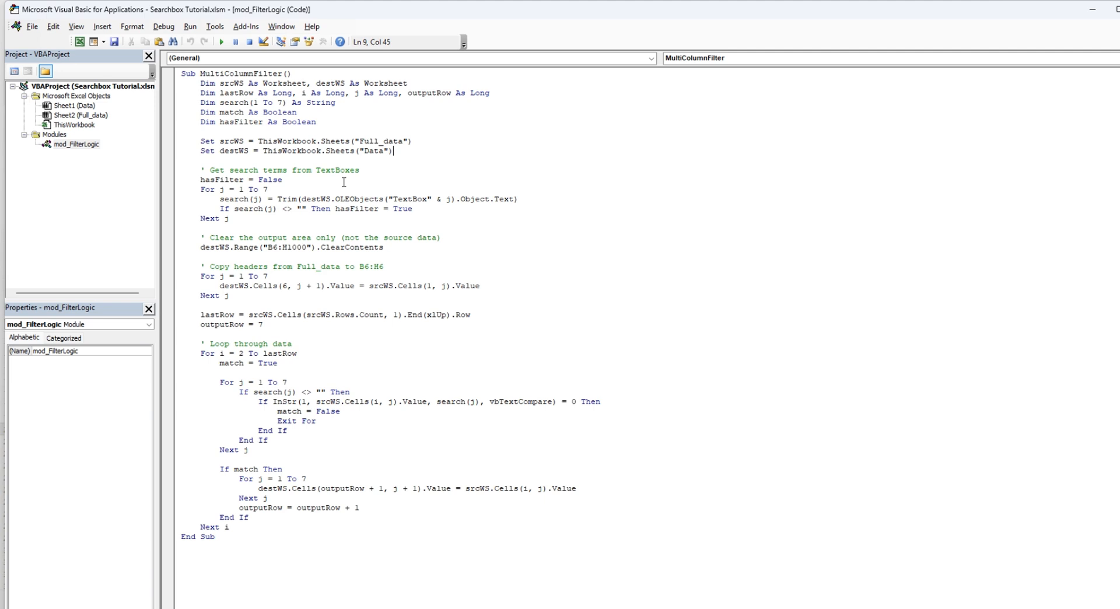
pyautogui.click(318, 170)
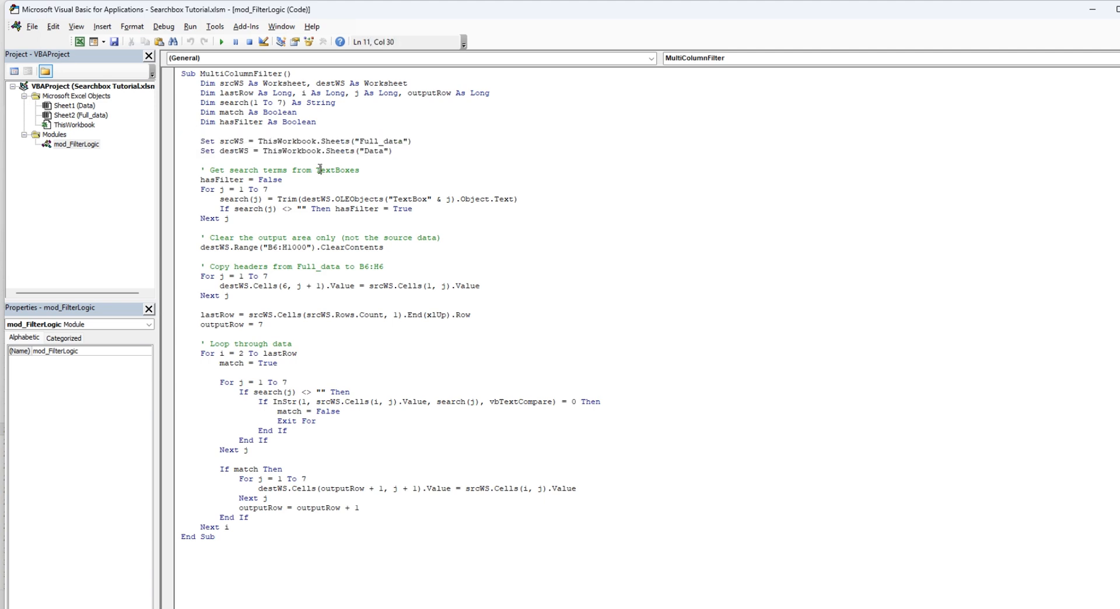
pyautogui.moveTo(288, 214)
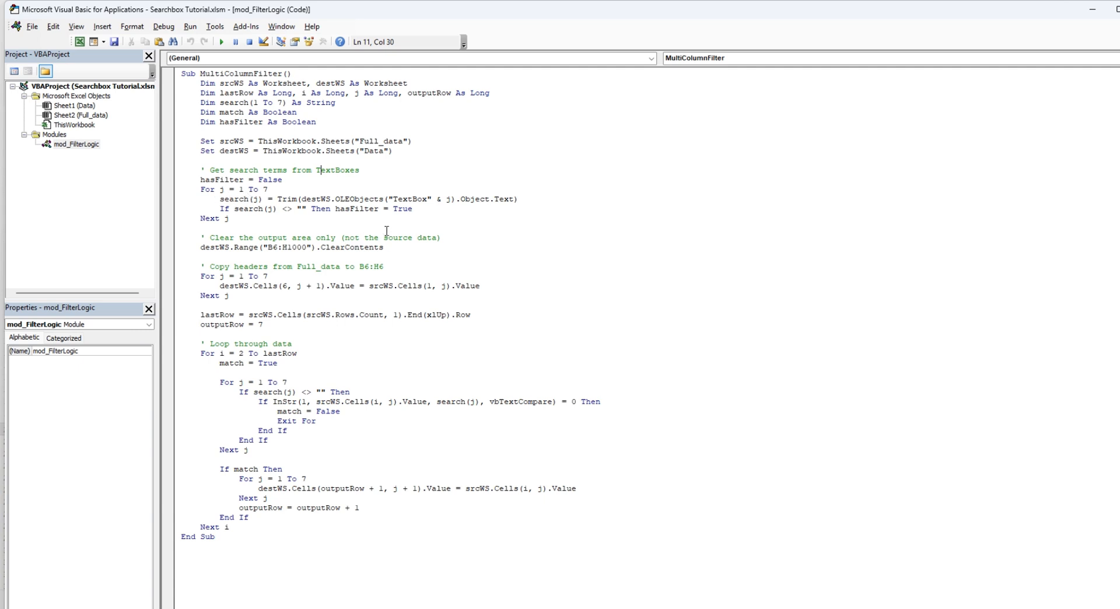
pyautogui.moveTo(1103, 11)
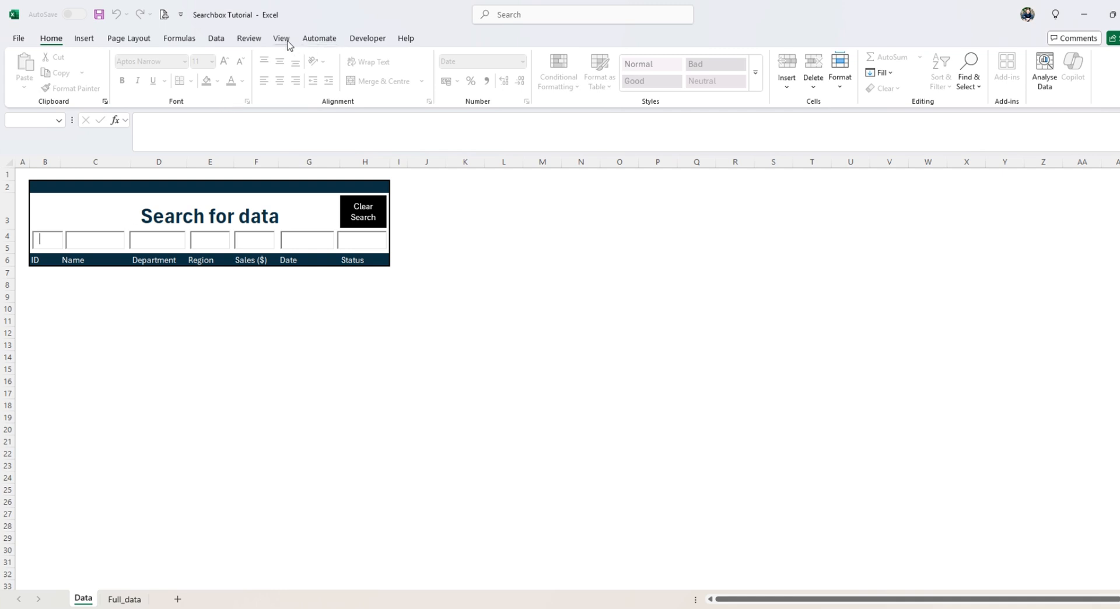
# In Design Mode, confirm the Name search box is TextBox2, then turn Design Mode off.
pyautogui.click(128, 38)
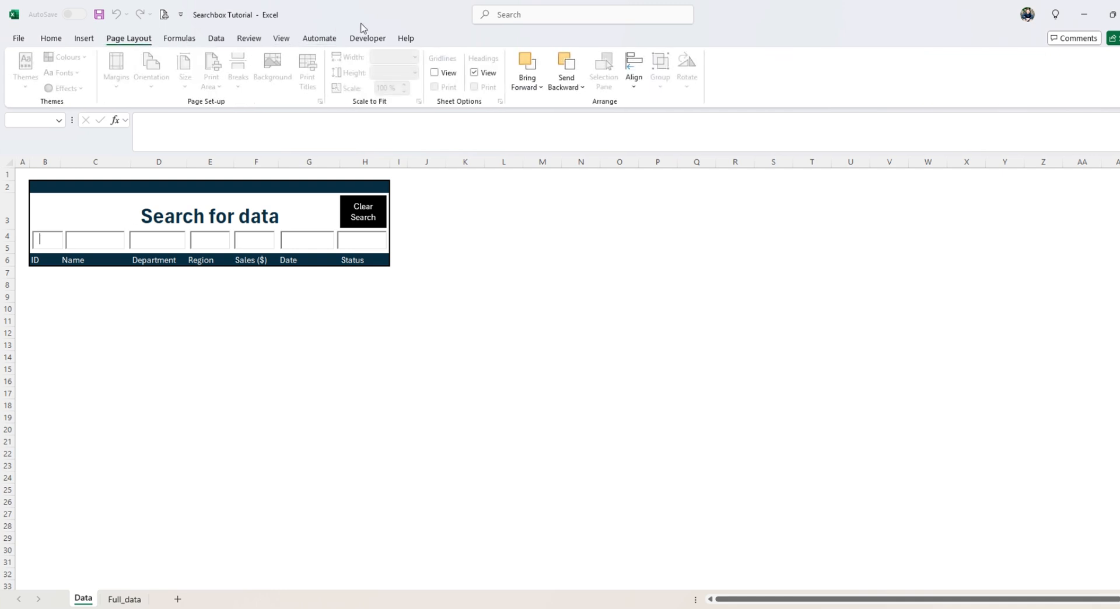
pyautogui.click(367, 38)
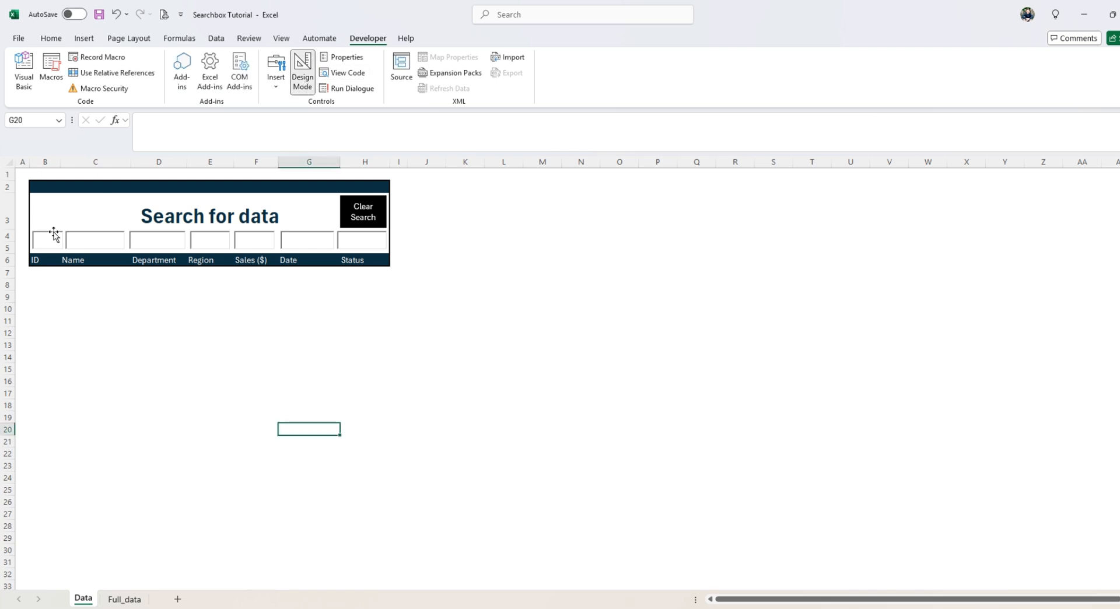
pyautogui.click(50, 237)
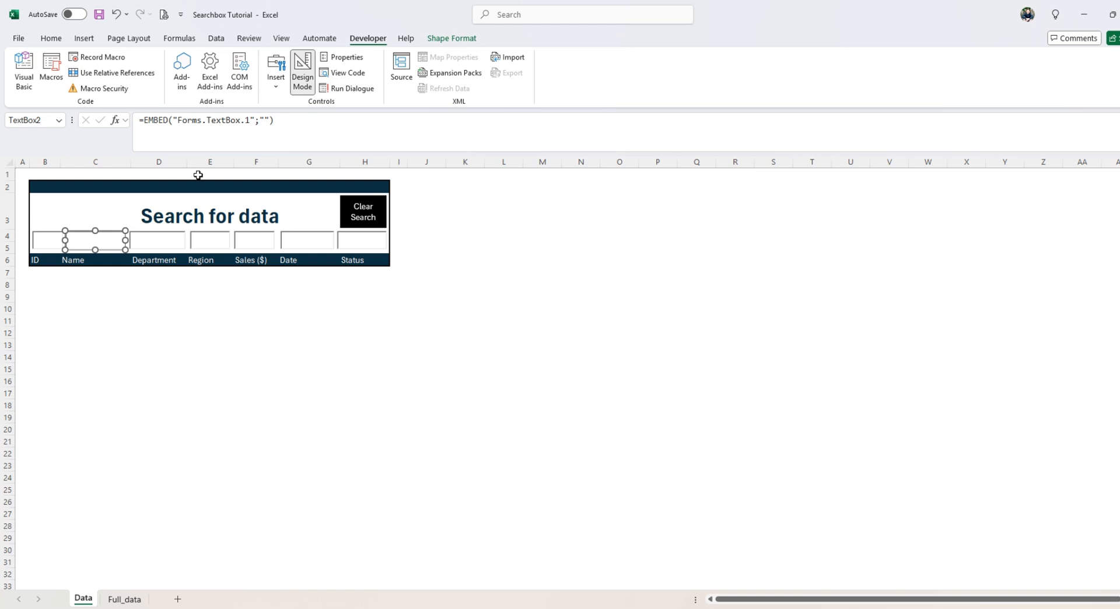
pyautogui.click(361, 241)
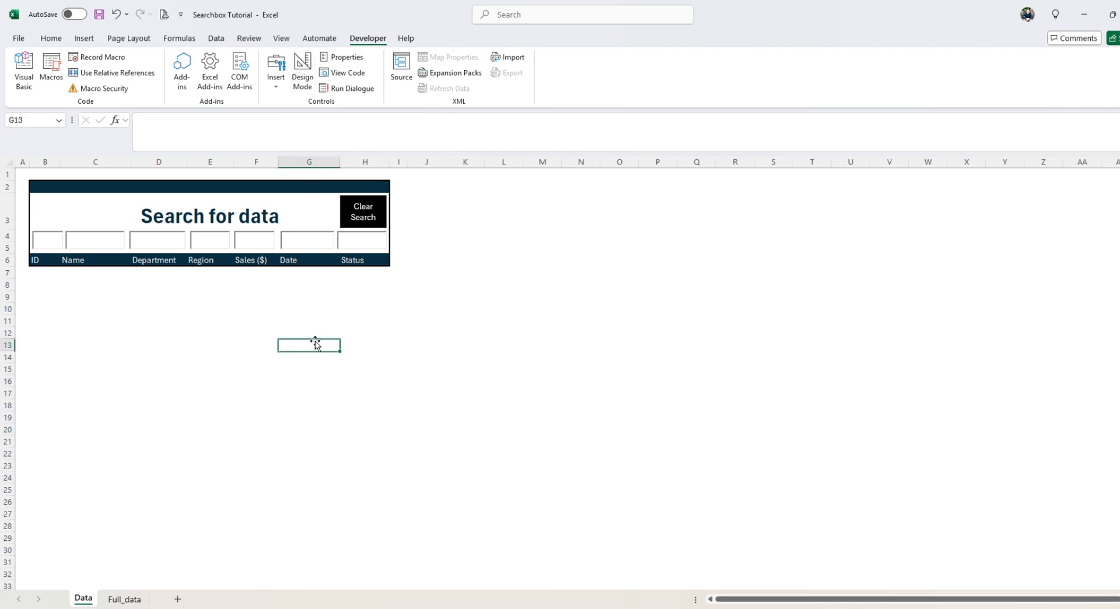
pyautogui.click(22, 65)
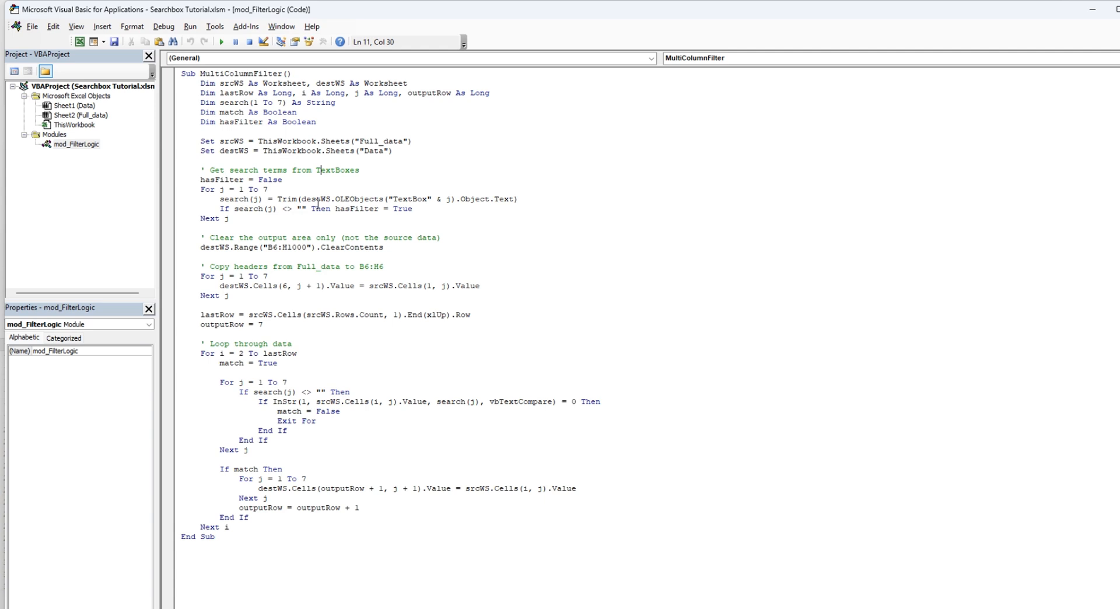
pyautogui.moveTo(356, 209)
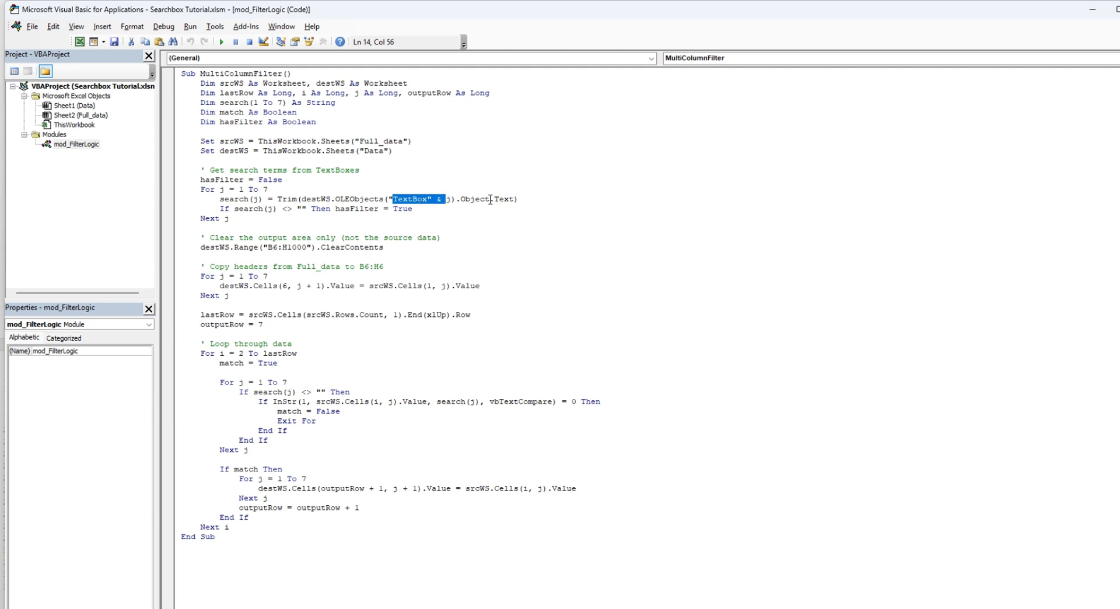
pyautogui.moveTo(253, 212)
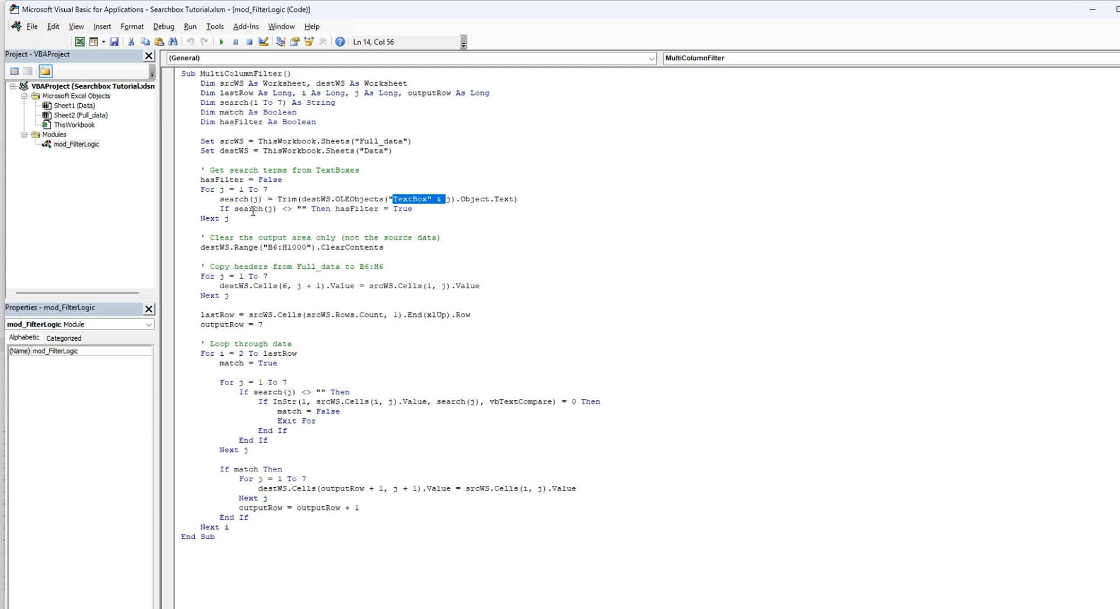
pyautogui.moveTo(337, 212)
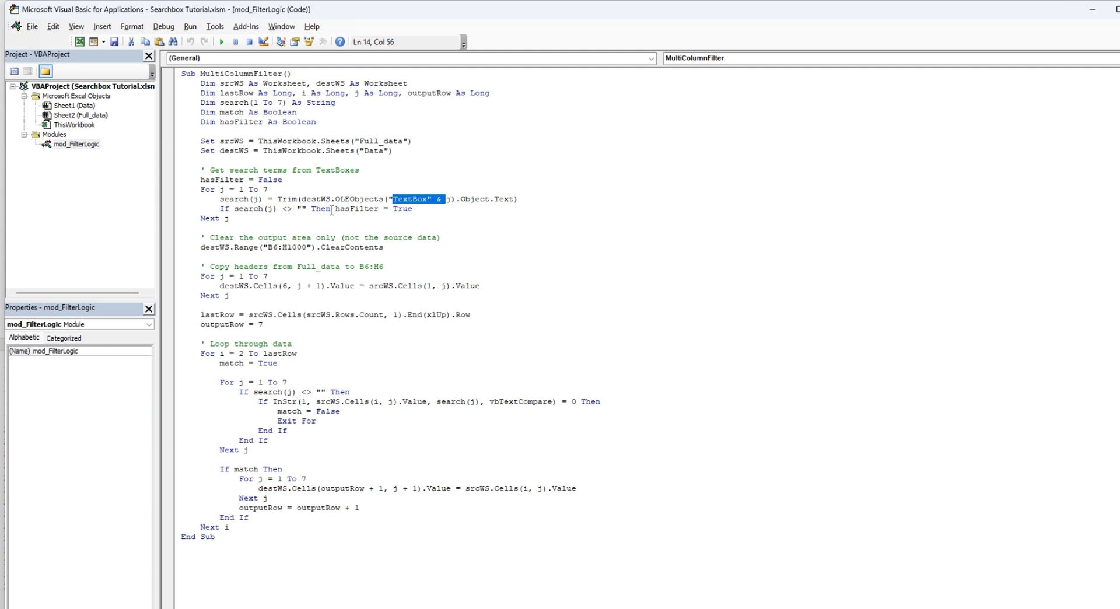
pyautogui.moveTo(234, 217)
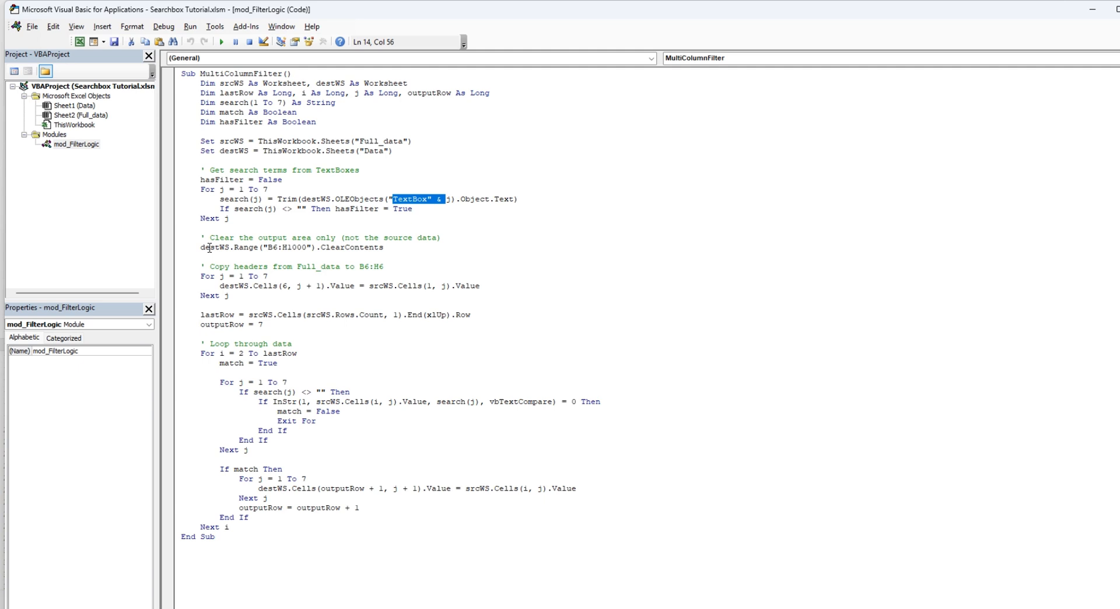
pyautogui.moveTo(268, 325)
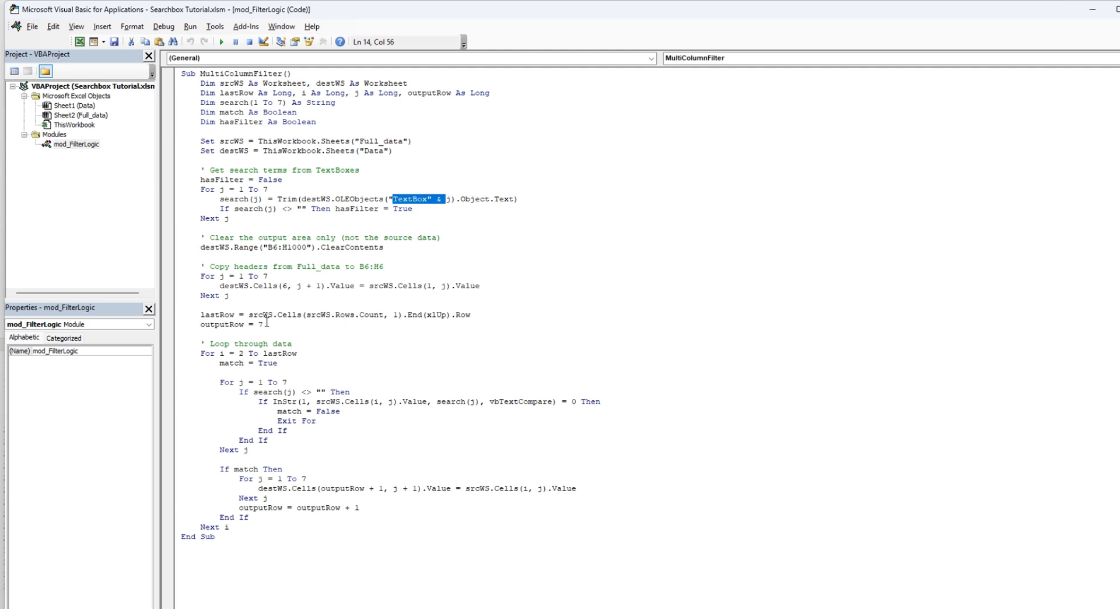
pyautogui.moveTo(505, 489)
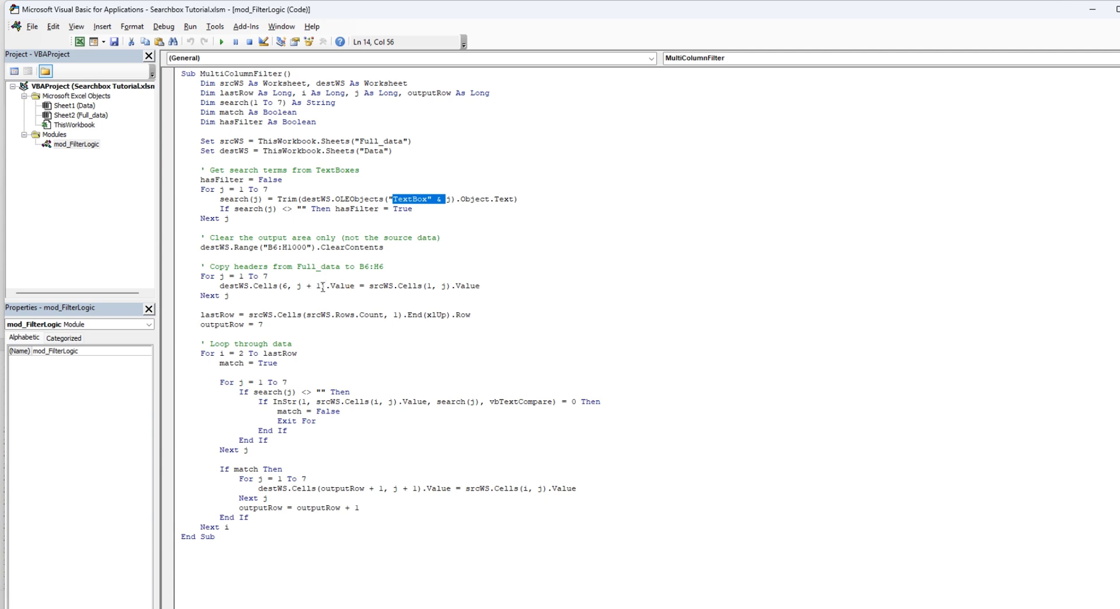
pyautogui.moveTo(289, 293)
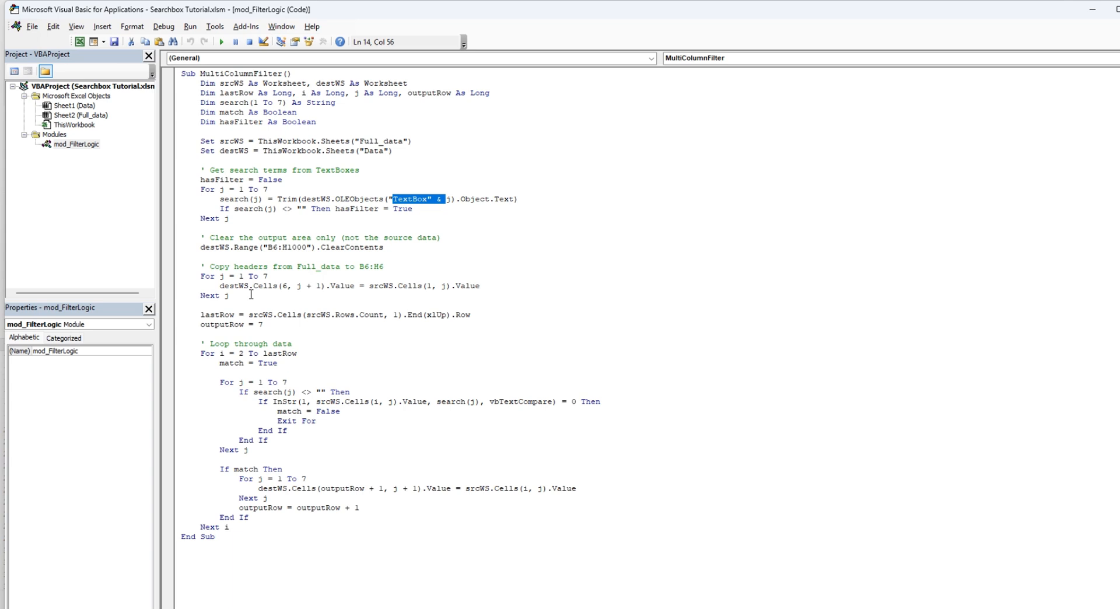
pyautogui.moveTo(314, 291)
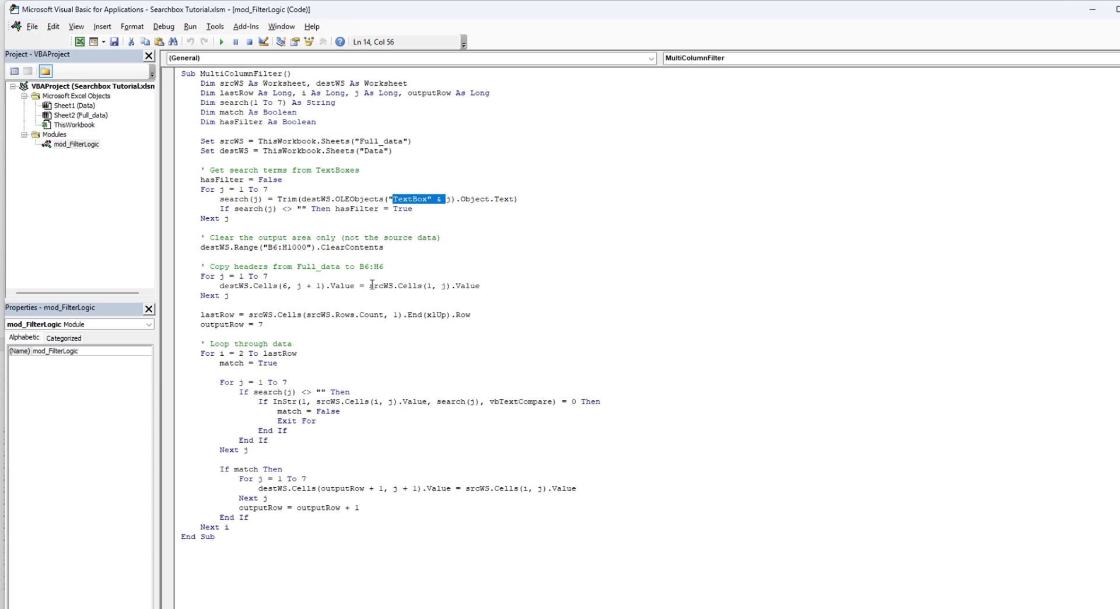
pyautogui.moveTo(346, 286)
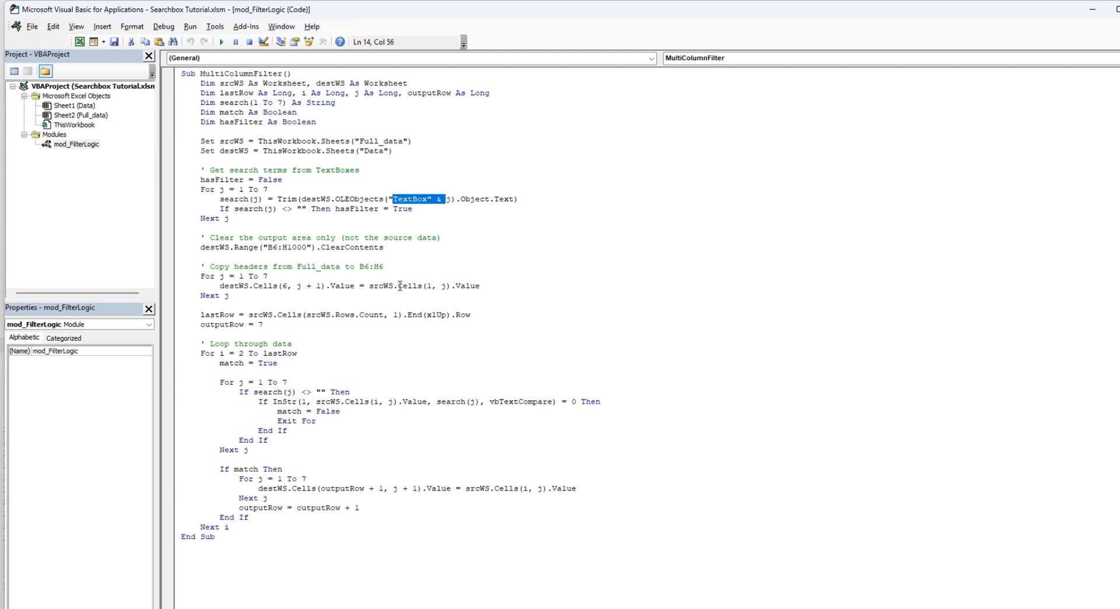
pyautogui.moveTo(264, 315)
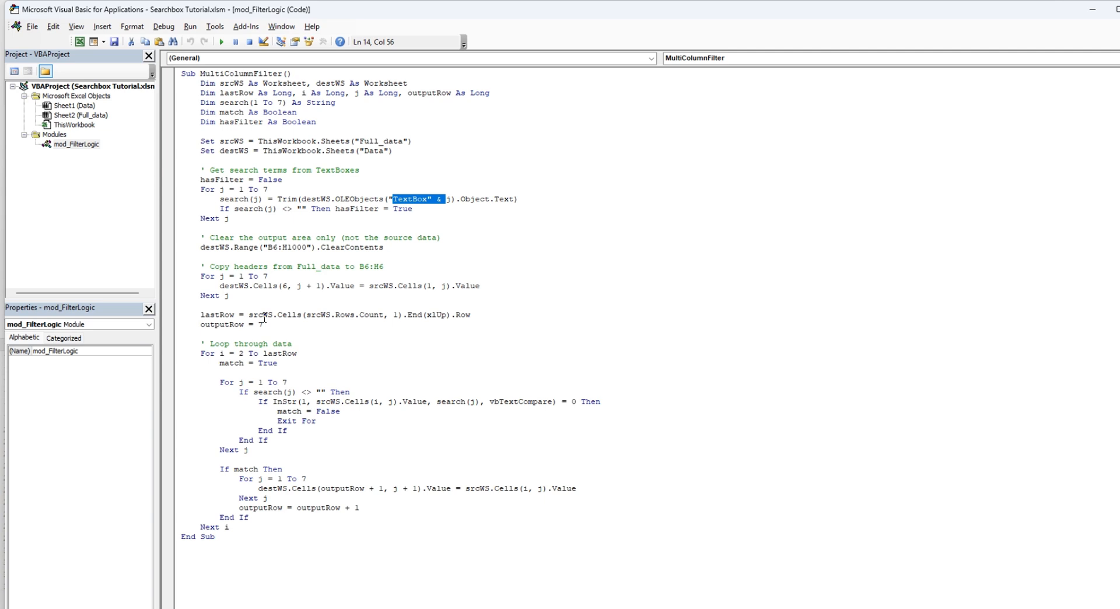
pyautogui.moveTo(269, 320)
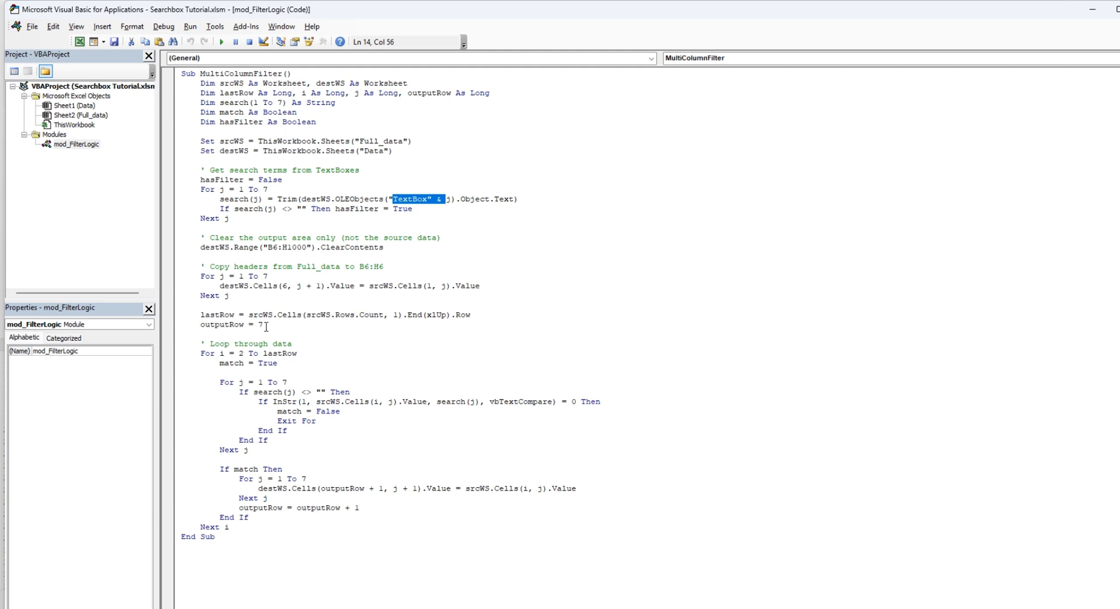
pyautogui.moveTo(208, 358)
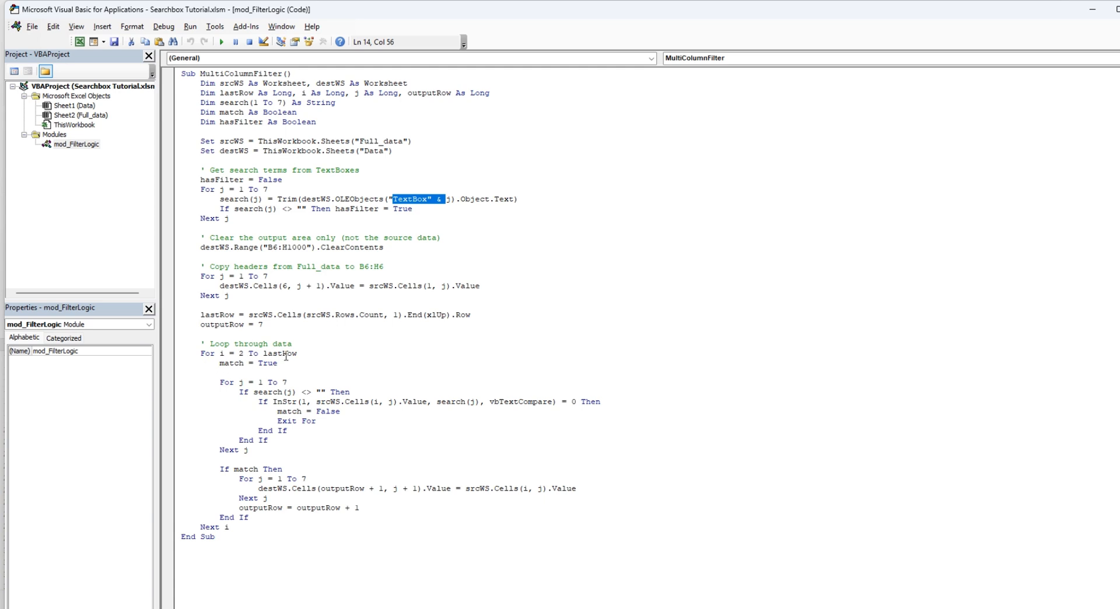
pyautogui.moveTo(233, 368)
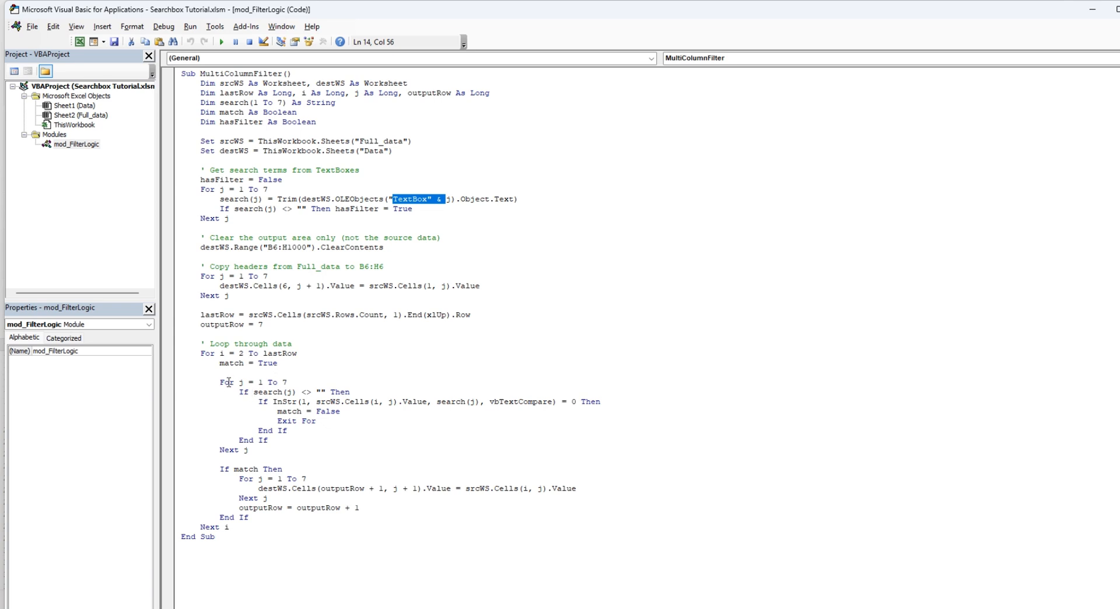
pyautogui.moveTo(240, 392)
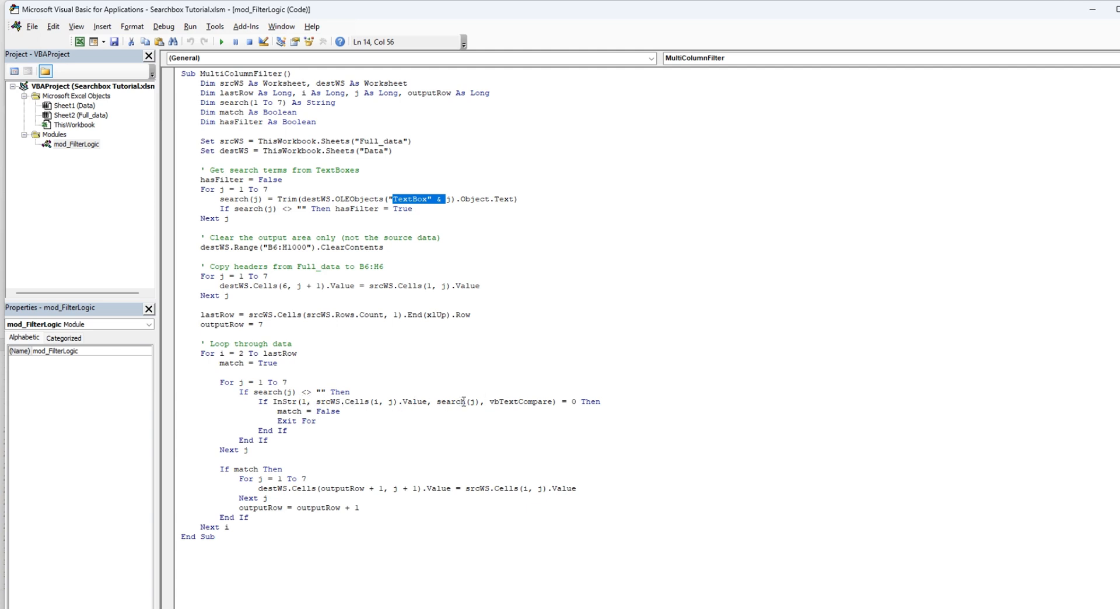
pyautogui.moveTo(590, 404)
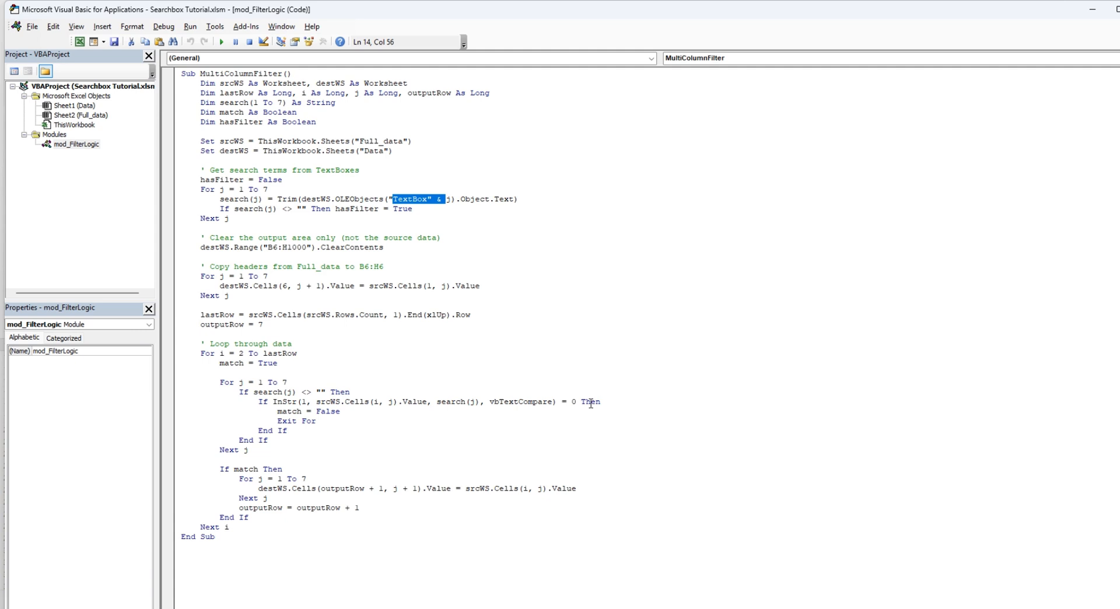
pyautogui.moveTo(315, 415)
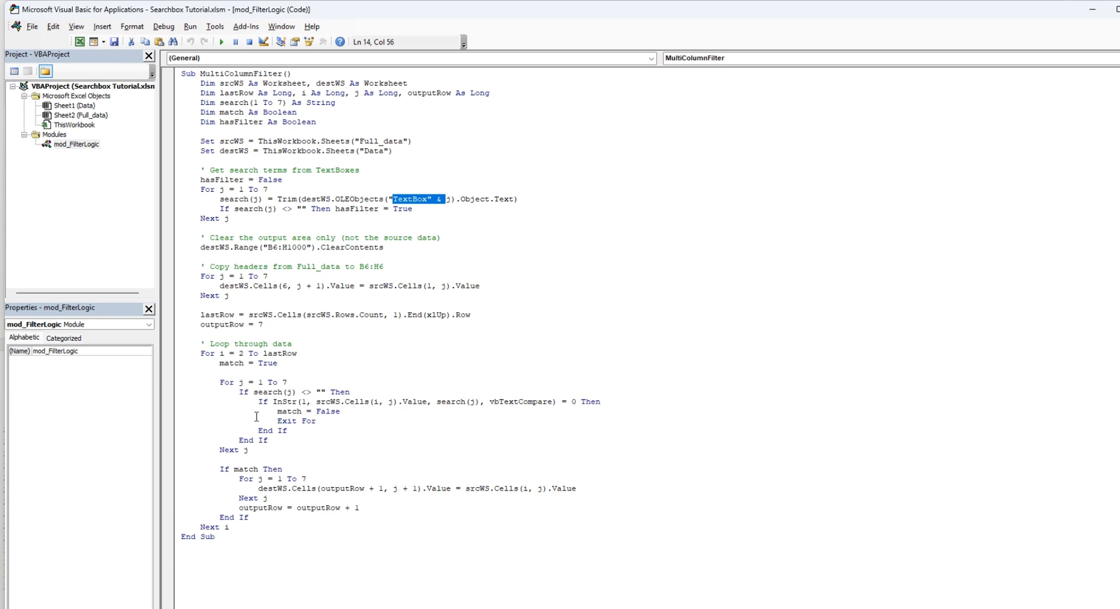
pyautogui.moveTo(222, 392); pyautogui.dragTo(248, 450)
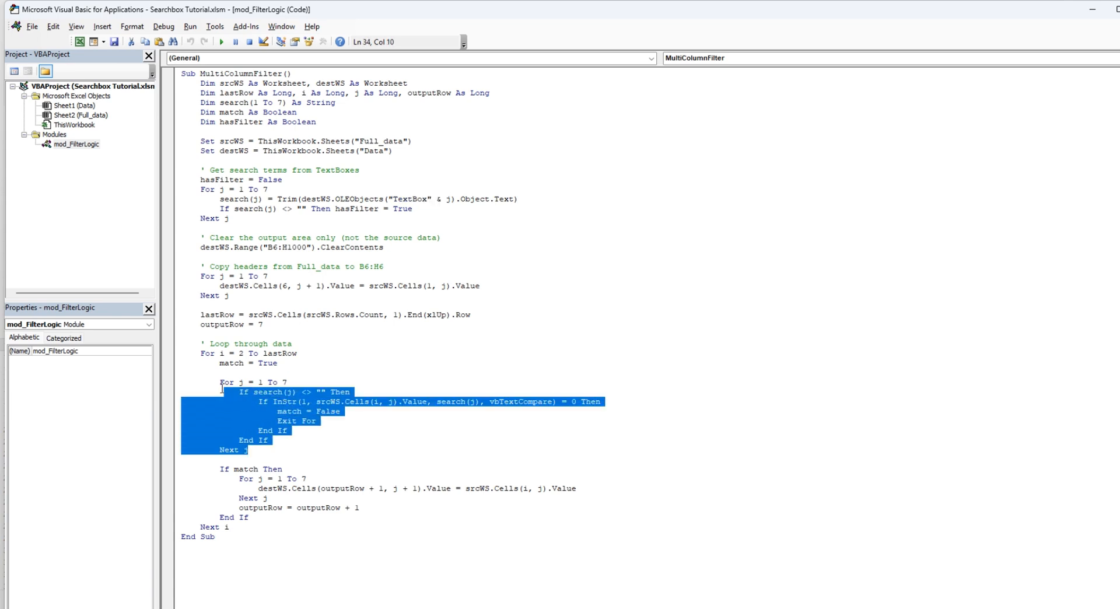
pyautogui.click(257, 488)
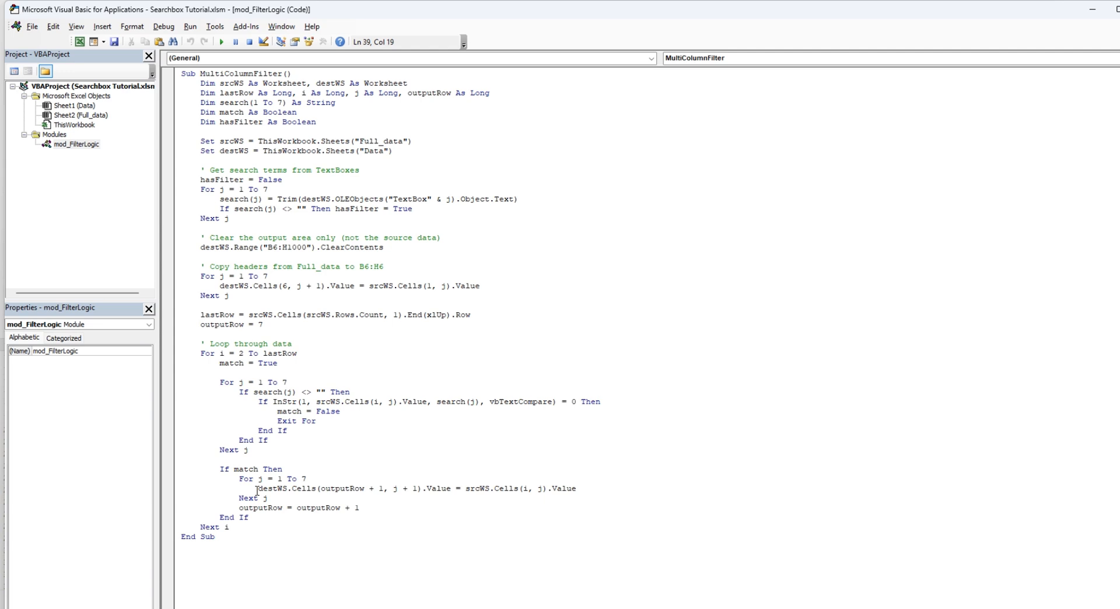
pyautogui.moveTo(290, 478)
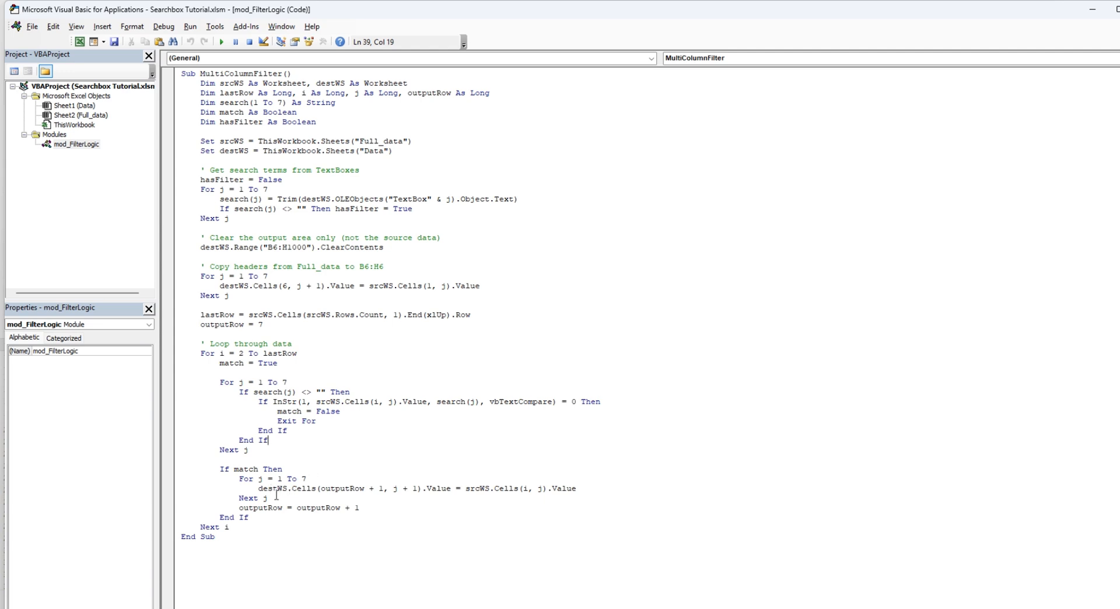
pyautogui.moveTo(353, 498)
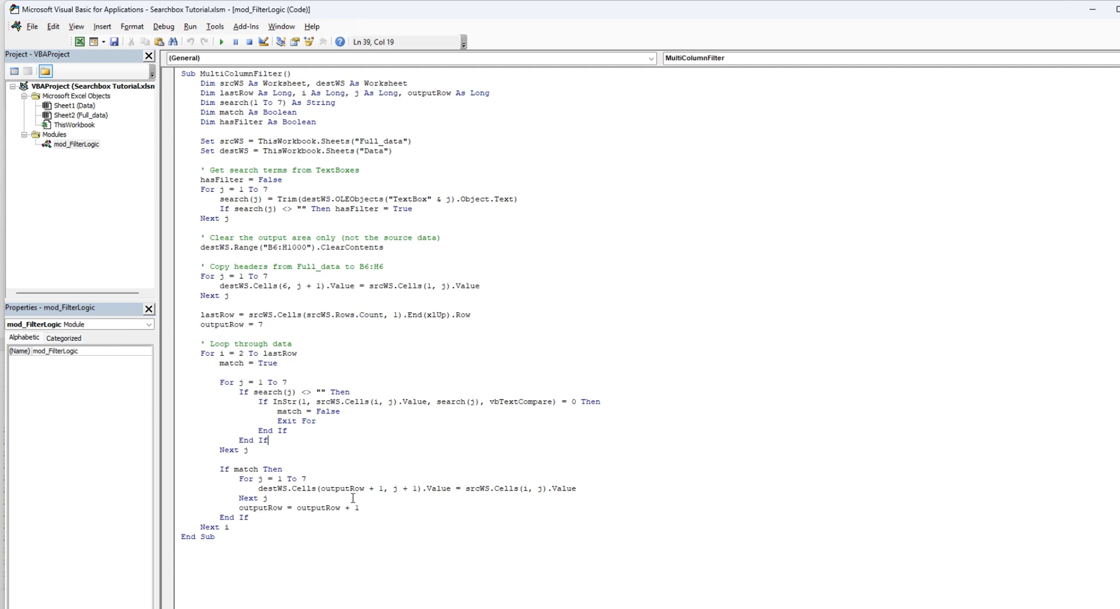
pyautogui.moveTo(393, 500)
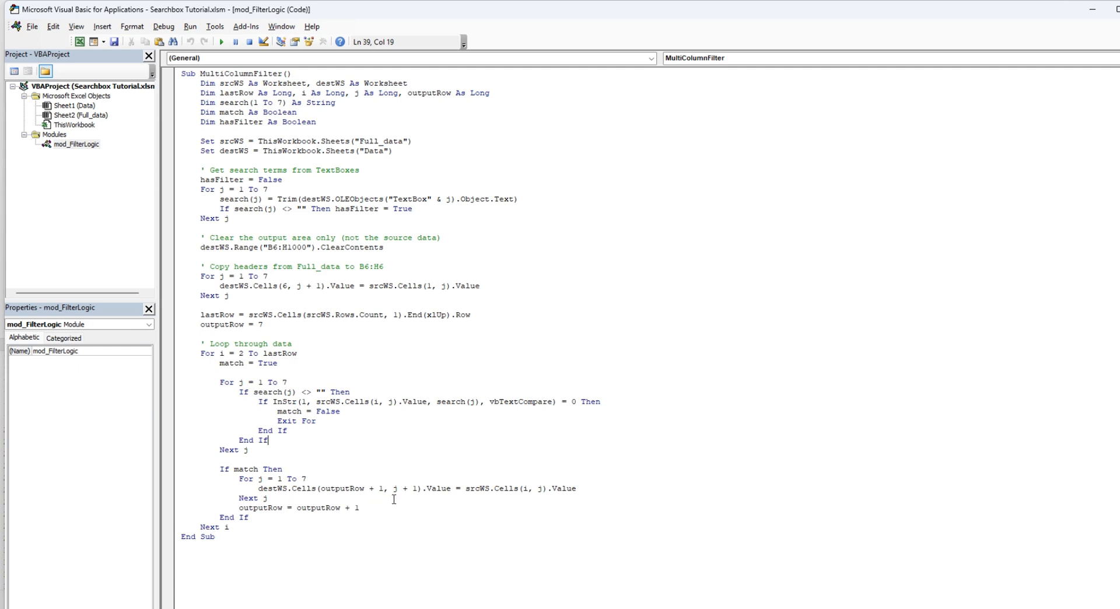
pyautogui.moveTo(411, 498)
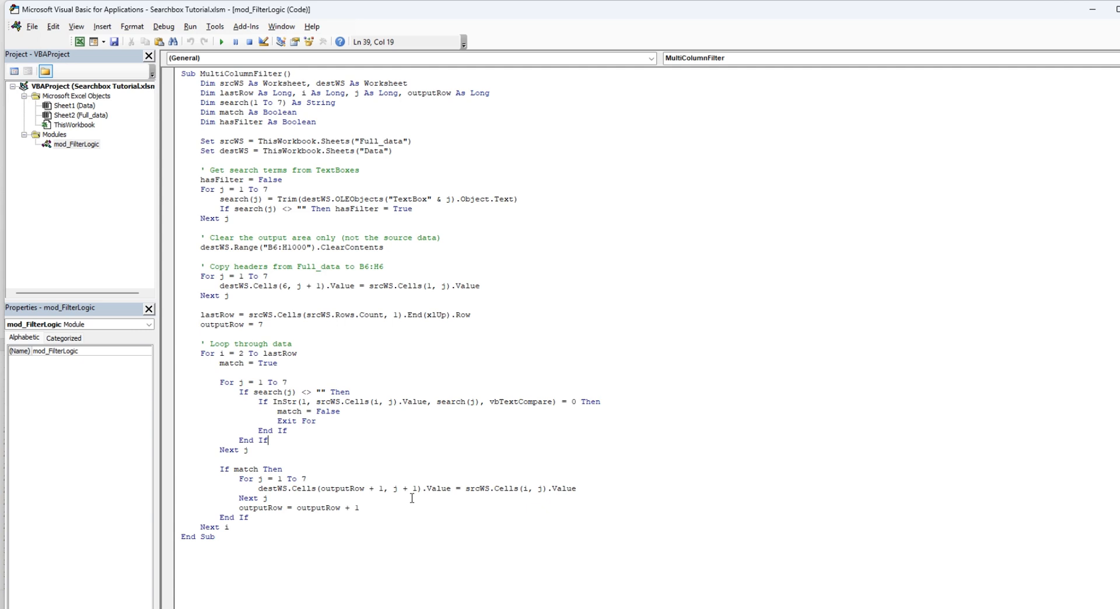
pyautogui.moveTo(363, 498)
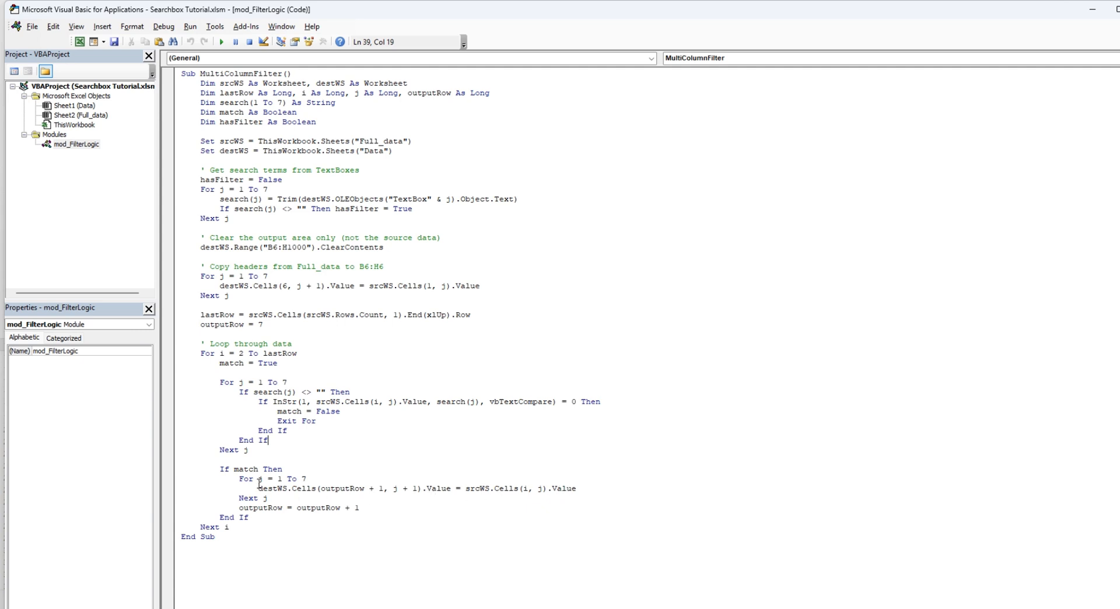
pyautogui.moveTo(255, 488); pyautogui.dragTo(421, 488)
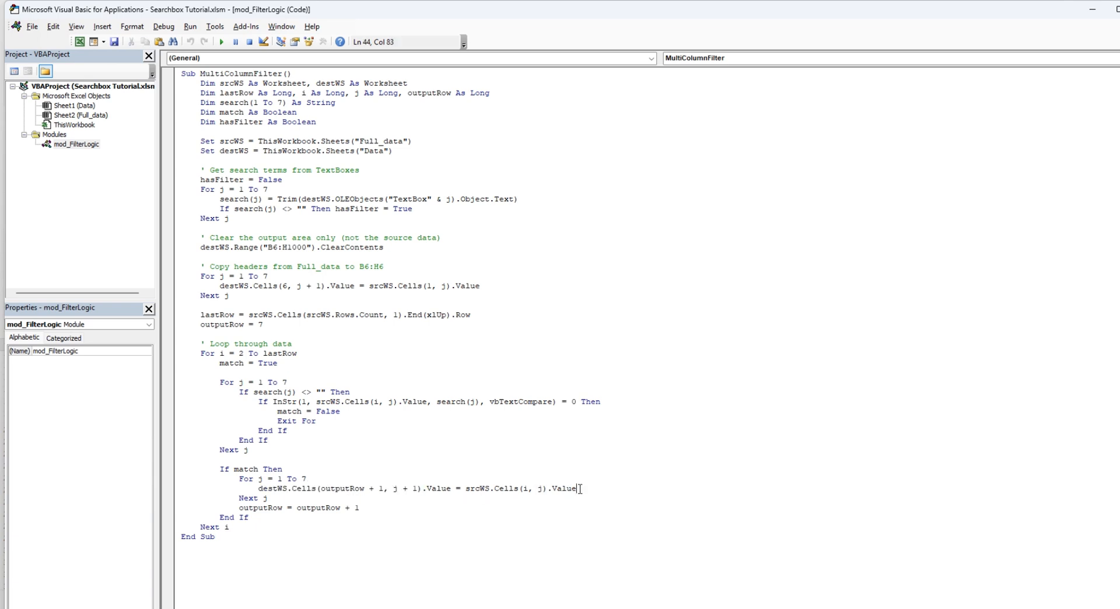
pyautogui.doubleClick(227, 507)
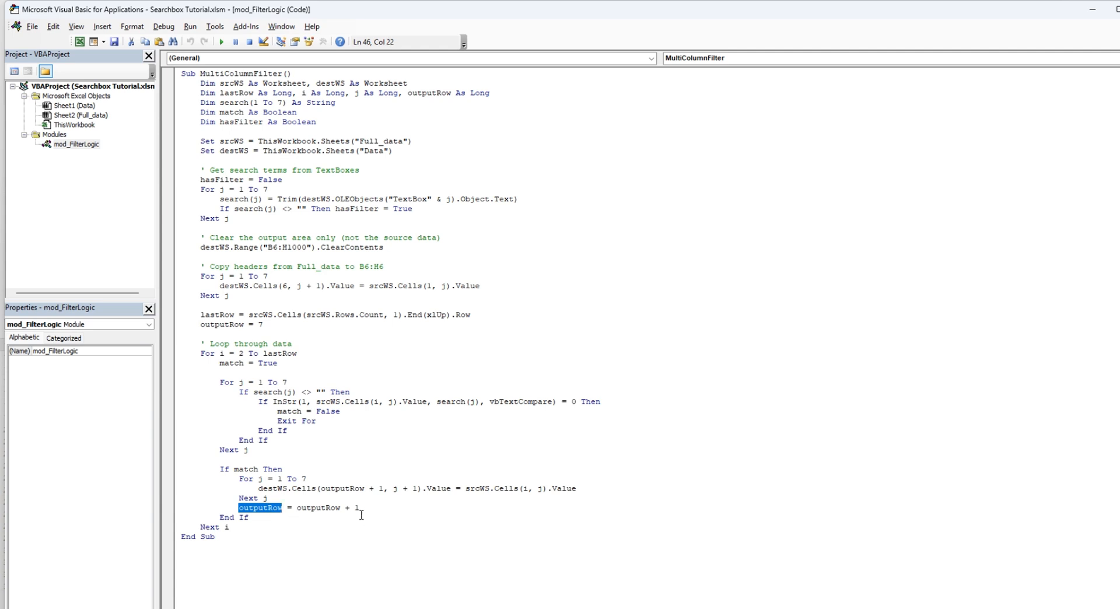
pyautogui.moveTo(340, 496)
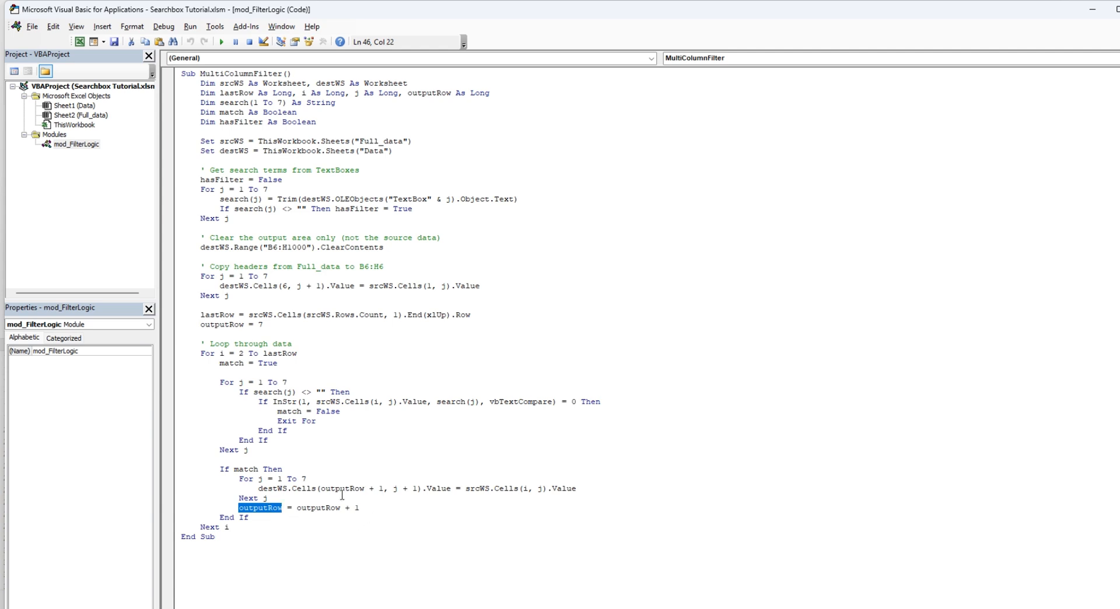
pyautogui.moveTo(415, 525)
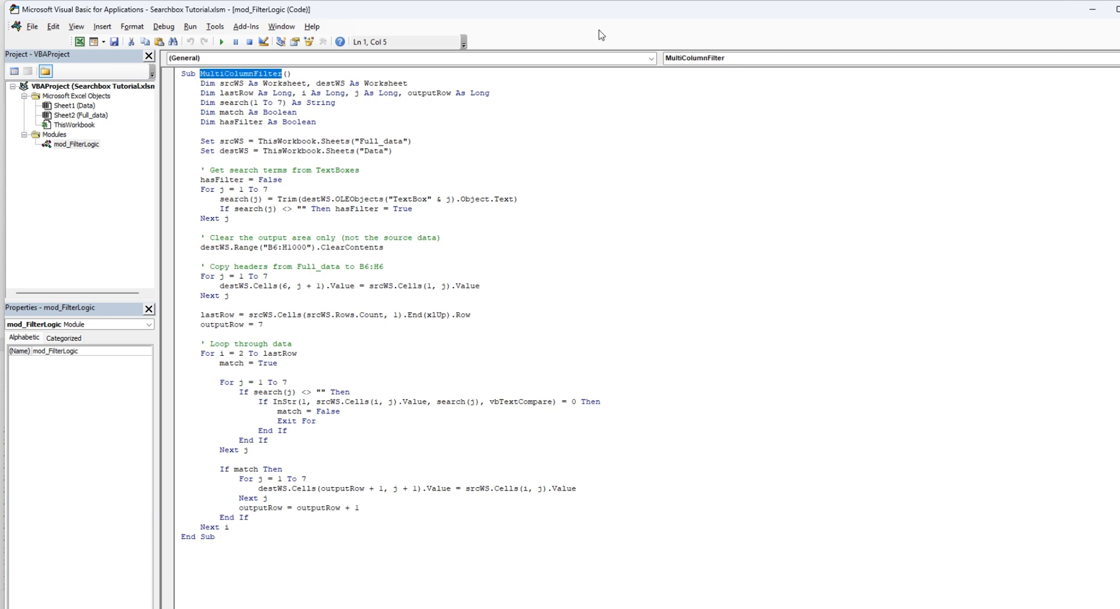
pyautogui.click(62, 104)
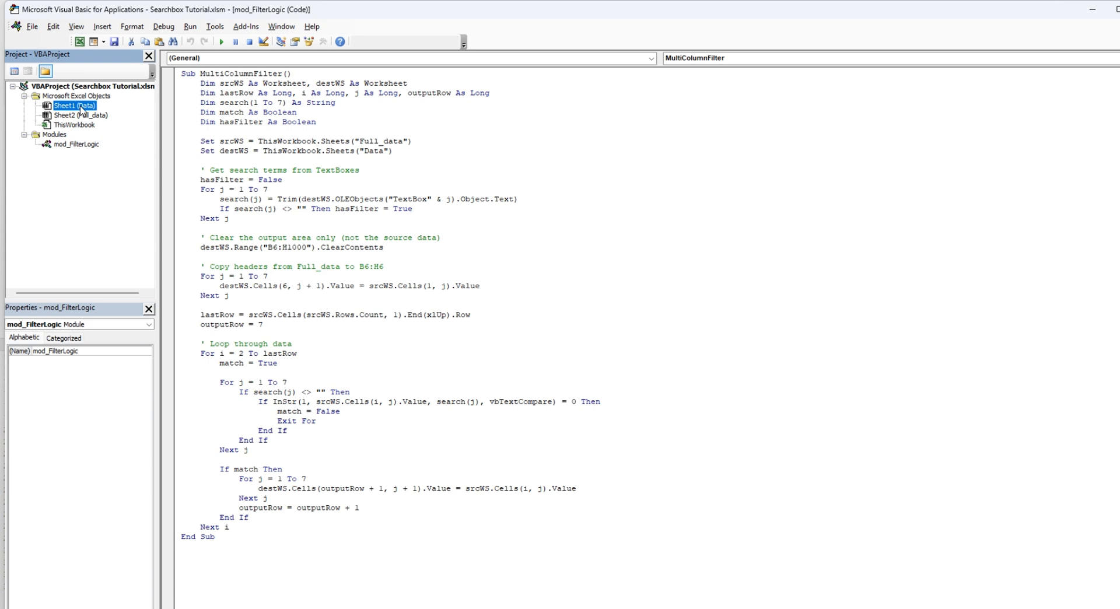
# On the Data sheet, enable Design Mode, inspect the ID box TextBox1, then disable Design Mode.
pyautogui.doubleClick(63, 105)
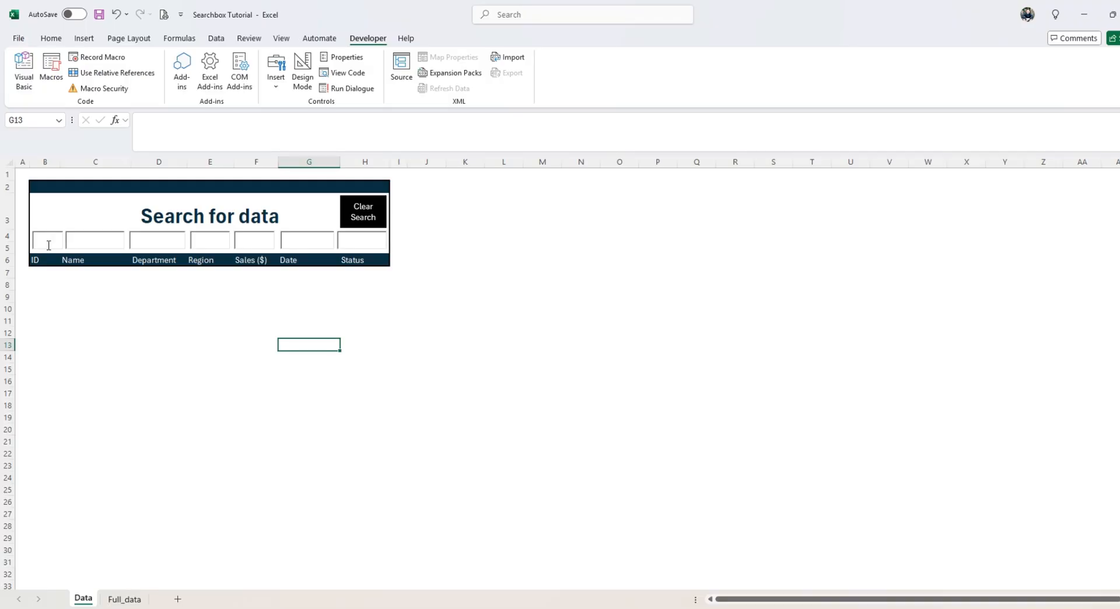
pyautogui.click(302, 73)
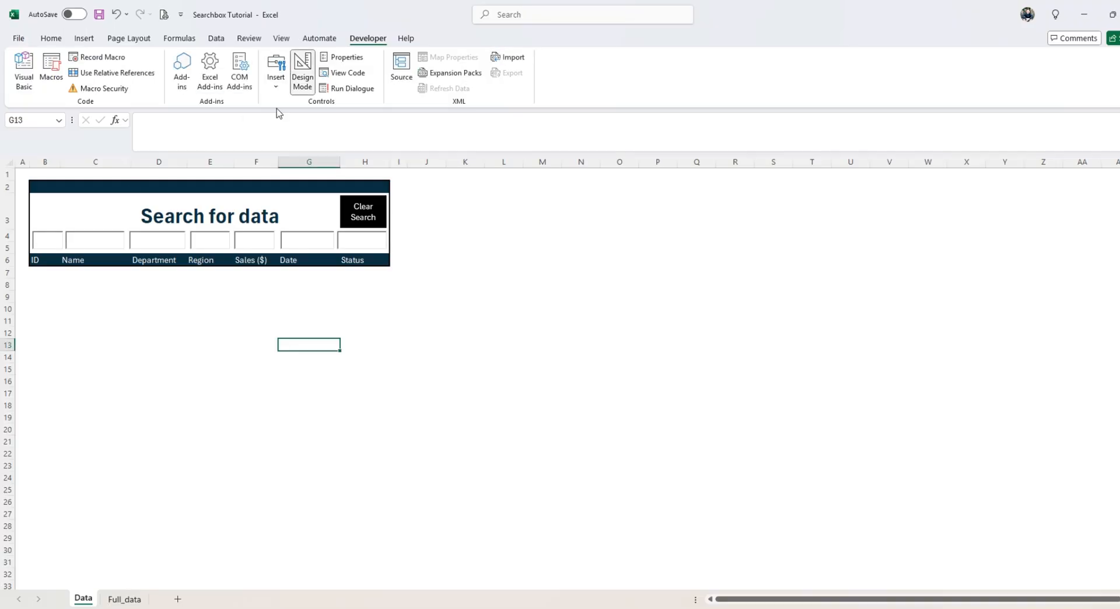
pyautogui.rightClick(47, 239)
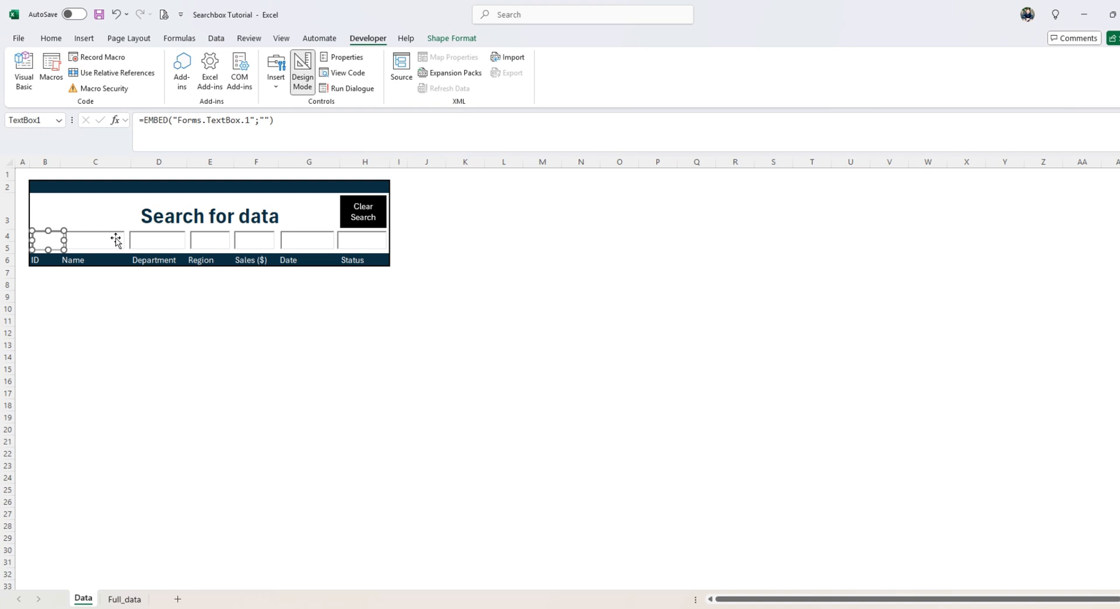
pyautogui.click(302, 69)
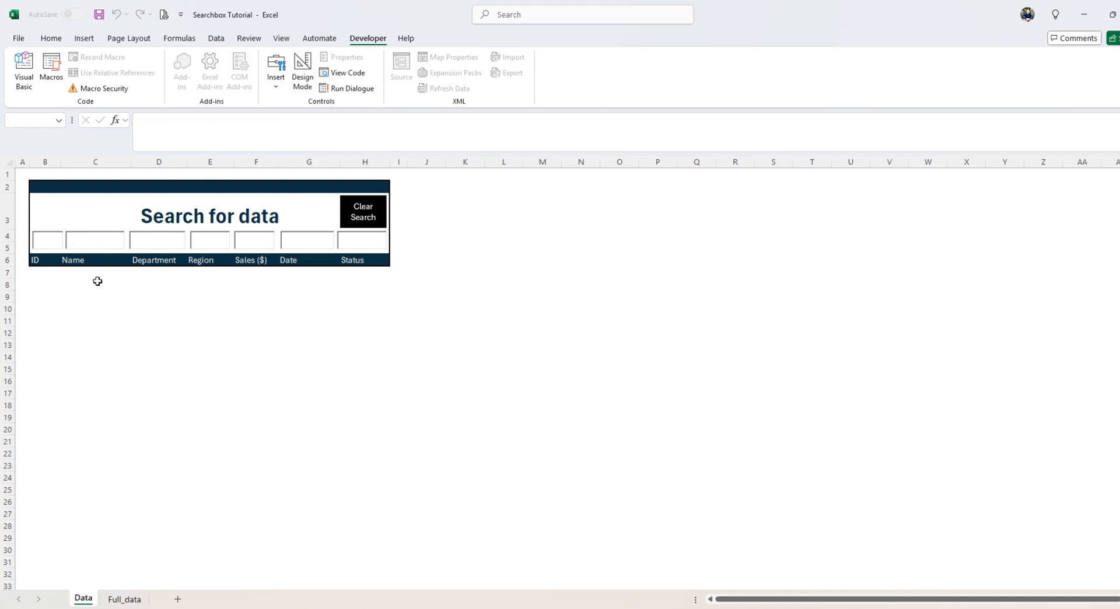
pyautogui.write('s')
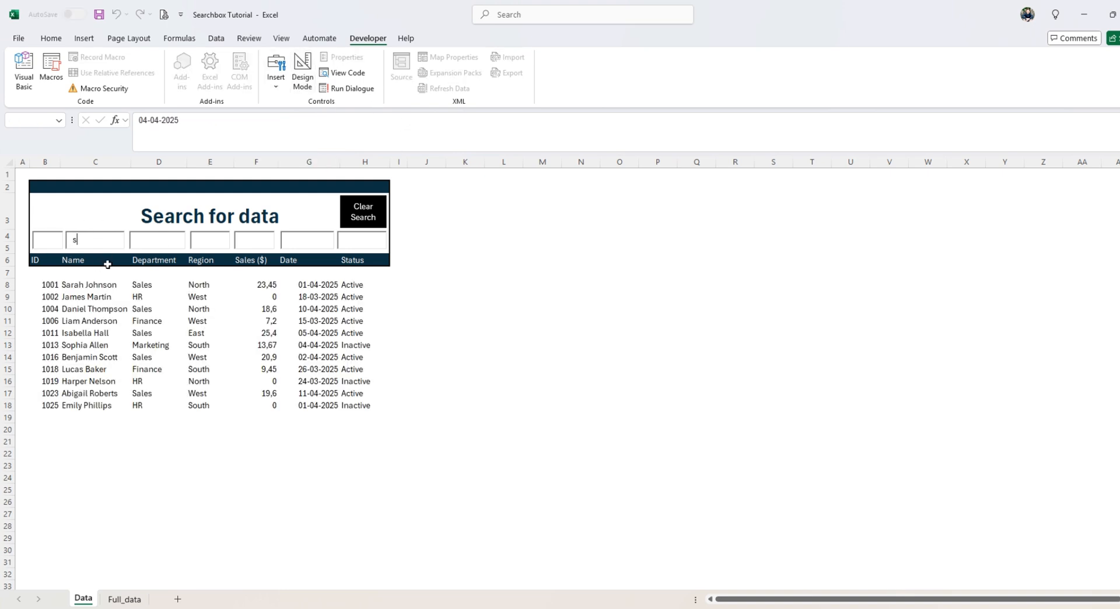
pyautogui.click(362, 212)
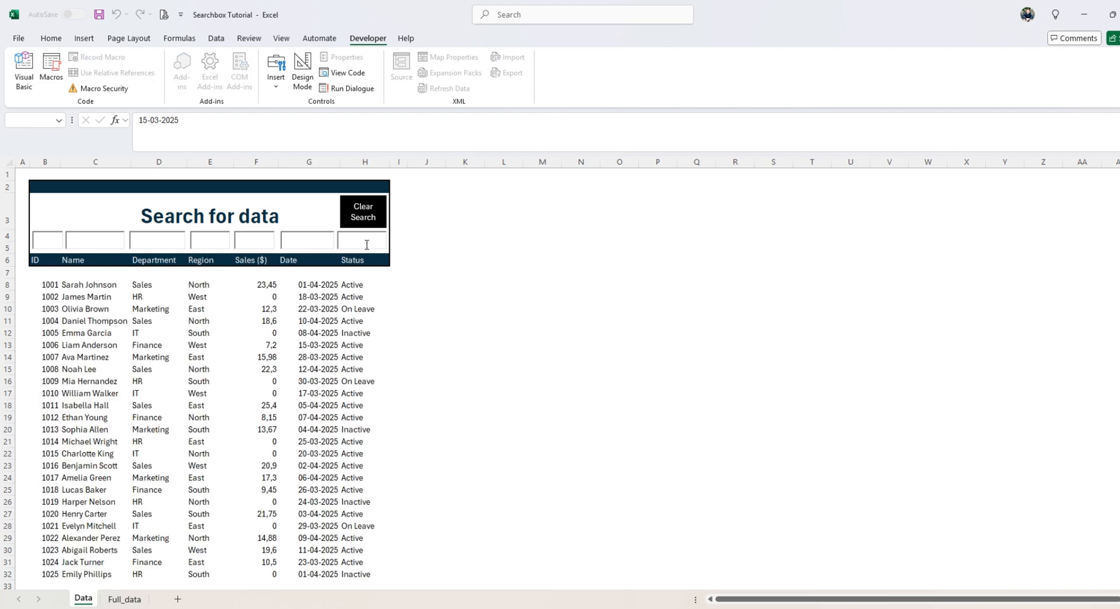
pyautogui.write('leave')
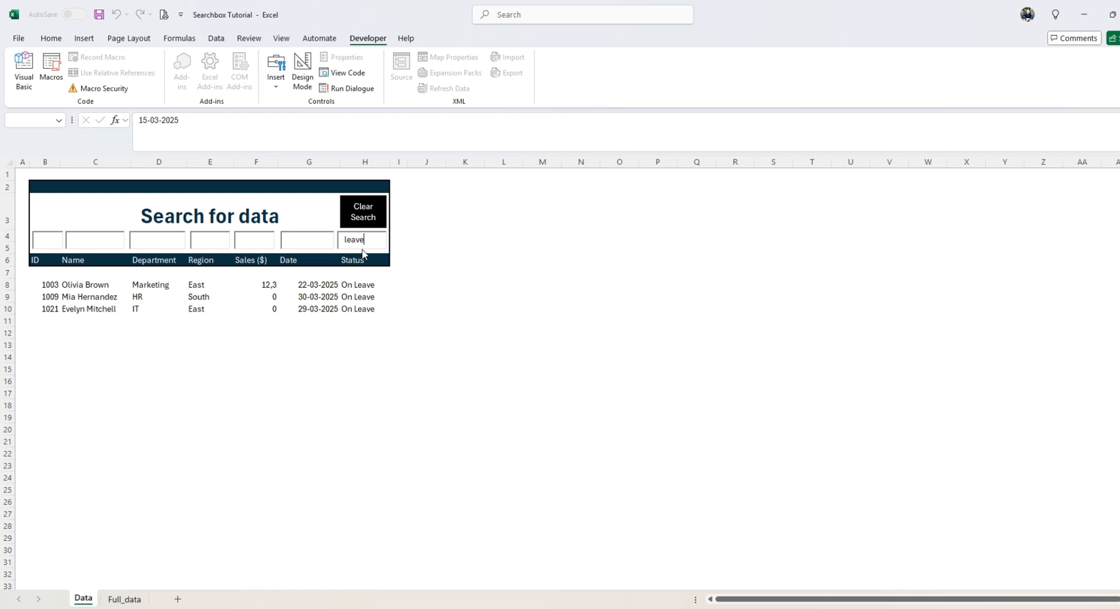
pyautogui.moveTo(370, 214)
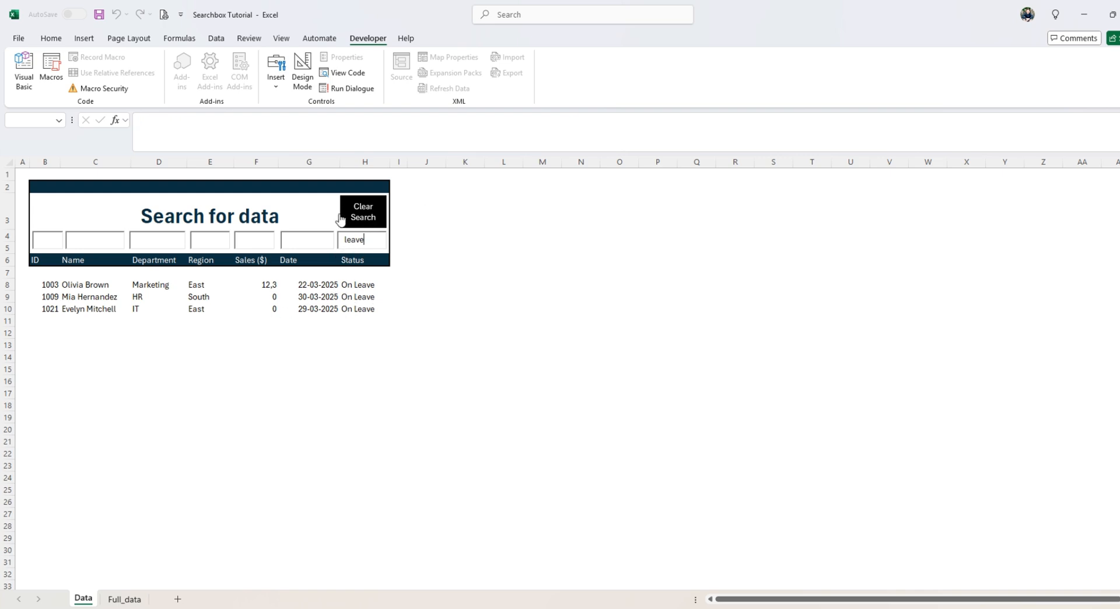
pyautogui.moveTo(339, 219)
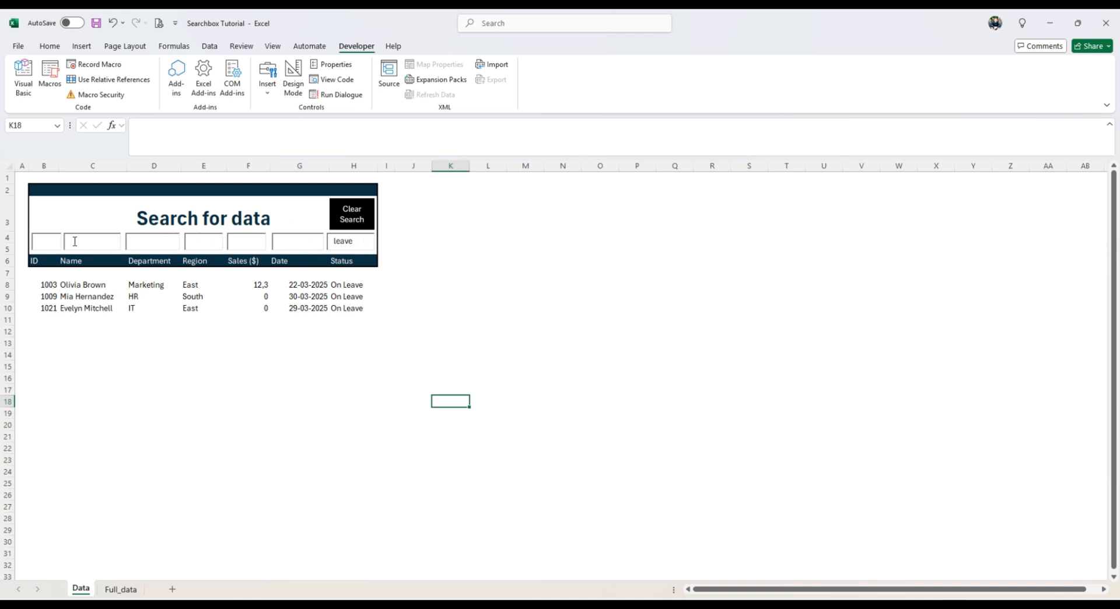
pyautogui.moveTo(54, 243)
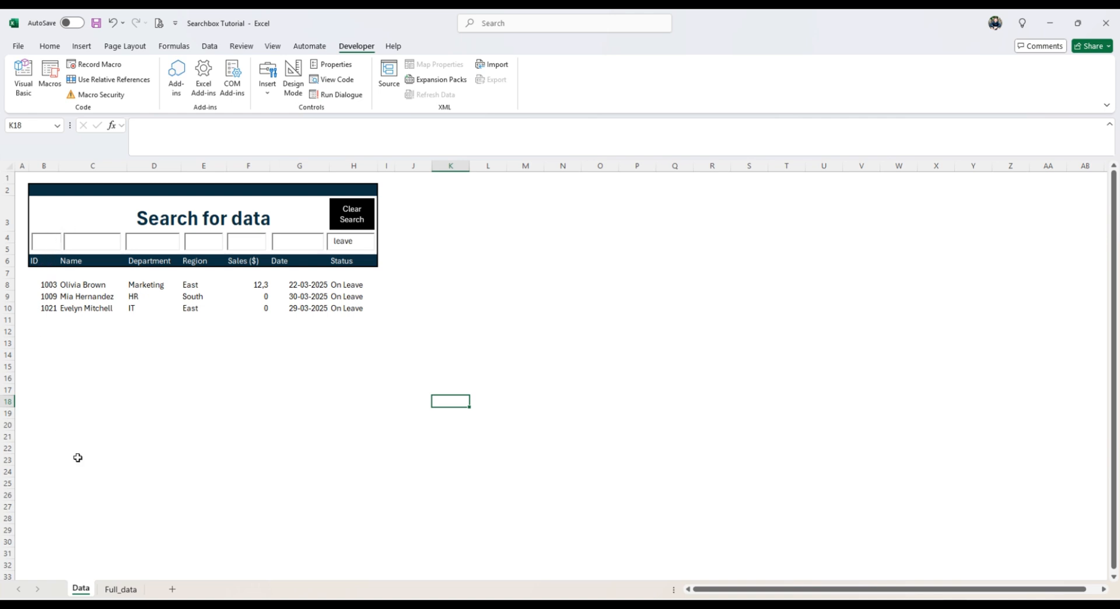
pyautogui.click(350, 241)
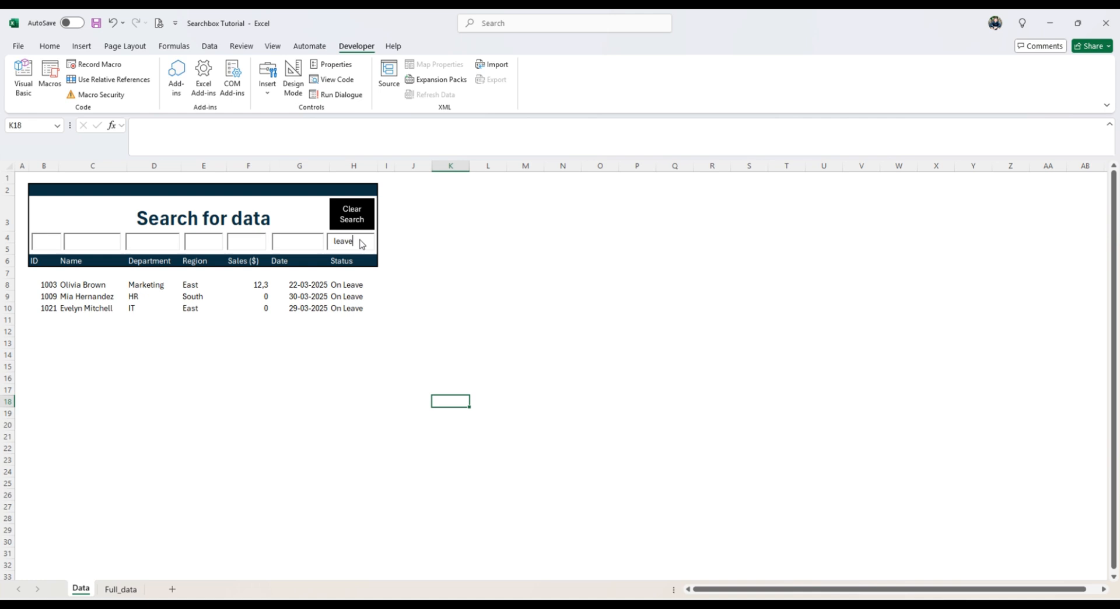
pyautogui.click(351, 214)
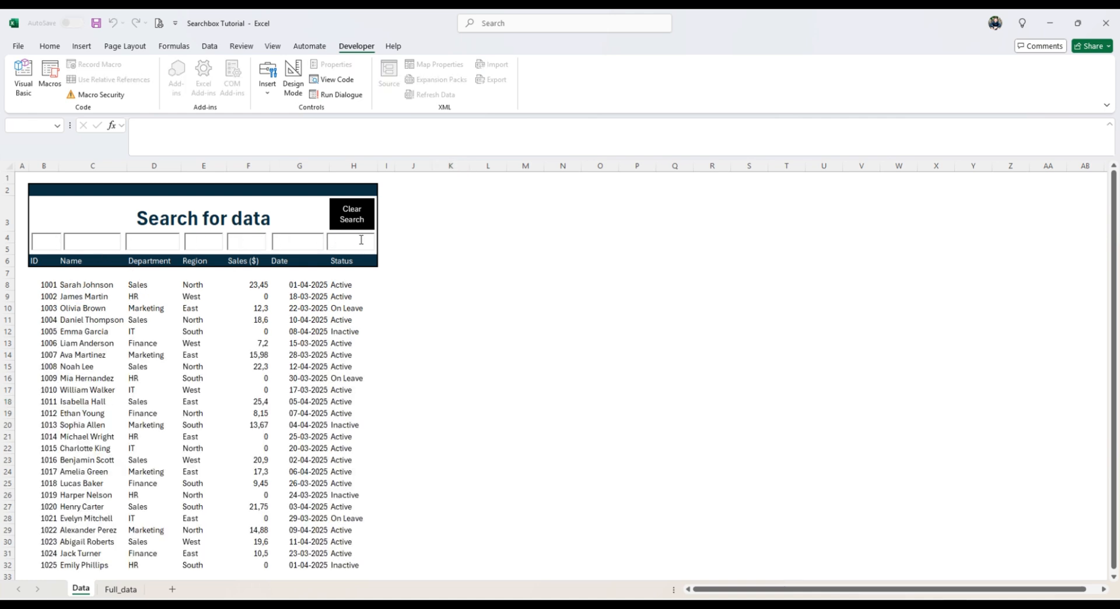
pyautogui.click(386, 297)
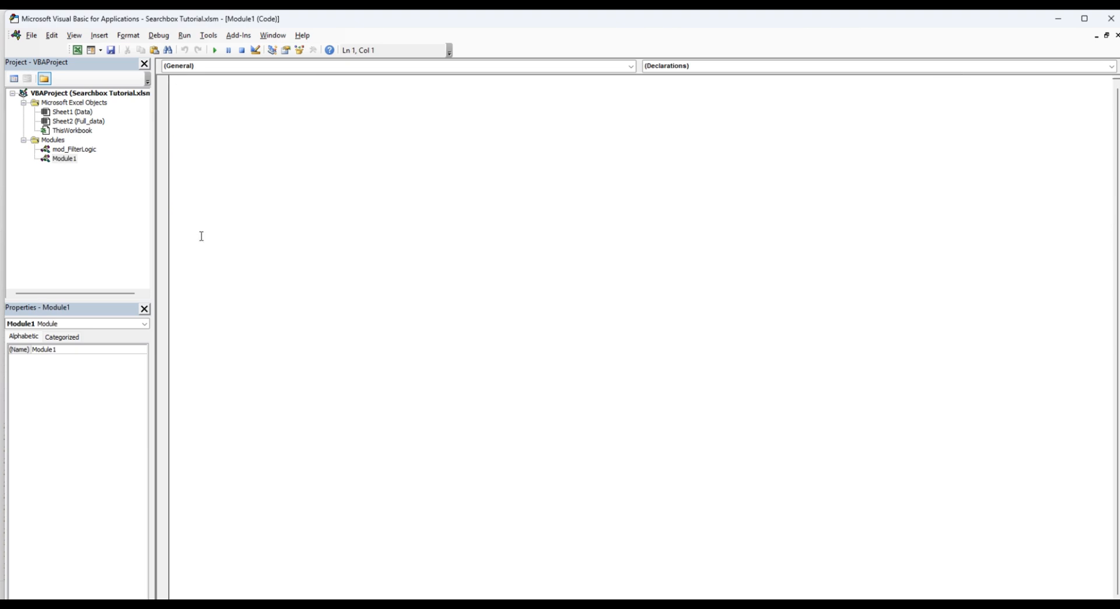
# Start the ClearSearch sub, declaring ws and i and setting ws to the Data sheet.
pyautogui.write('sub Clear')
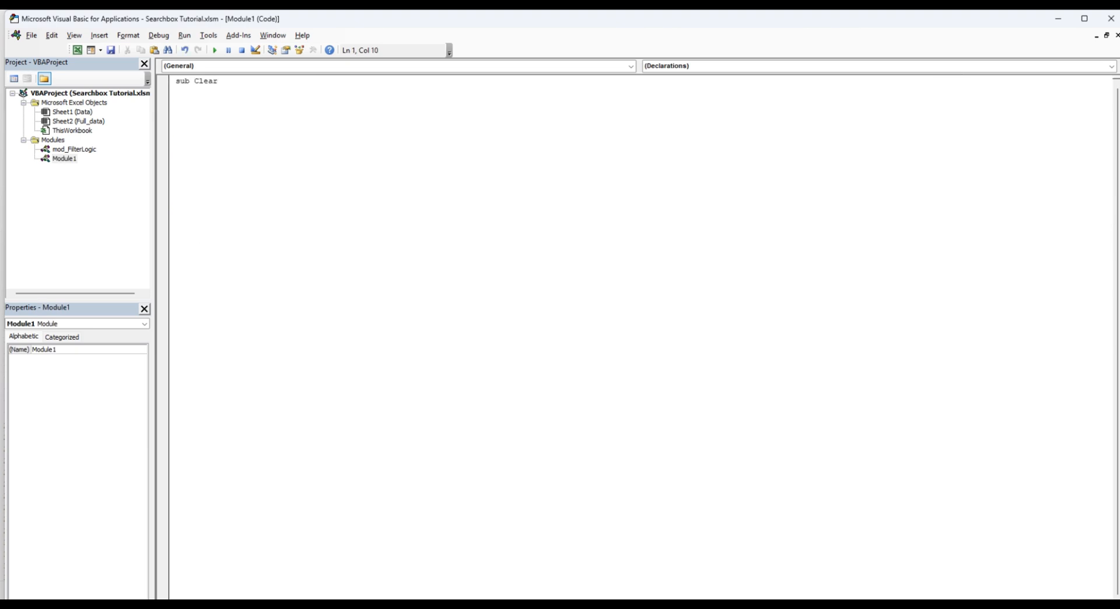
pyautogui.write('Search(')
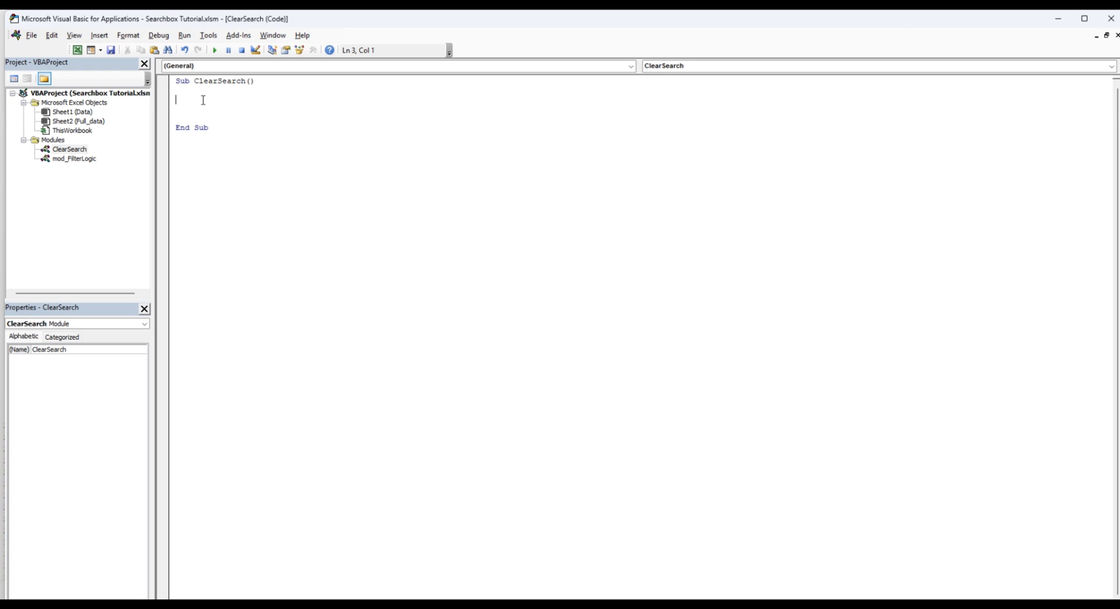
pyautogui.write('dim')
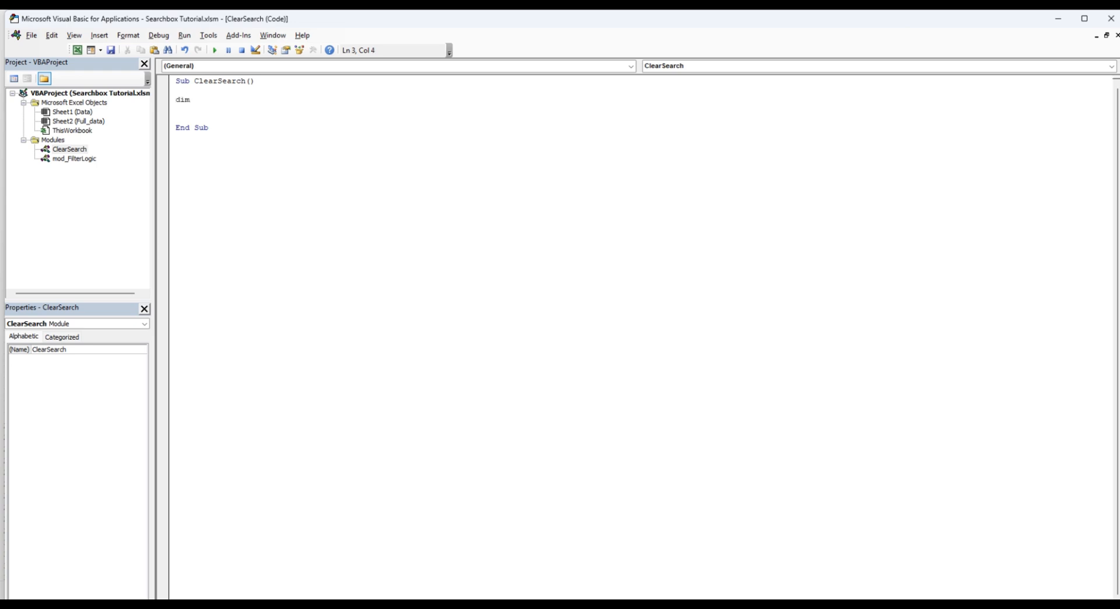
pyautogui.write('ws as wor')
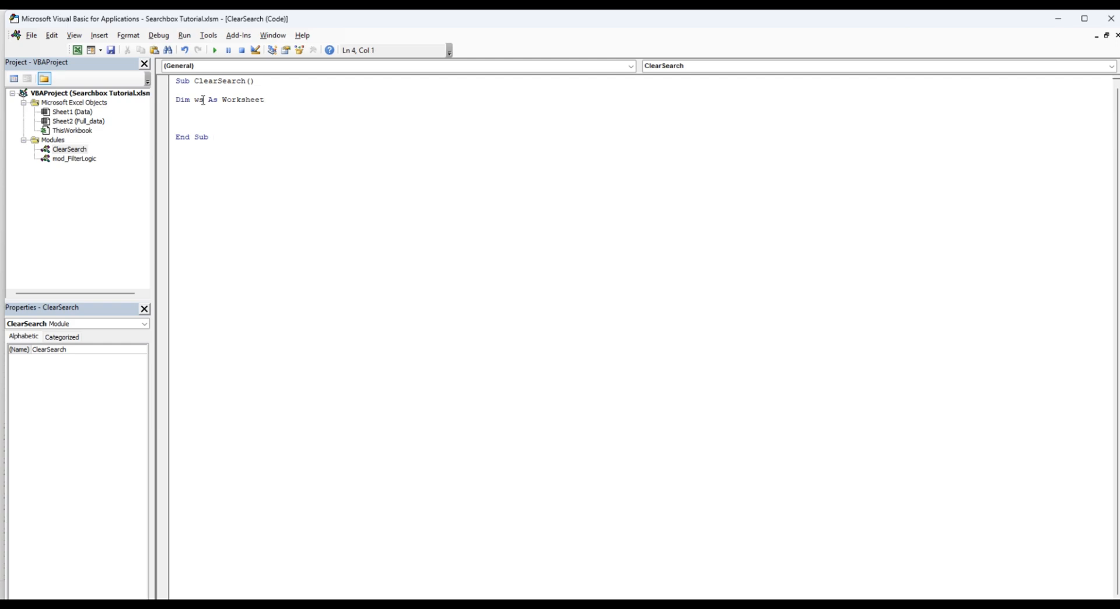
pyautogui.write('dim i as')
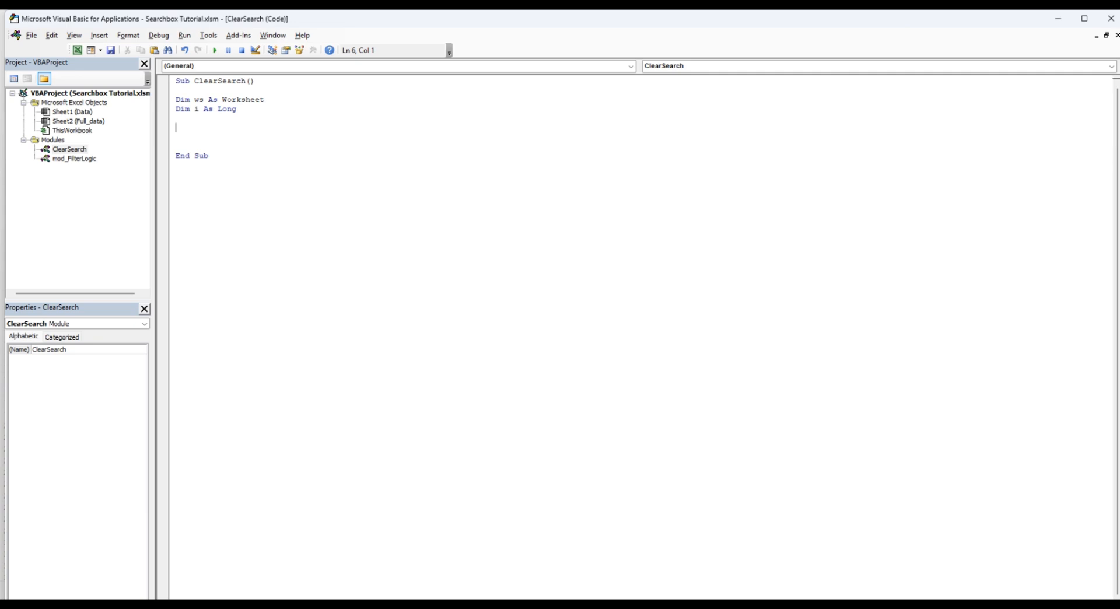
pyautogui.write('set ws=')
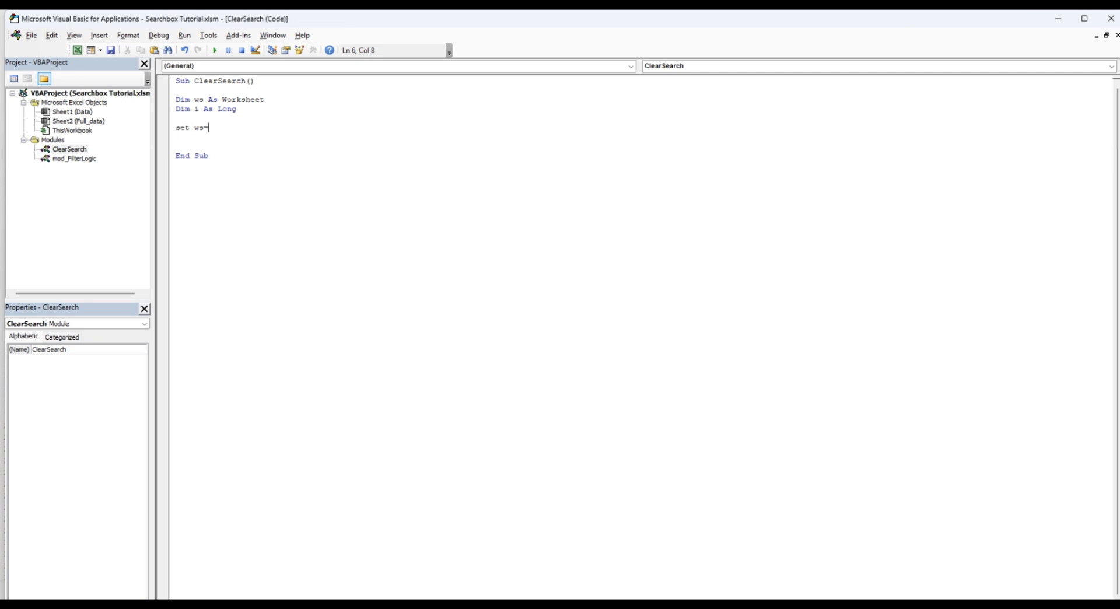
pyautogui.write('thisworkbook.sheets')
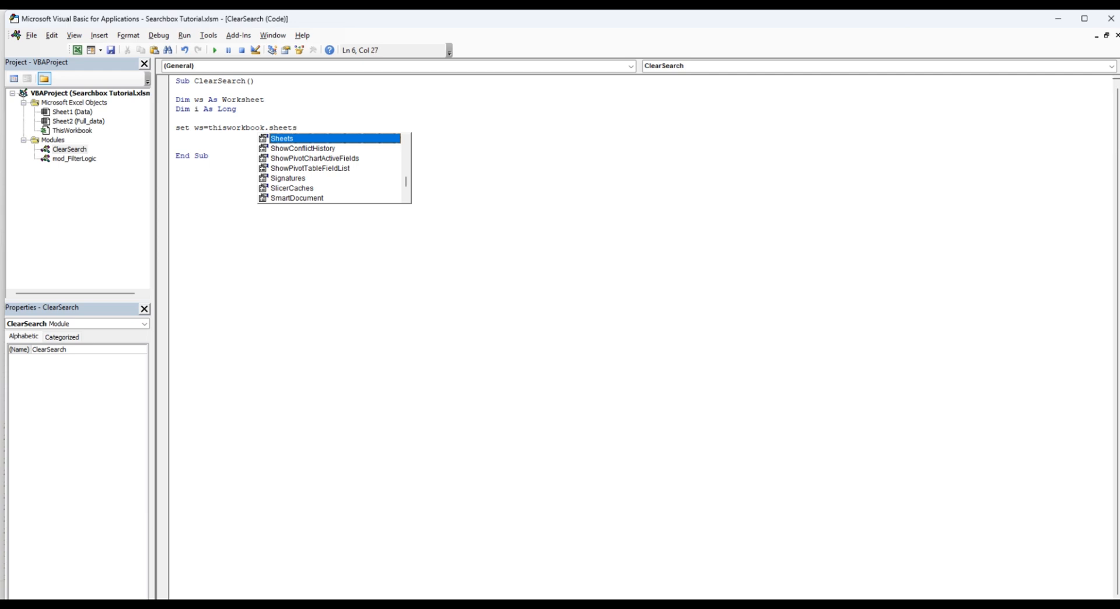
pyautogui.write('Sheets("Data"')
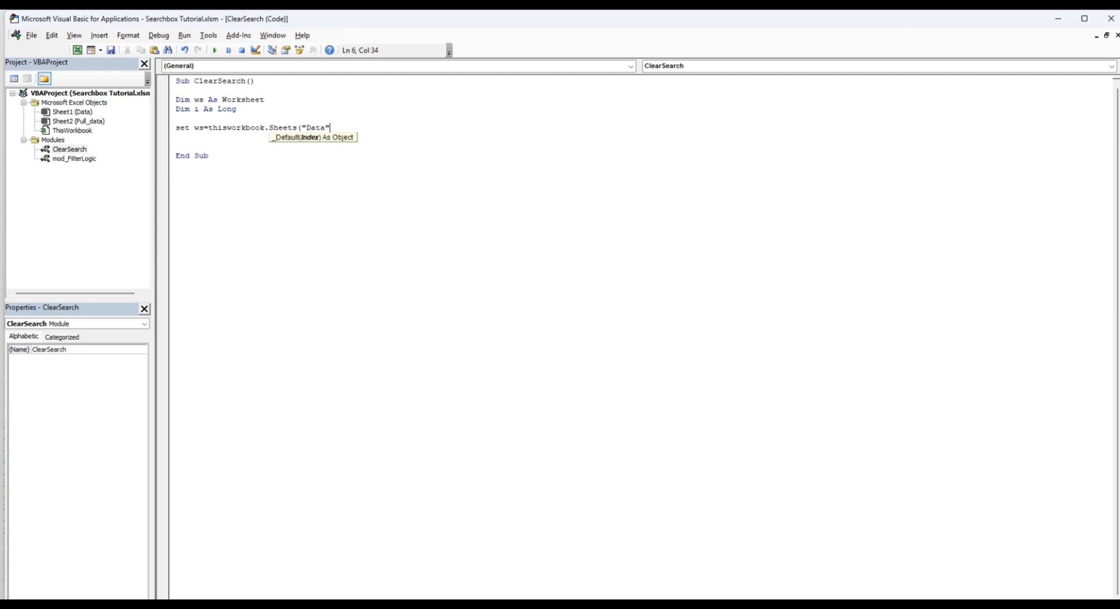
pyautogui.write(')')
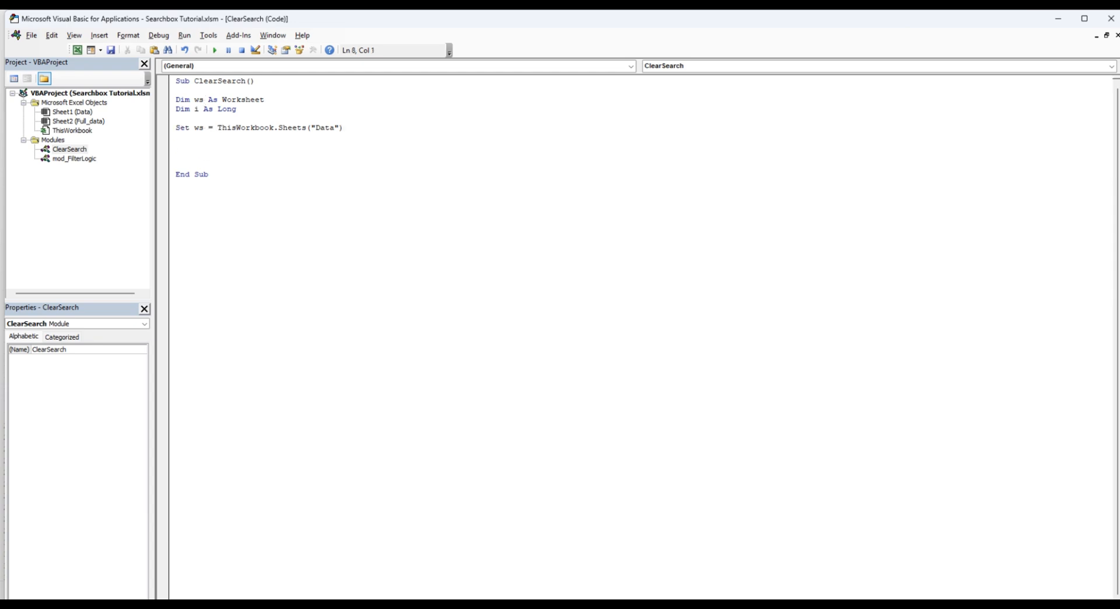
# Add a For loop from 1 to 7 setting each OLEObjects TextBox's text to "".
pyautogui.write('f')
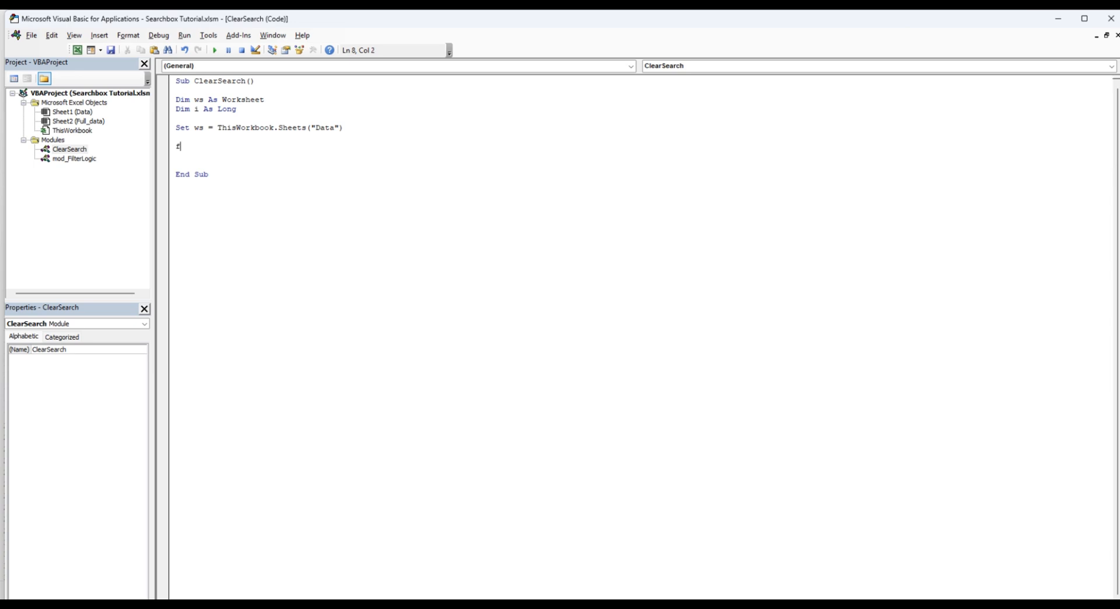
pyautogui.write('or i= 1 to')
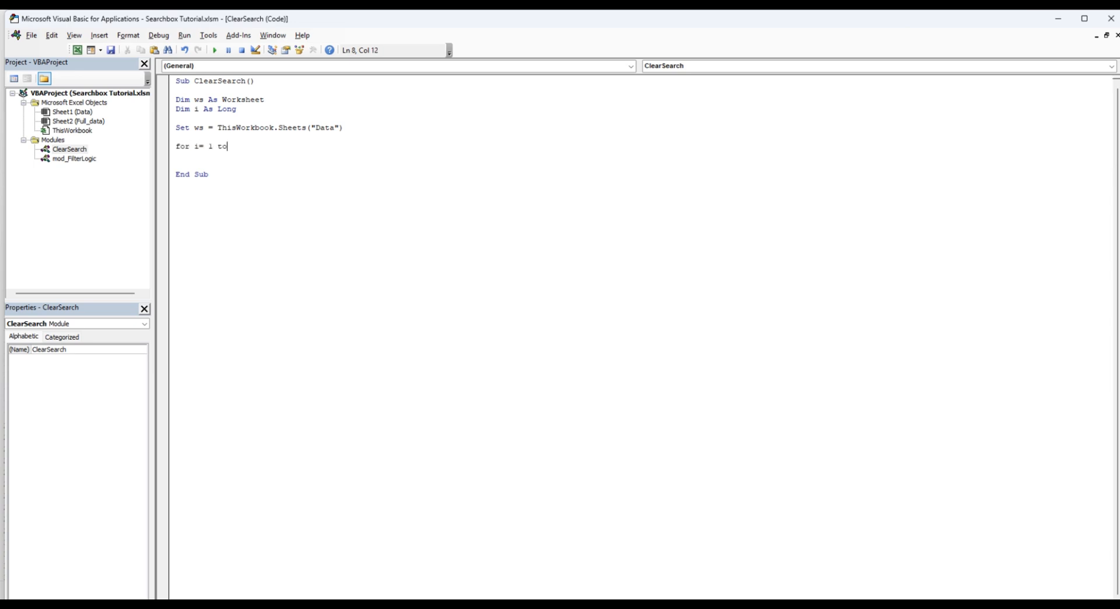
pyautogui.write('7')
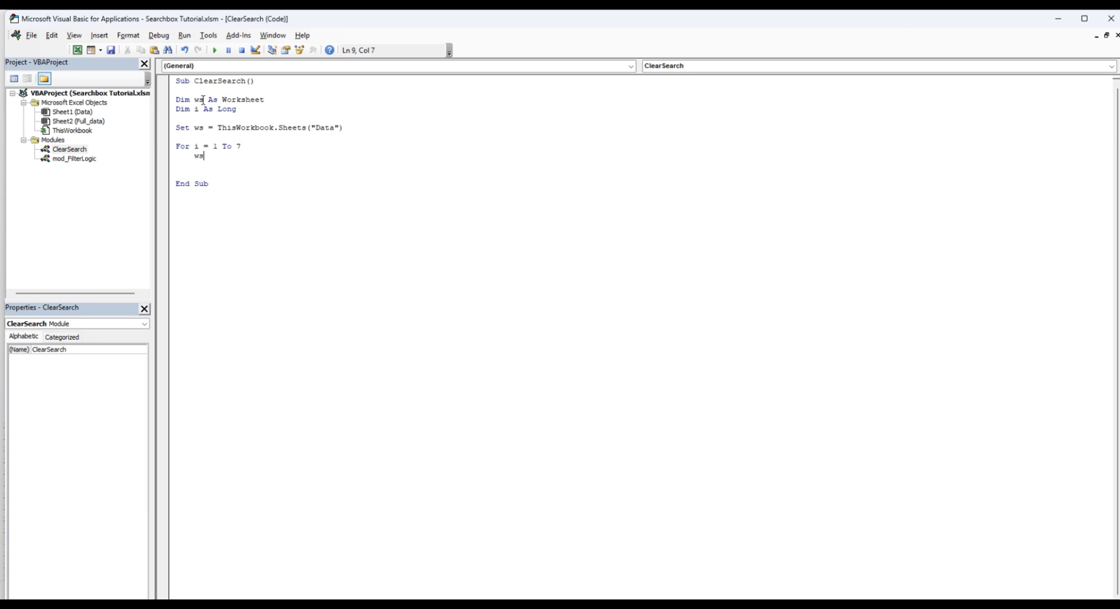
pyautogui.write('.')
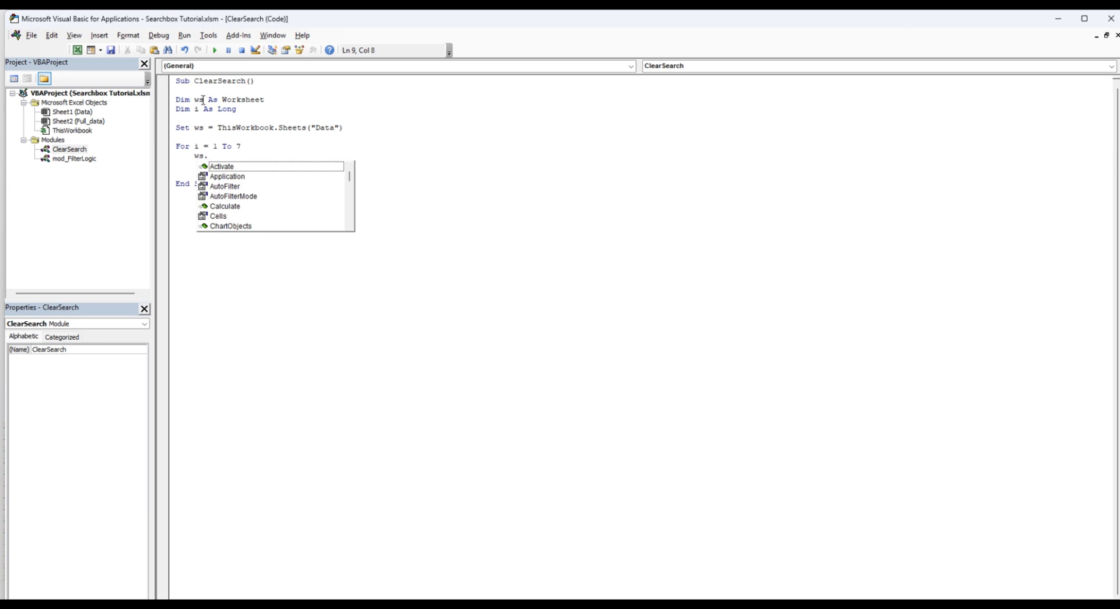
pyautogui.write('oleob')
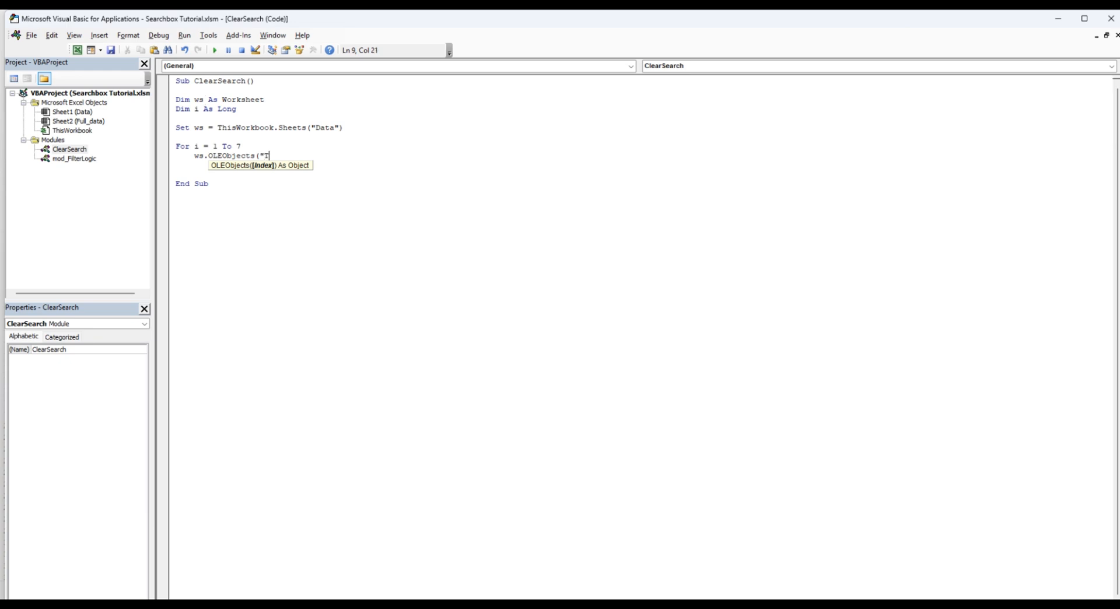
pyautogui.write('extbox" & i')
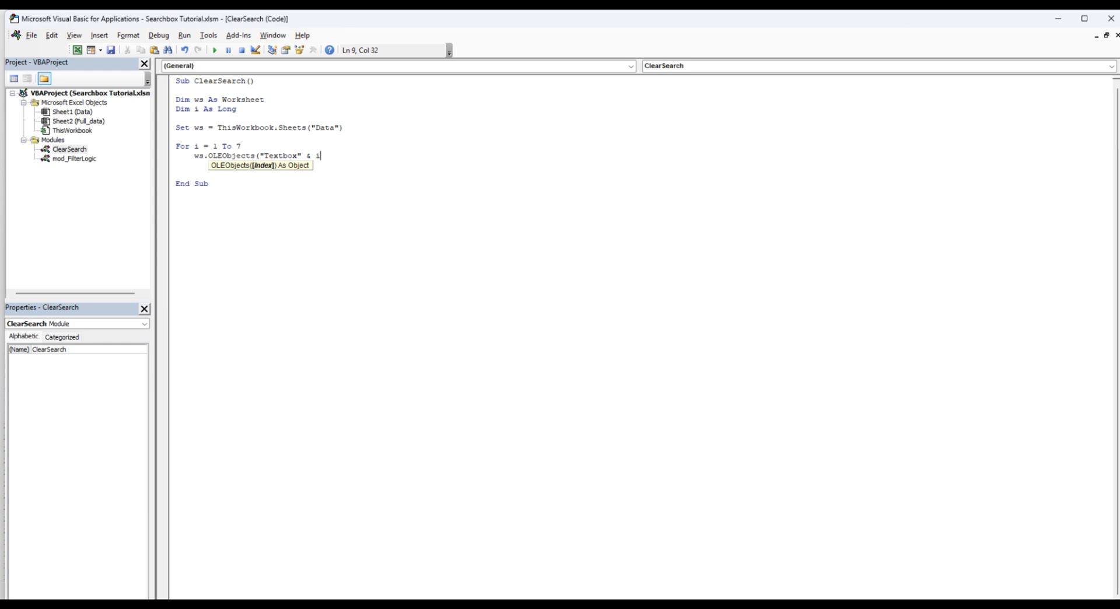
pyautogui.write(').o')
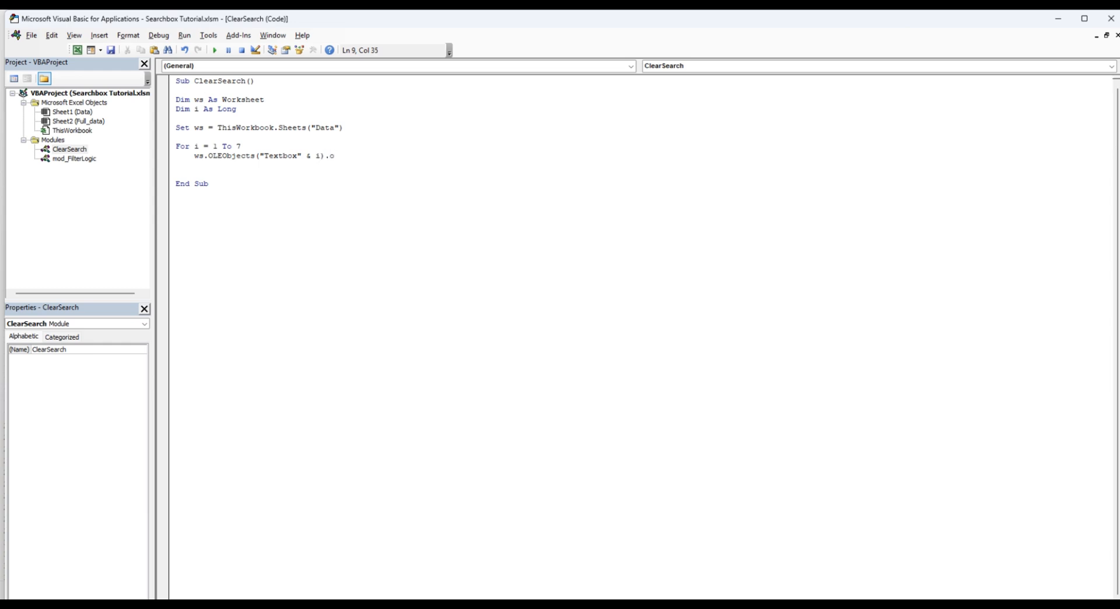
pyautogui.write('bject')
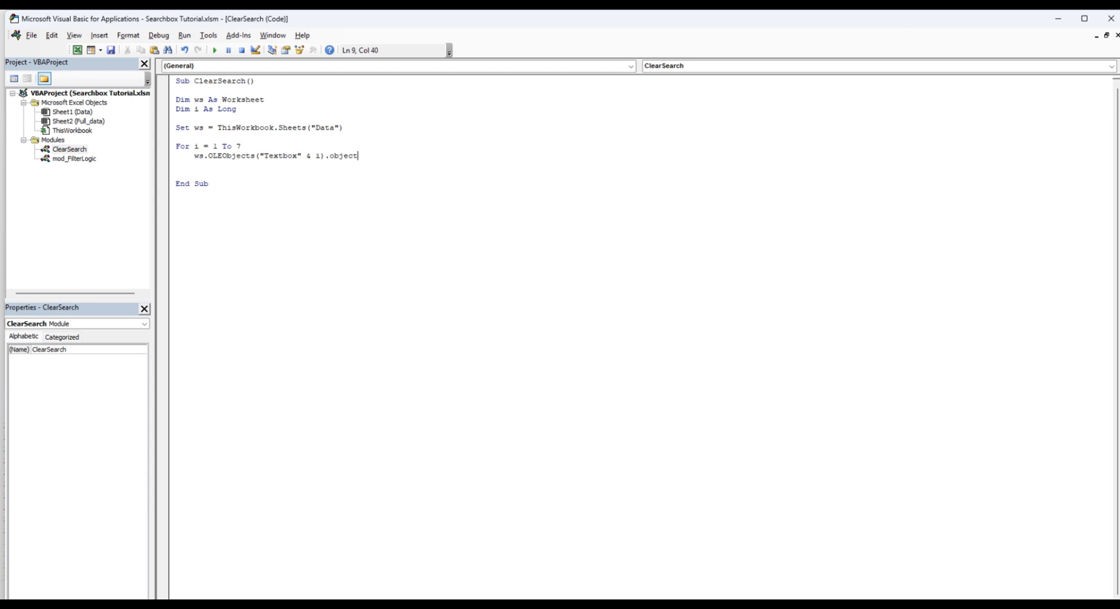
pyautogui.write('.text')
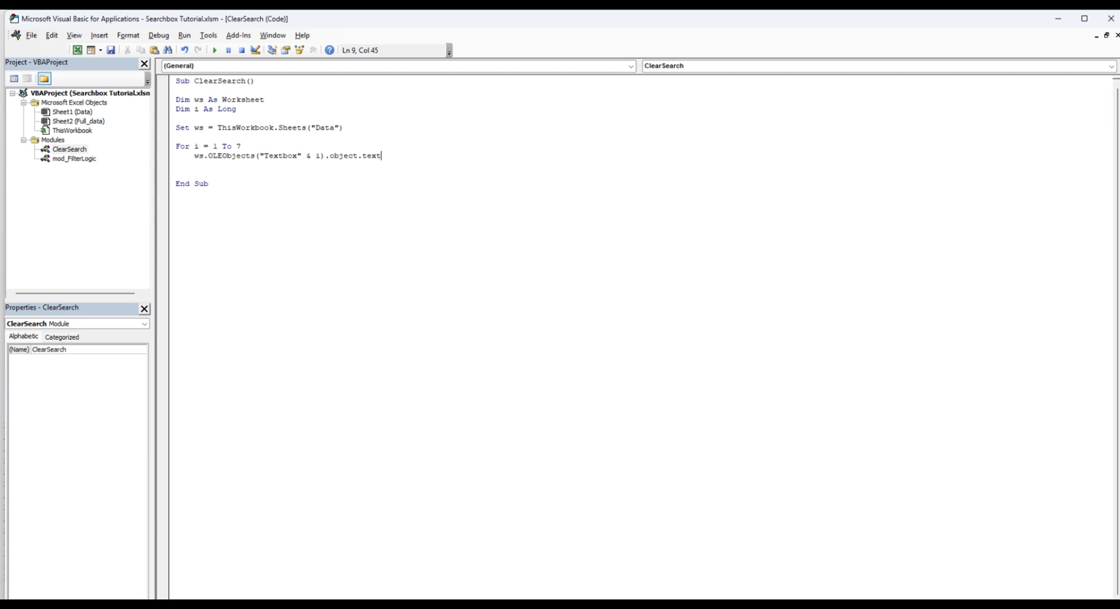
pyautogui.write('= ""')
pyautogui.click(401, 164)
pyautogui.write('Next i')
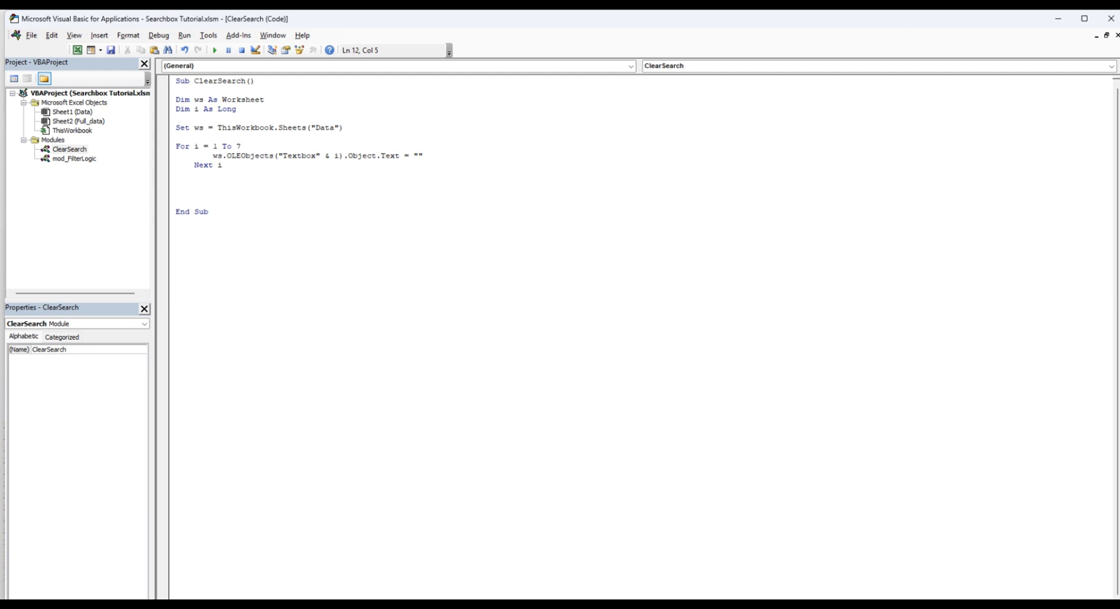
# End ClearSearch with 'call multicolumnfilter' to rerun the filter.
pyautogui.write('cal')
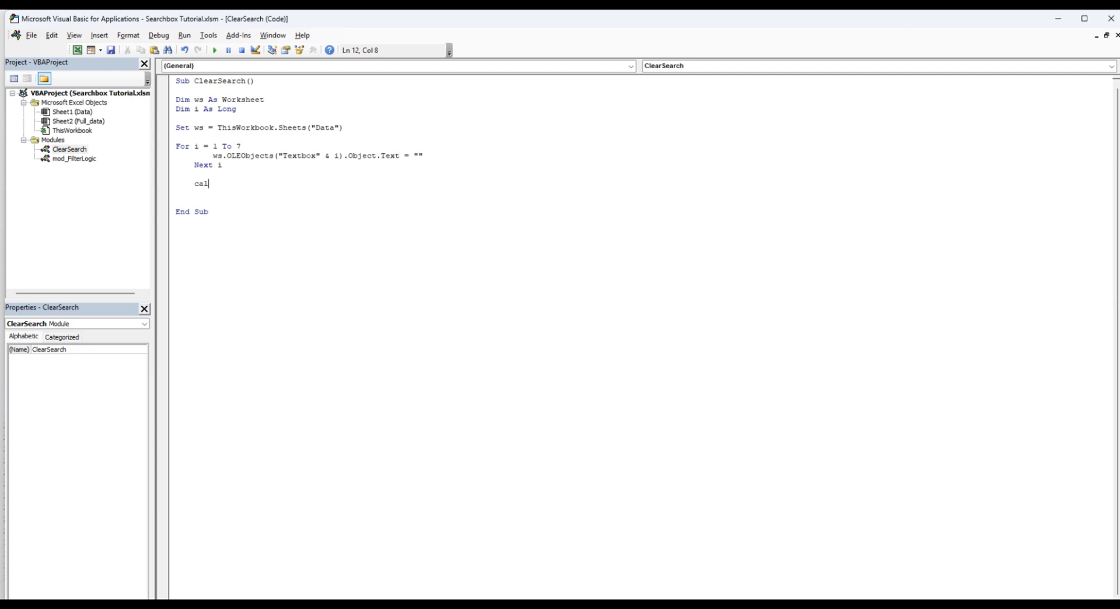
pyautogui.write('l')
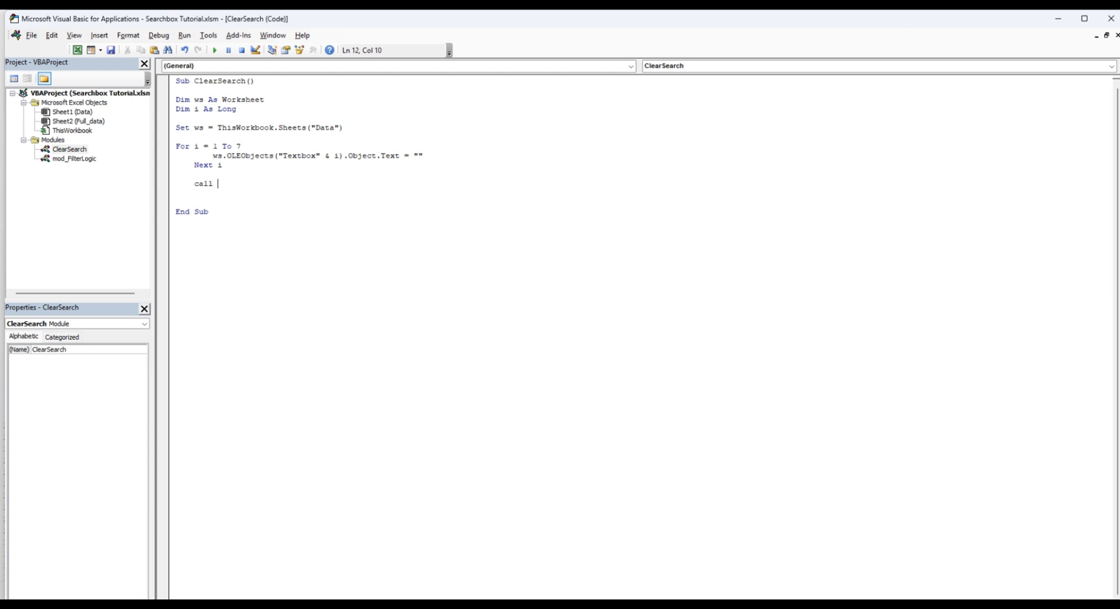
pyautogui.write('multi')
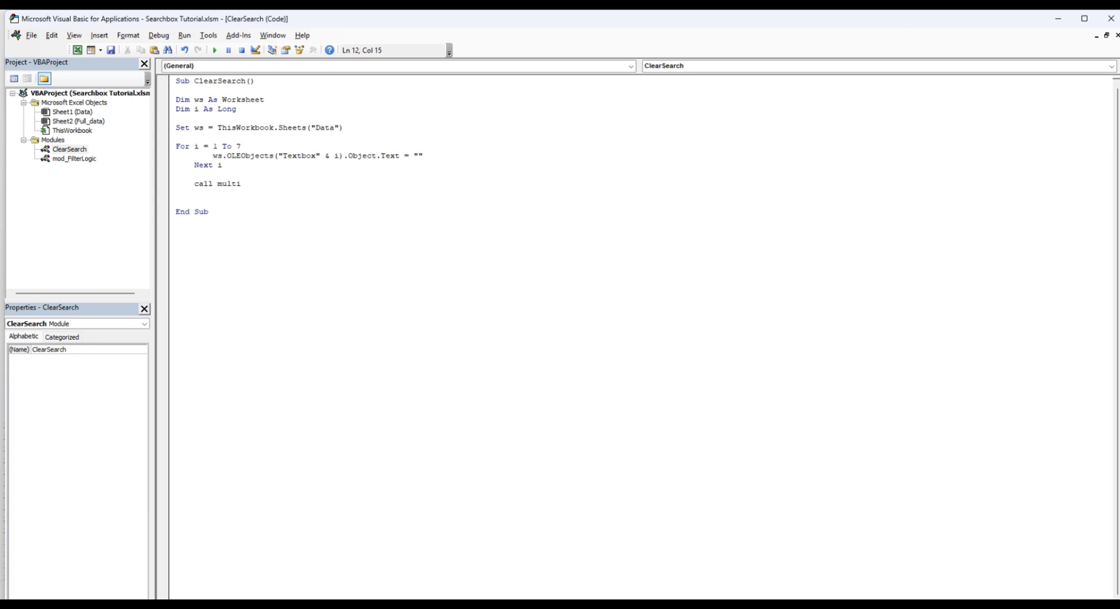
pyautogui.write('col')
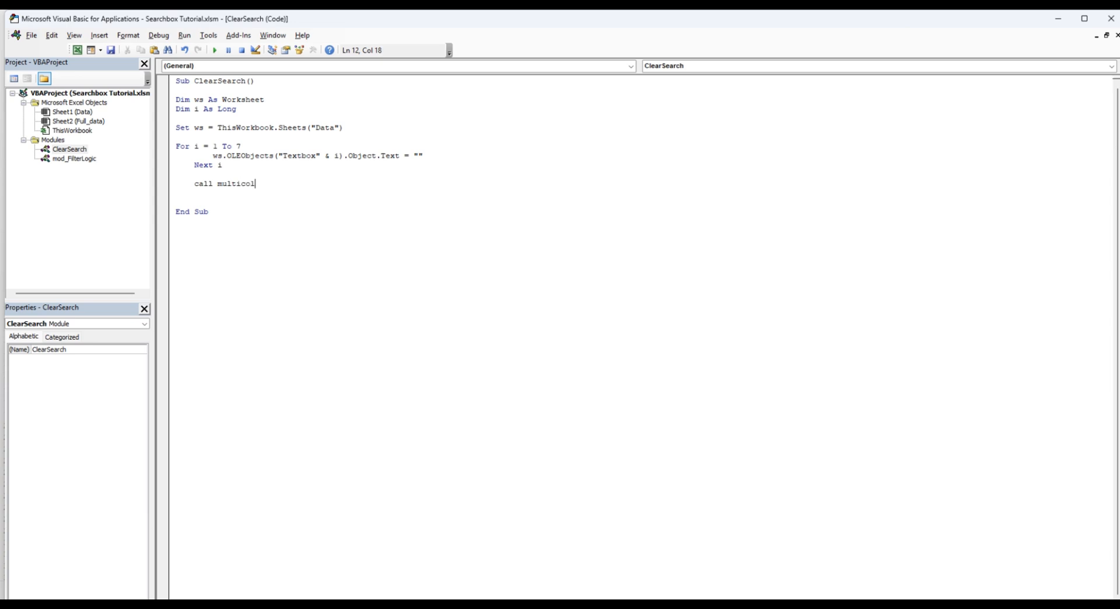
pyautogui.write('umnfilter')
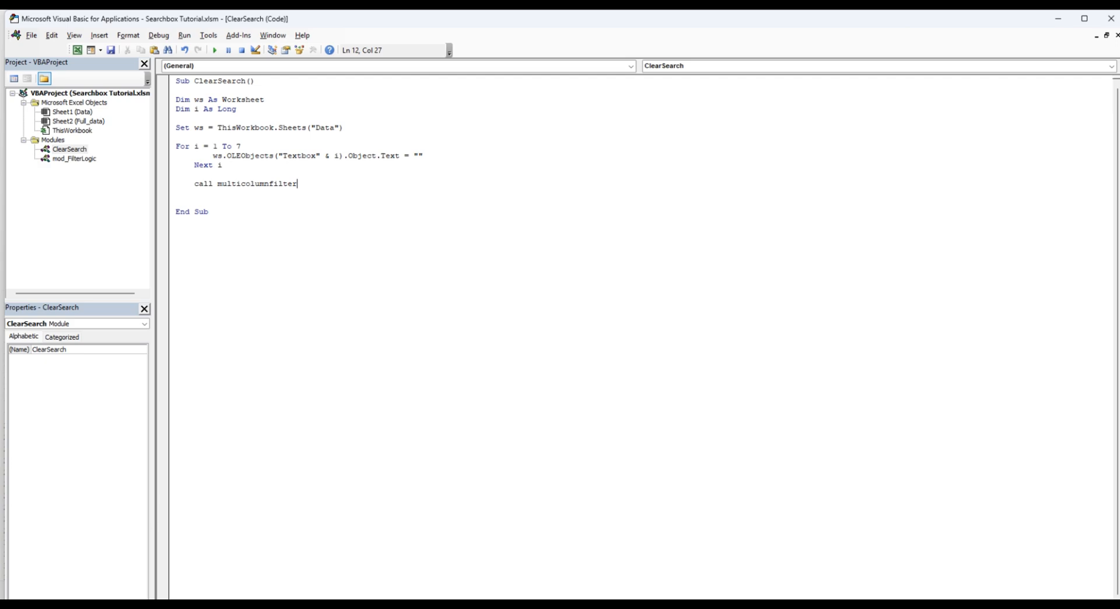
pyautogui.press('Enter')
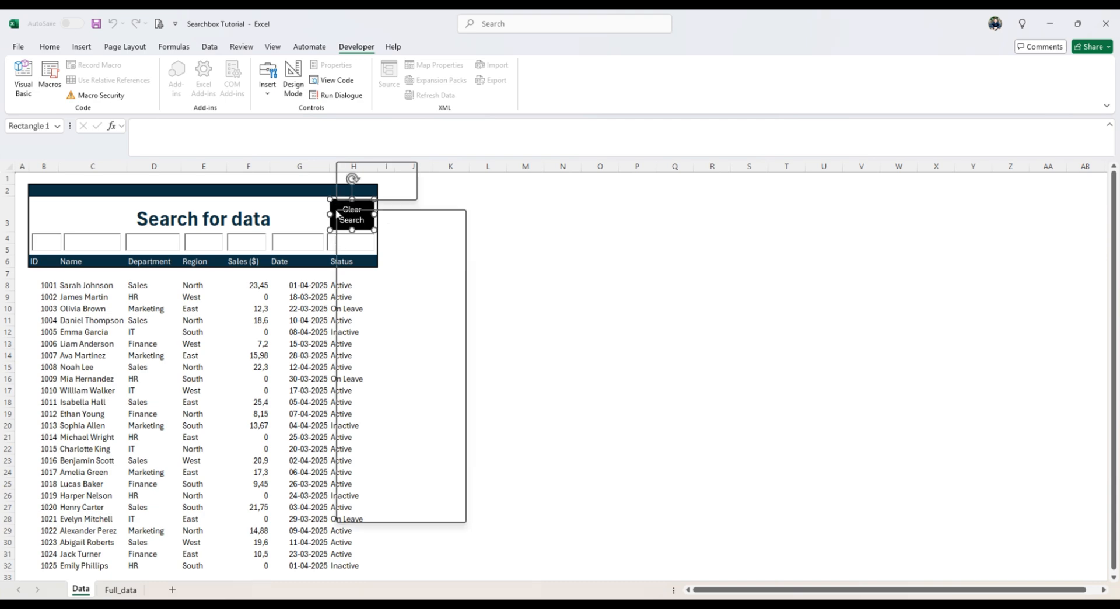
# Assign the ClearSearch.ClearSearch macro to the Clear Search shape, then deselect it.
pyautogui.rightClick(352, 216)
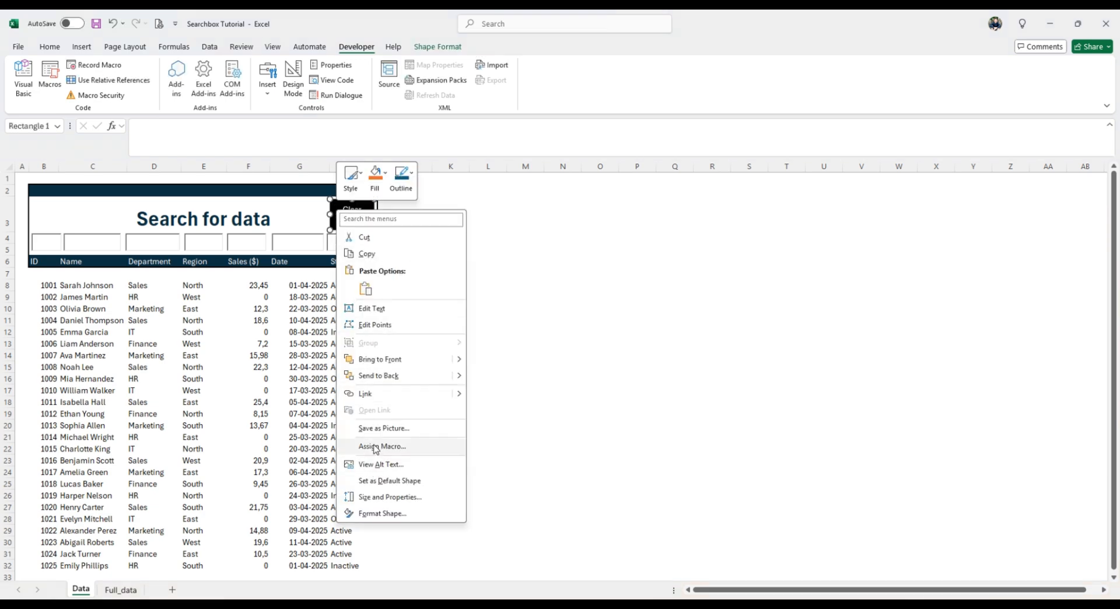
pyautogui.click(381, 446)
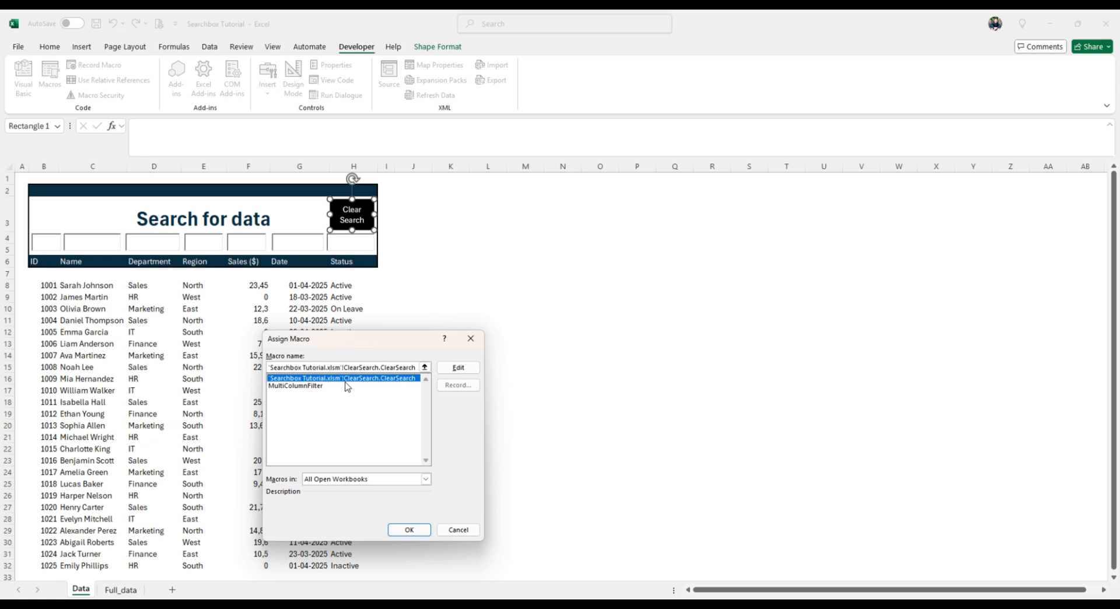
pyautogui.click(409, 530)
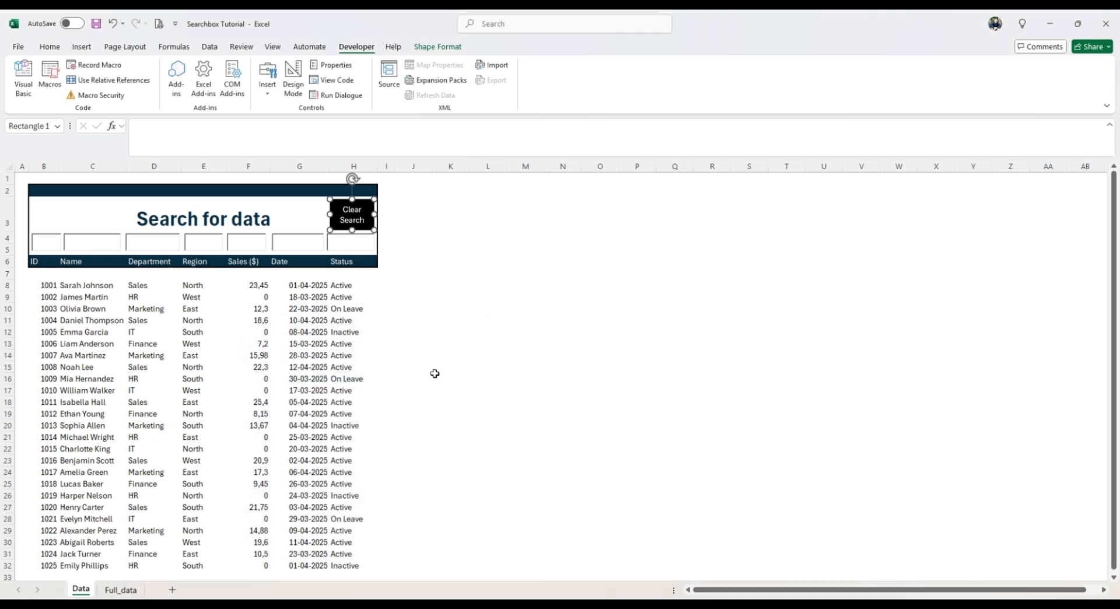
pyautogui.click(450, 378)
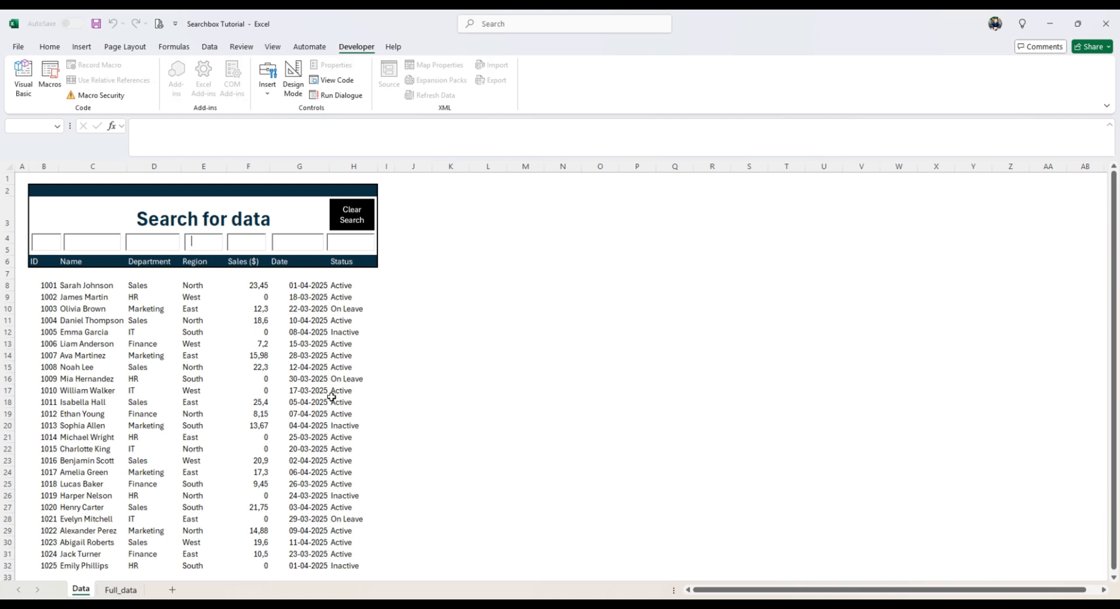
pyautogui.write('no')
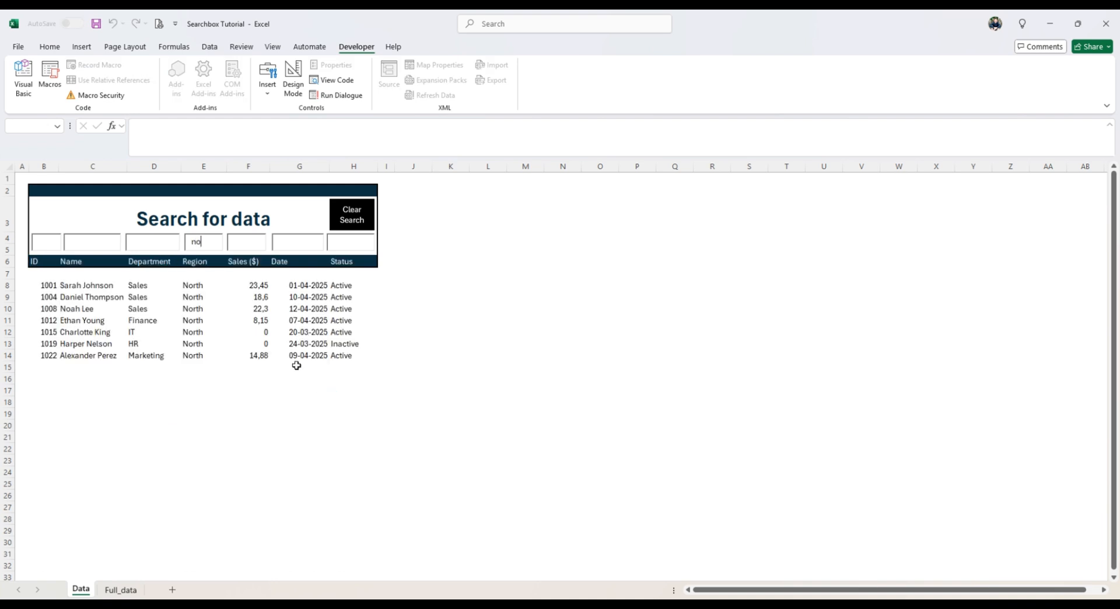
pyautogui.moveTo(146, 246)
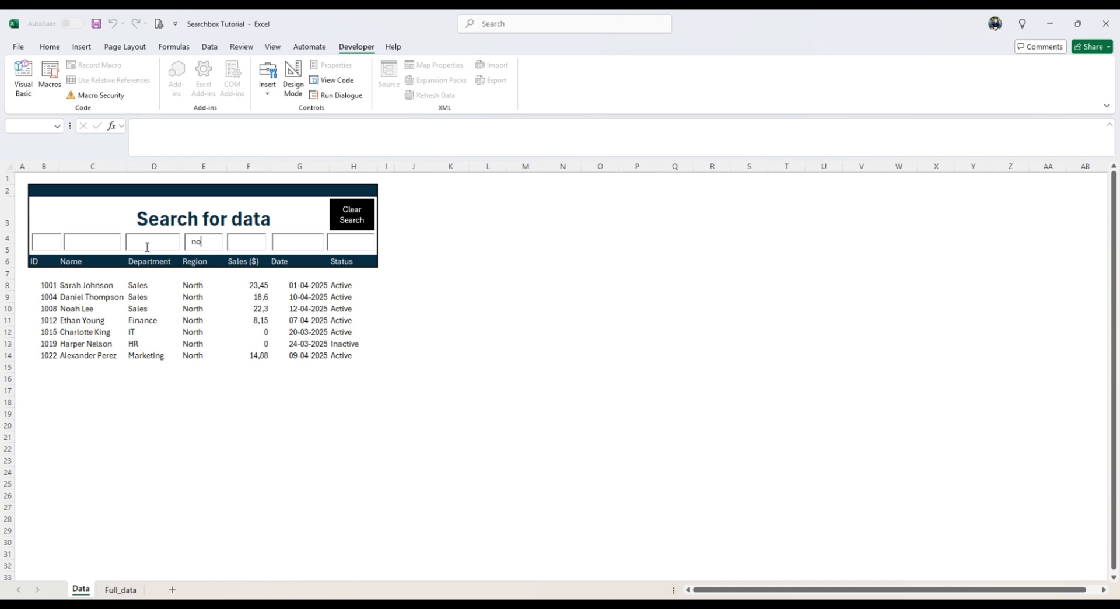
pyautogui.click(351, 215)
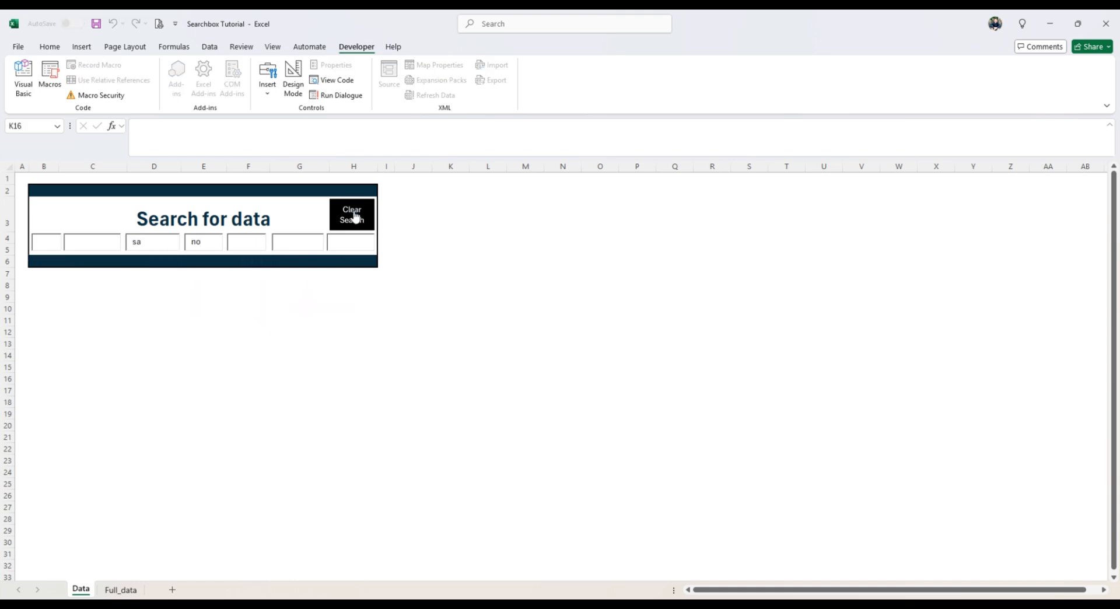
pyautogui.click(351, 215)
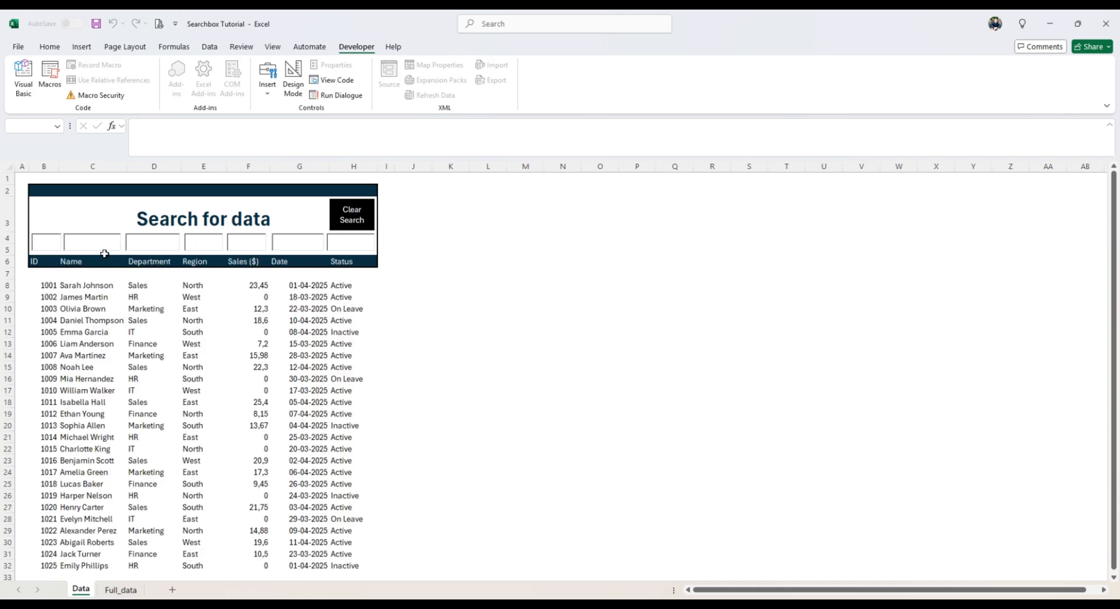
pyautogui.moveTo(377, 347)
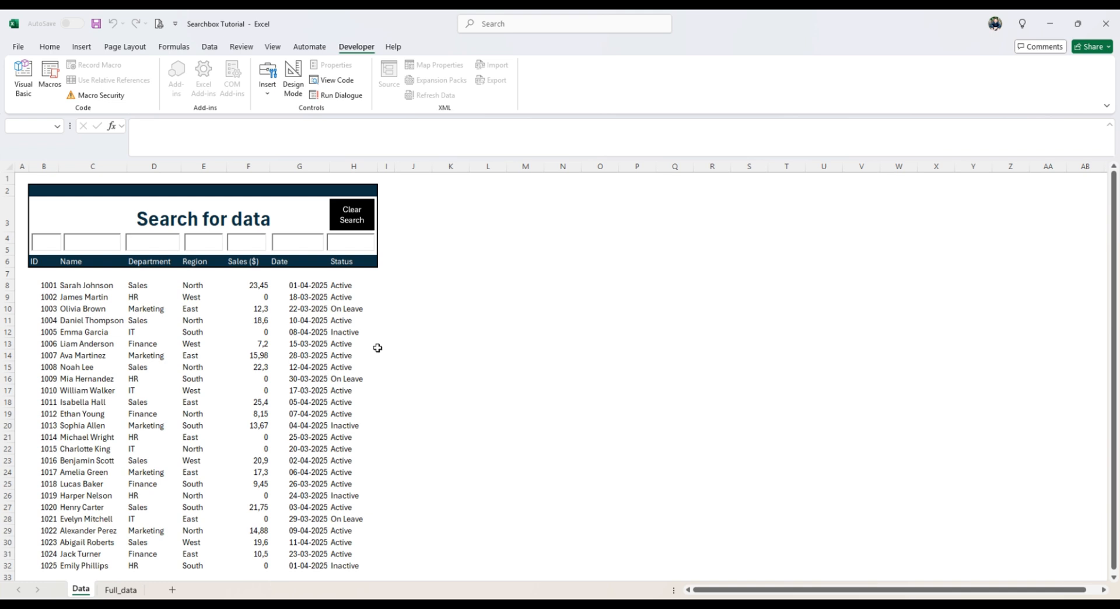
pyautogui.click(152, 240)
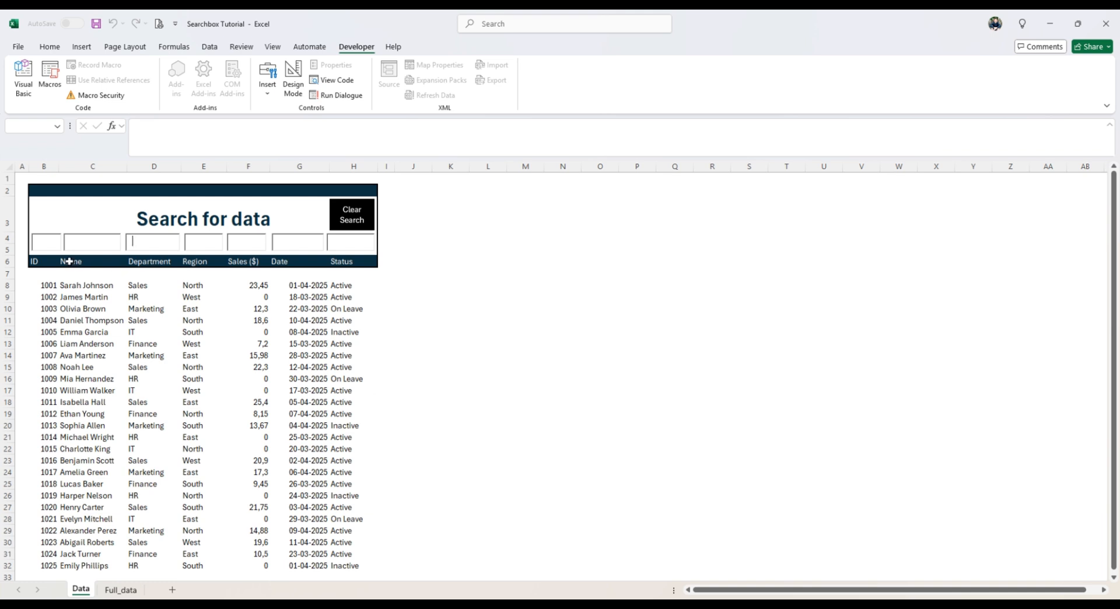
pyautogui.write('11')
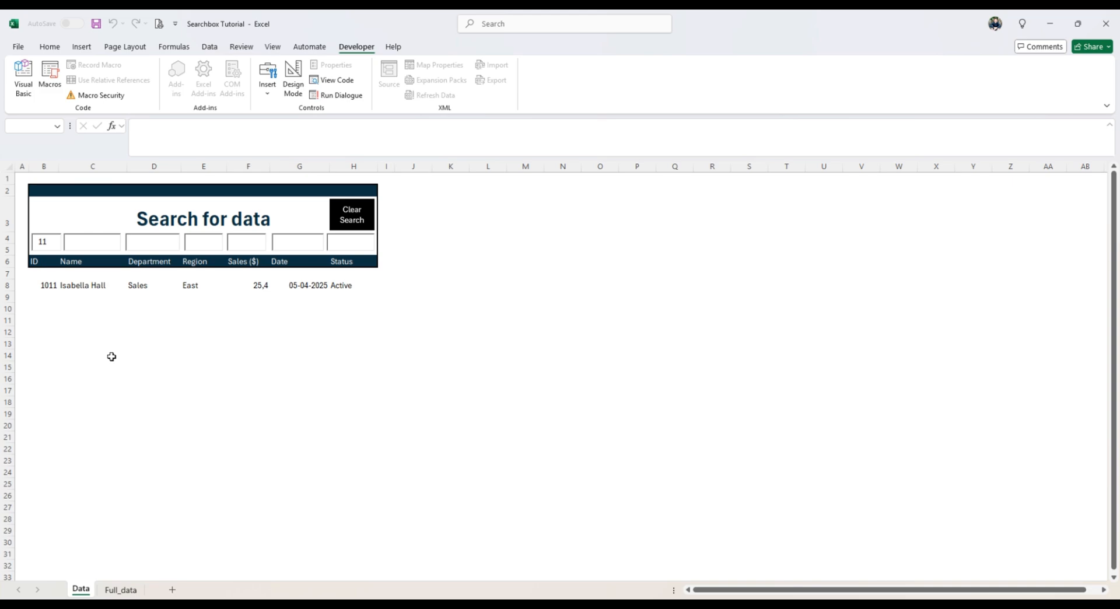
pyautogui.moveTo(335, 221)
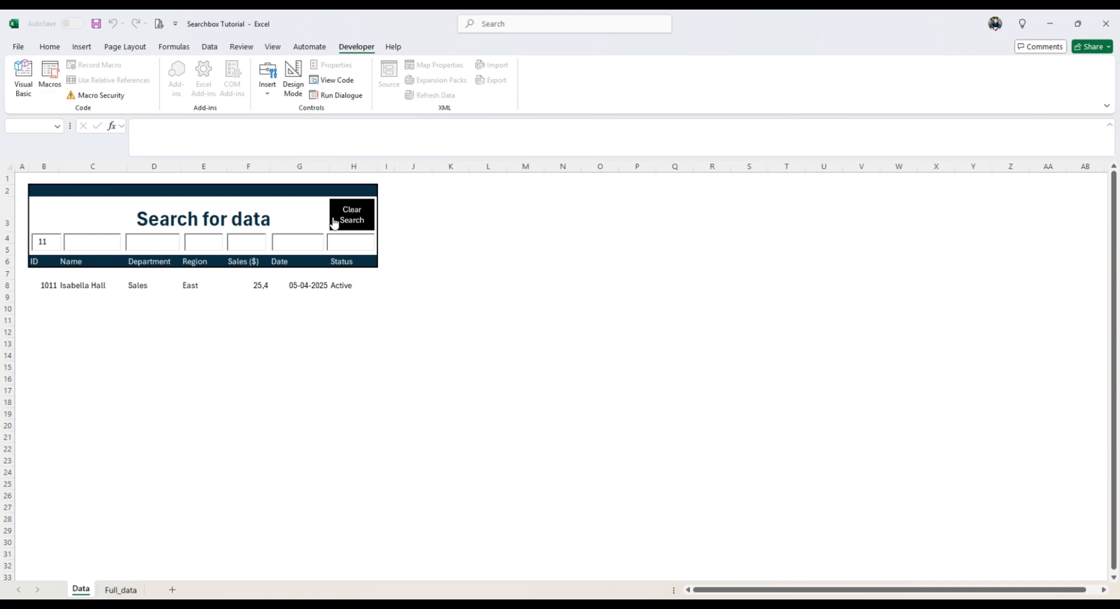
pyautogui.click(351, 214)
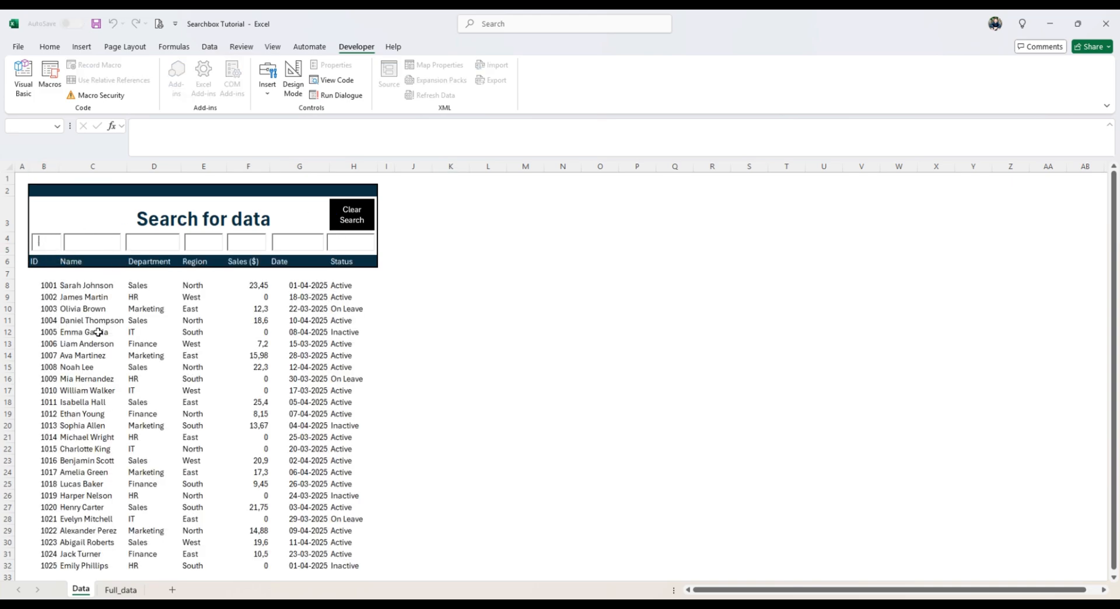
pyautogui.write('15')
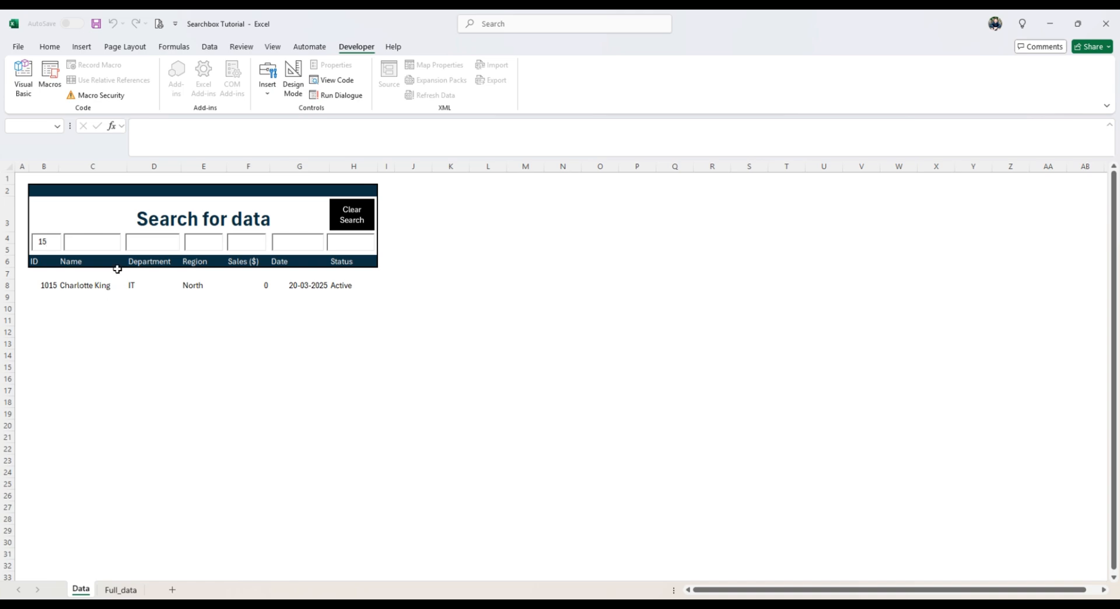
pyautogui.write('sa')
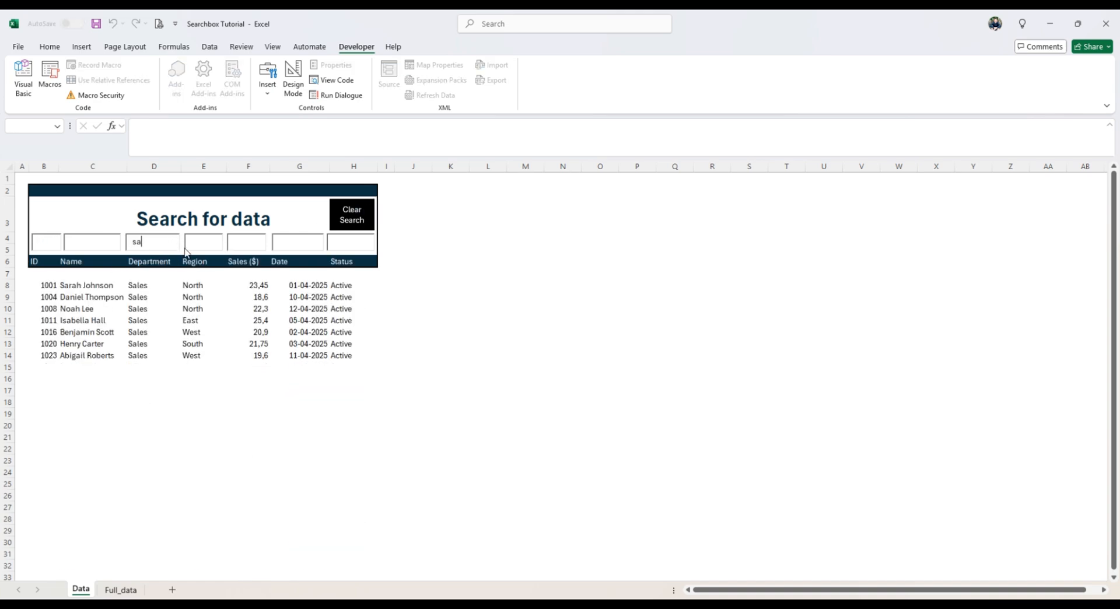
pyautogui.click(351, 215)
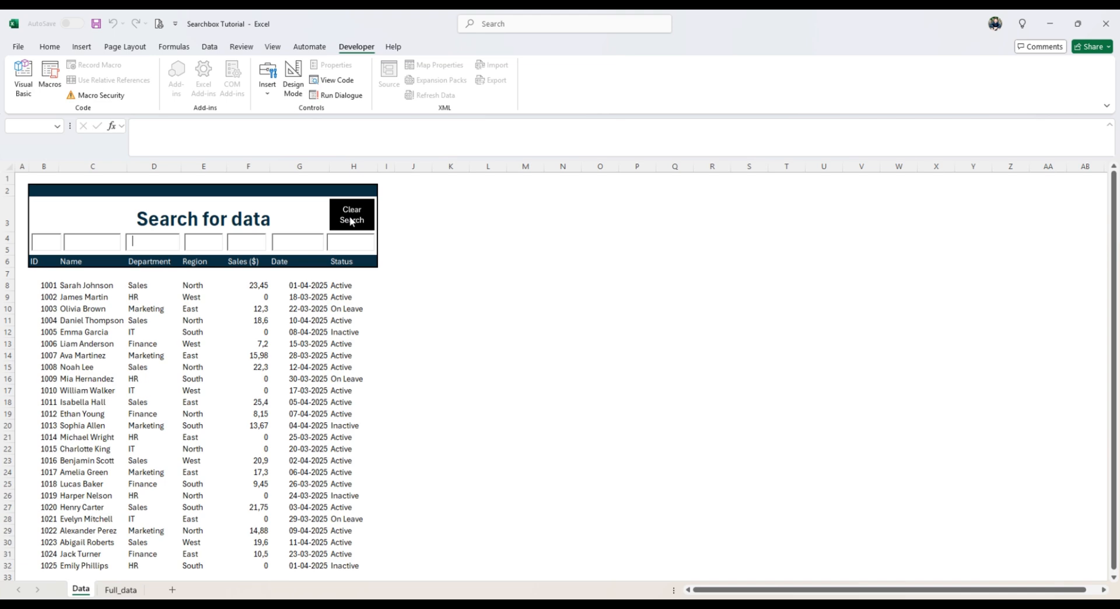
pyautogui.write('on')
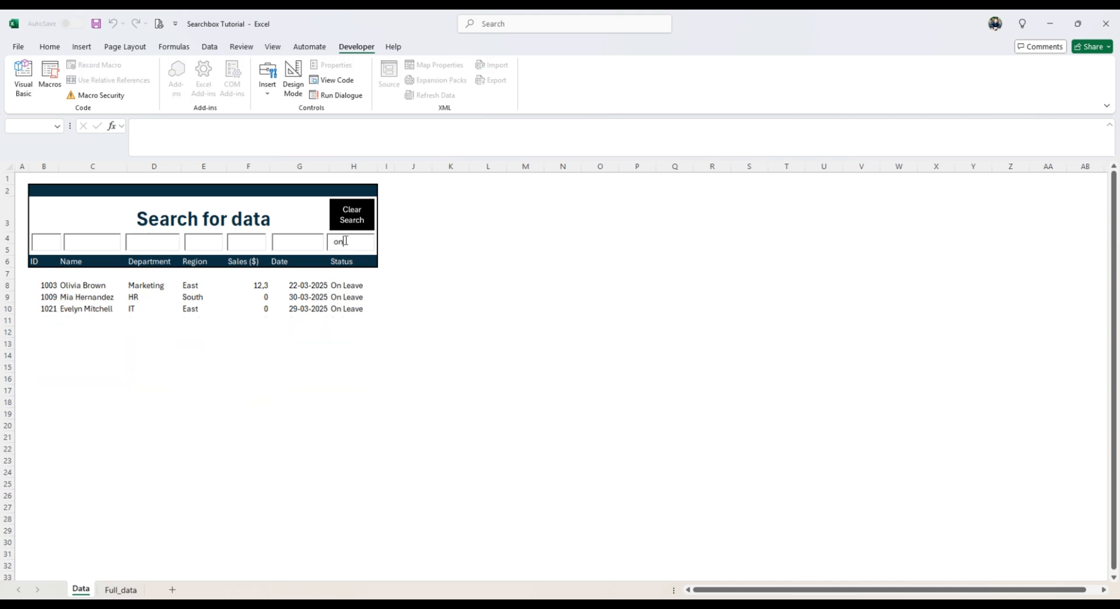
pyautogui.click(351, 214)
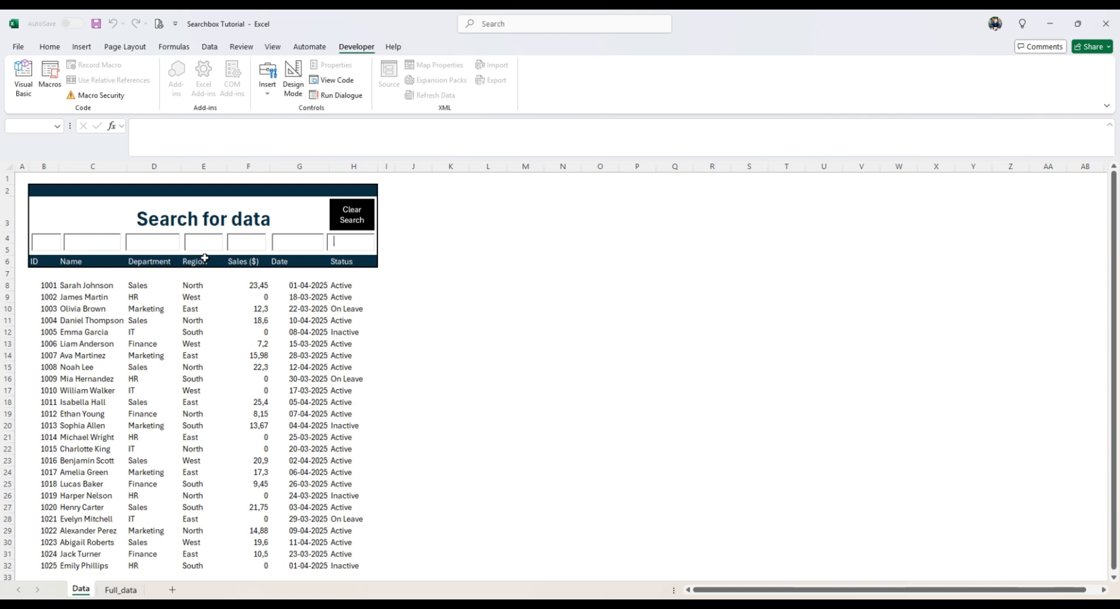
pyautogui.write('e')
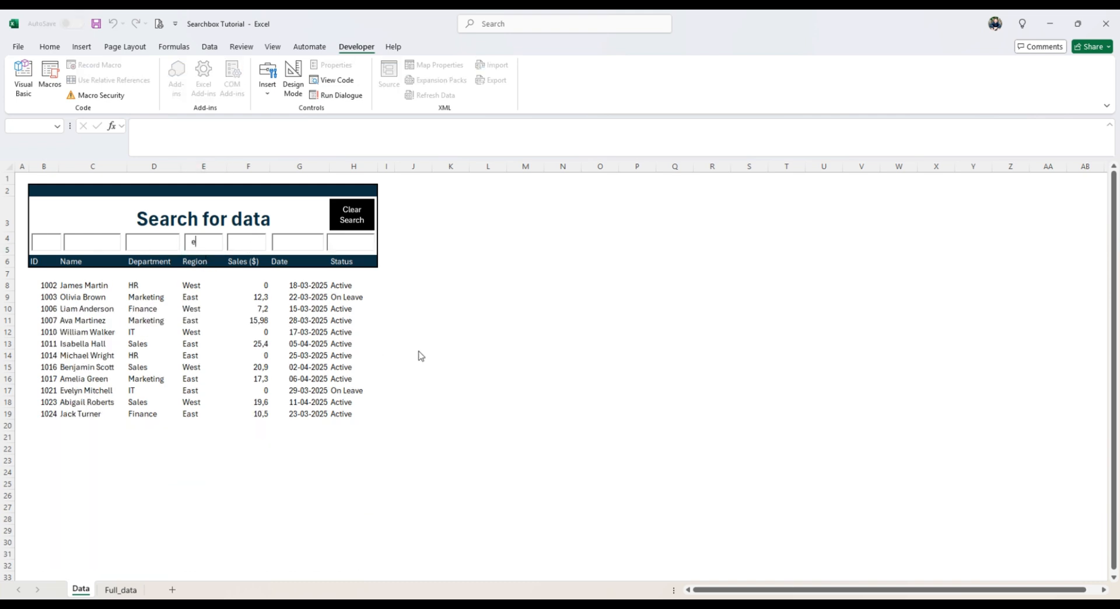
pyautogui.write('a')
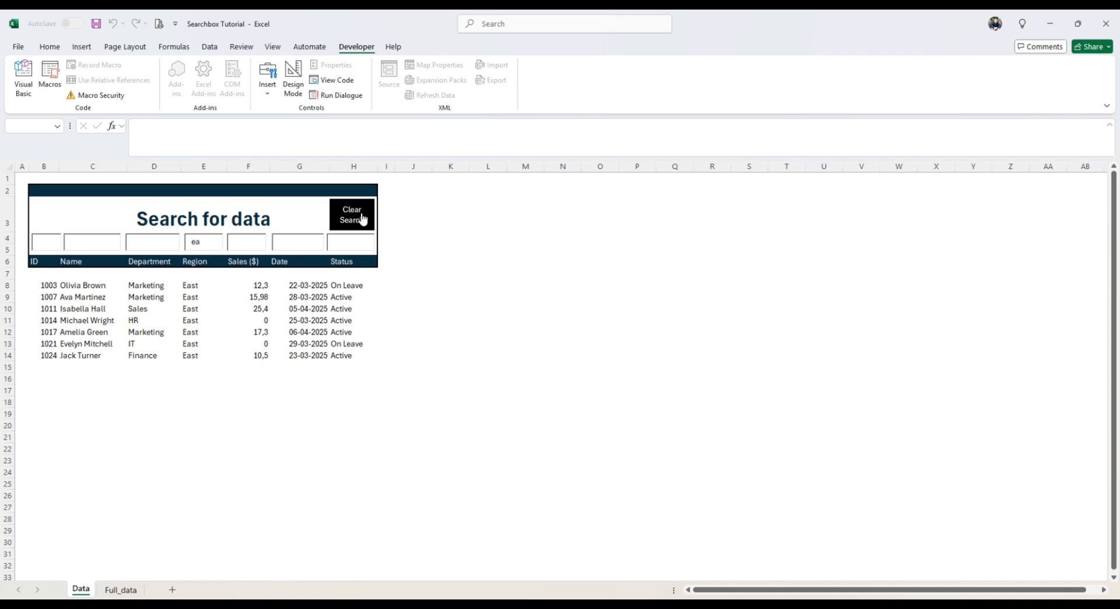
pyautogui.click(352, 215)
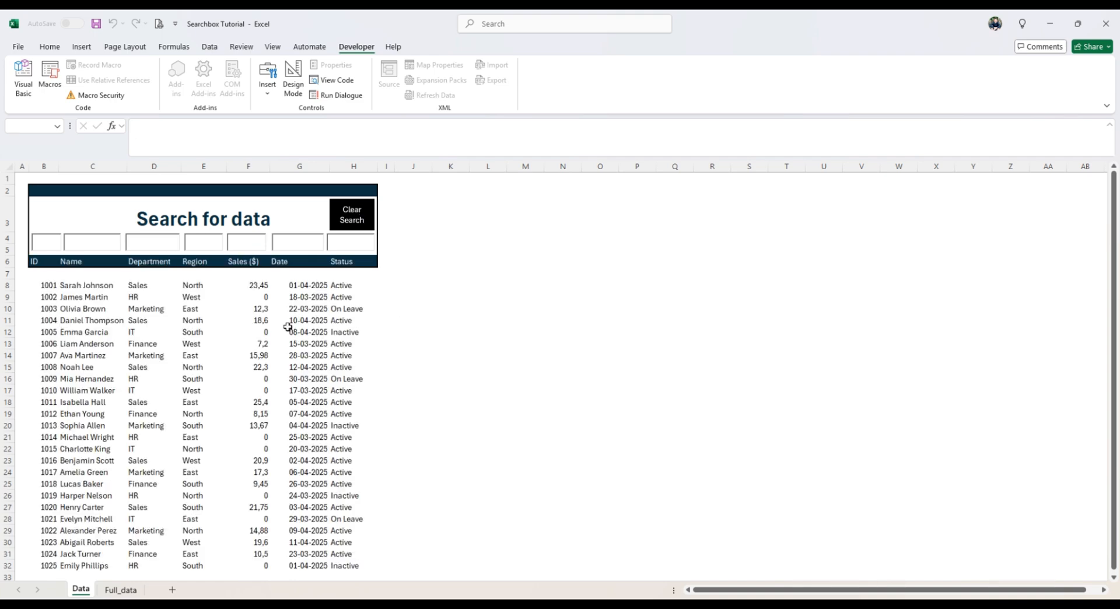